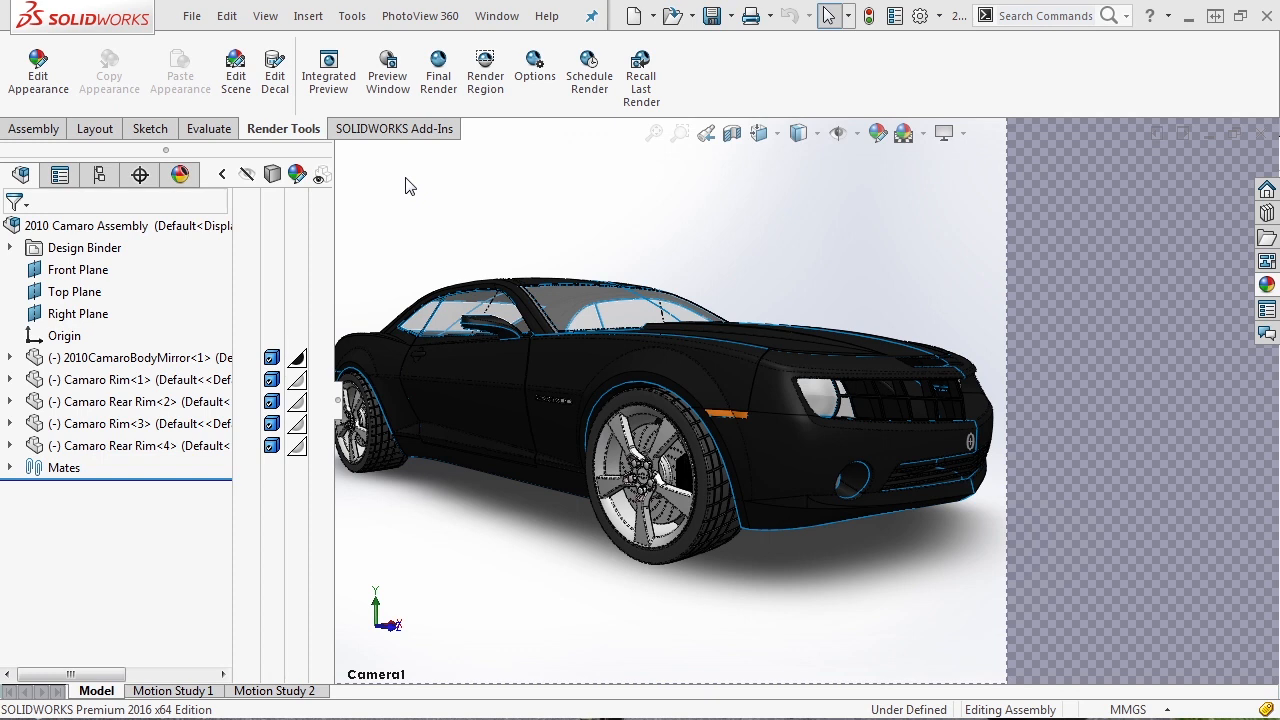
mouse_move(465, 195)
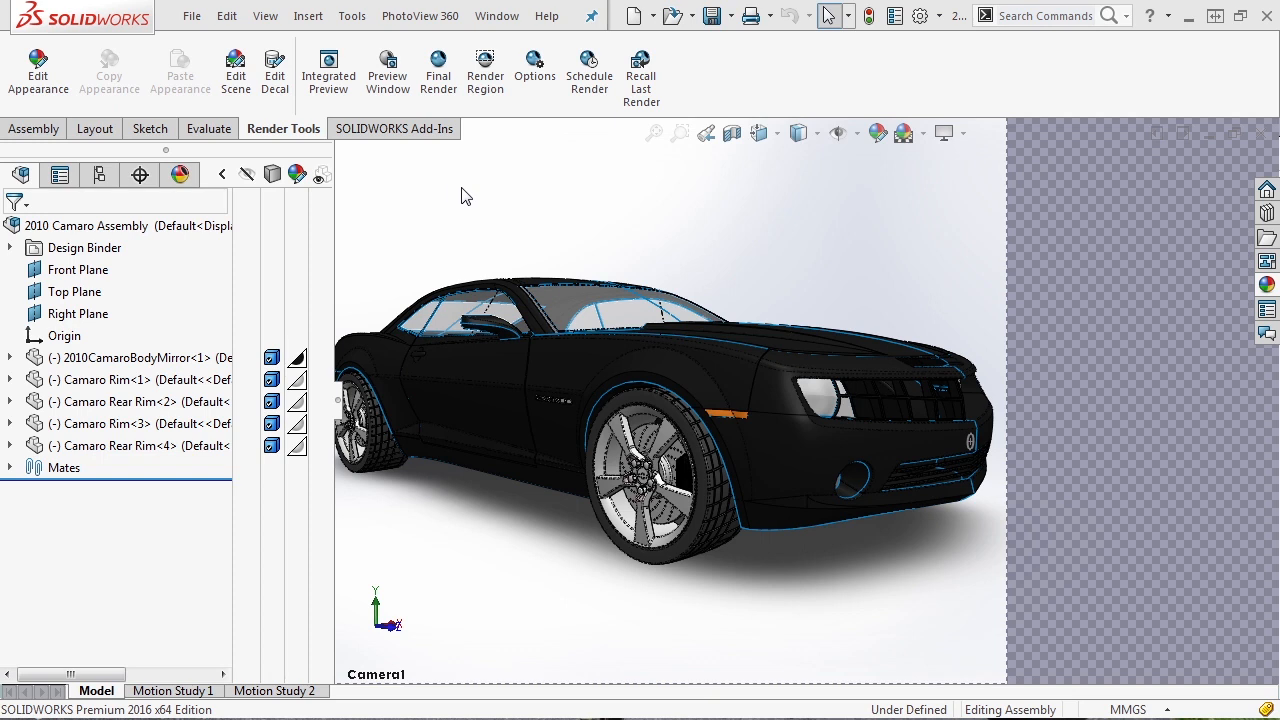
mouse_move(235, 70)
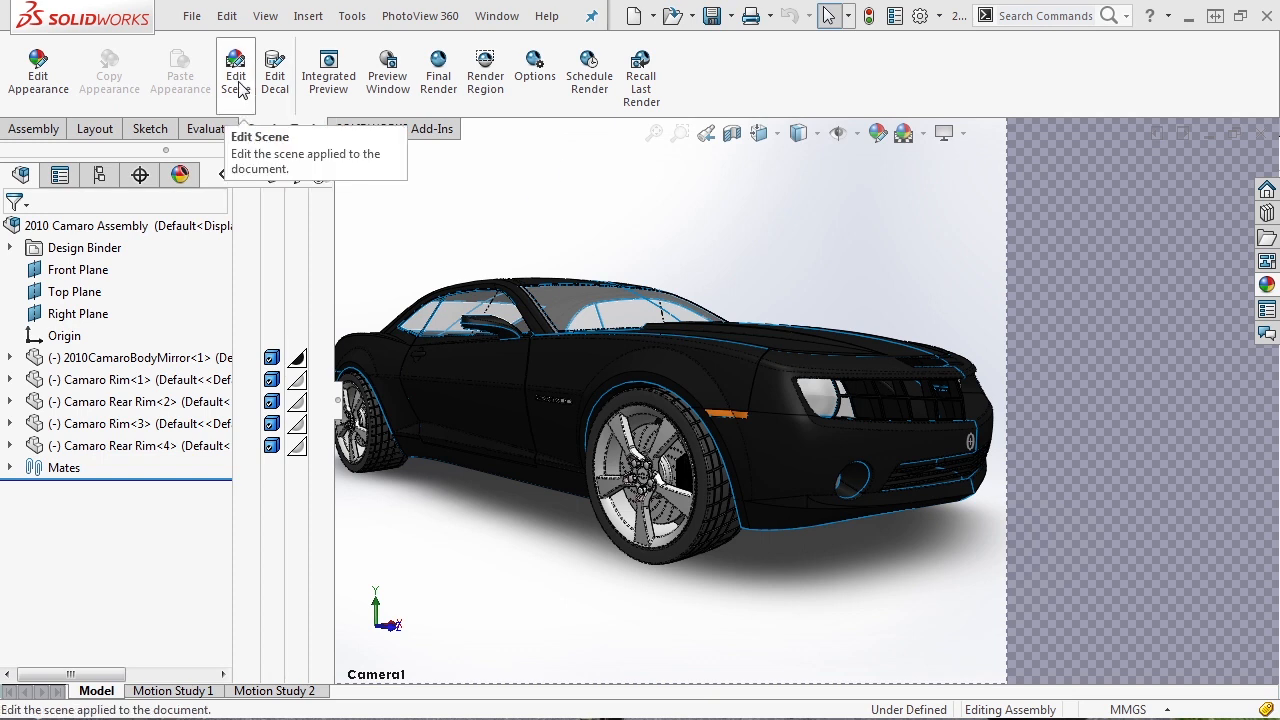
Swap the Camaro's white studio backdrop for the Basic Scenes 'Pitch Black' scene.
click(235, 72)
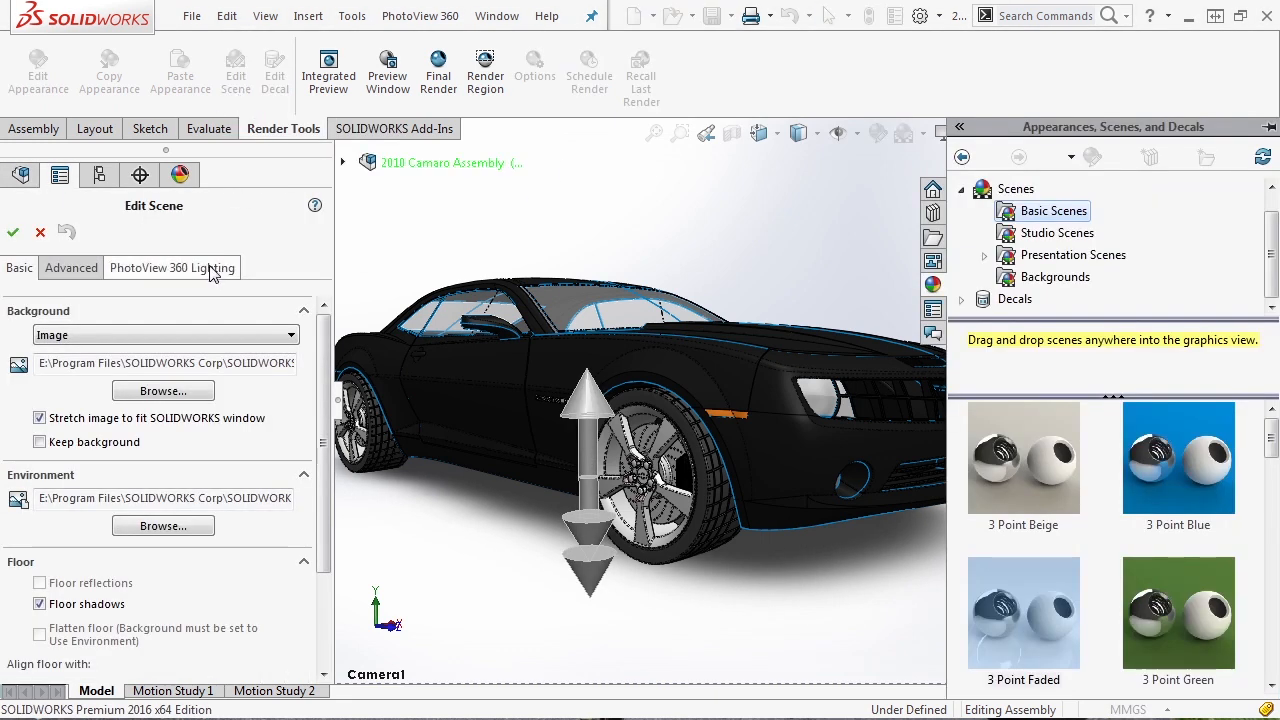
click(172, 267)
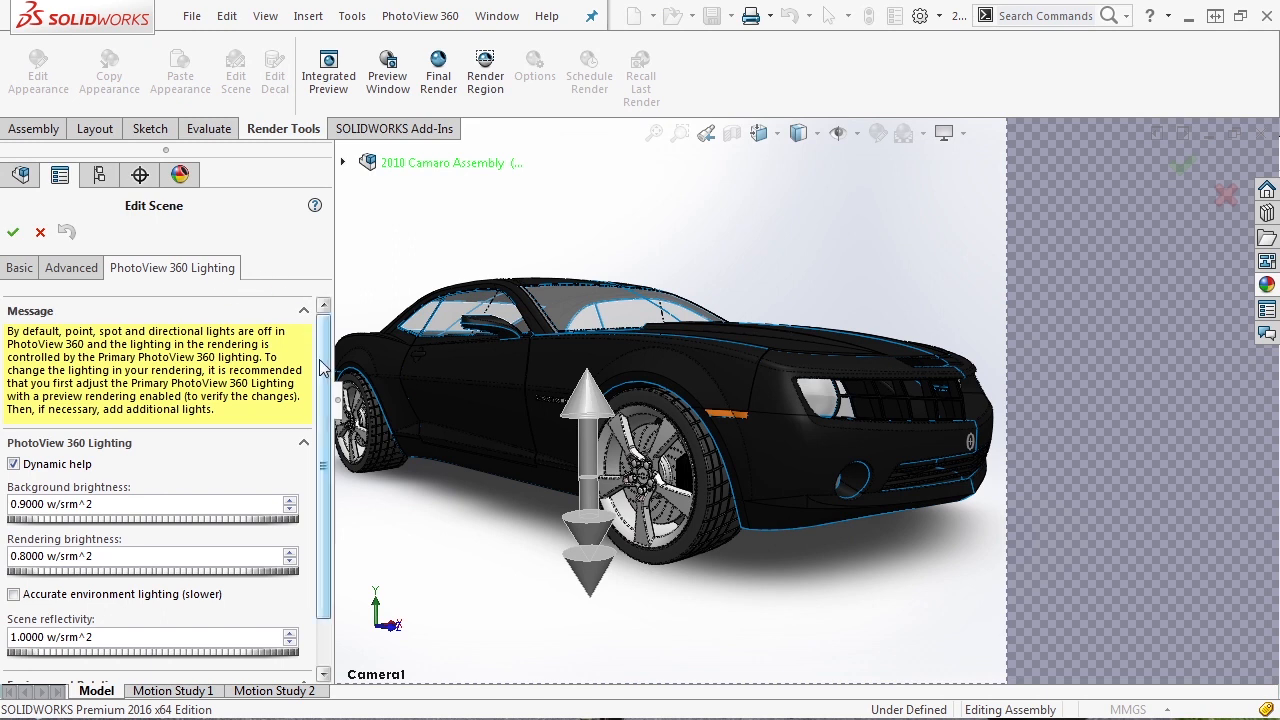
scroll(down, 3)
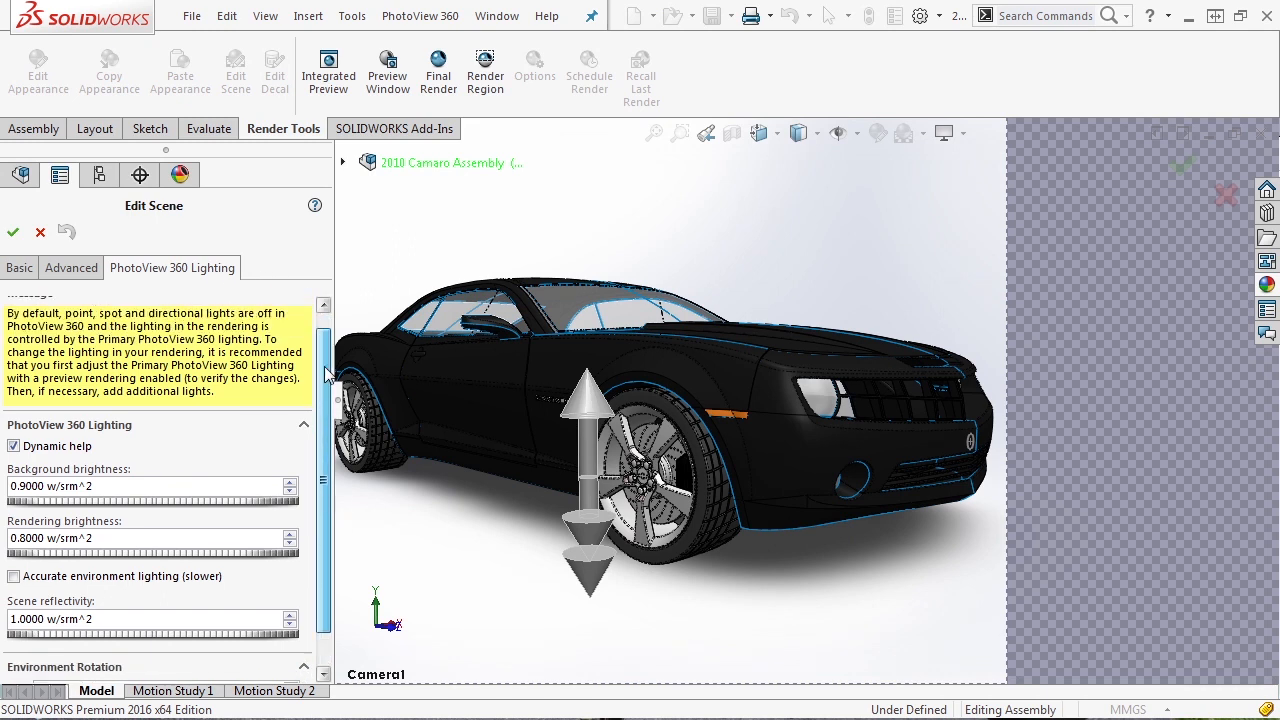
scroll(down, 3)
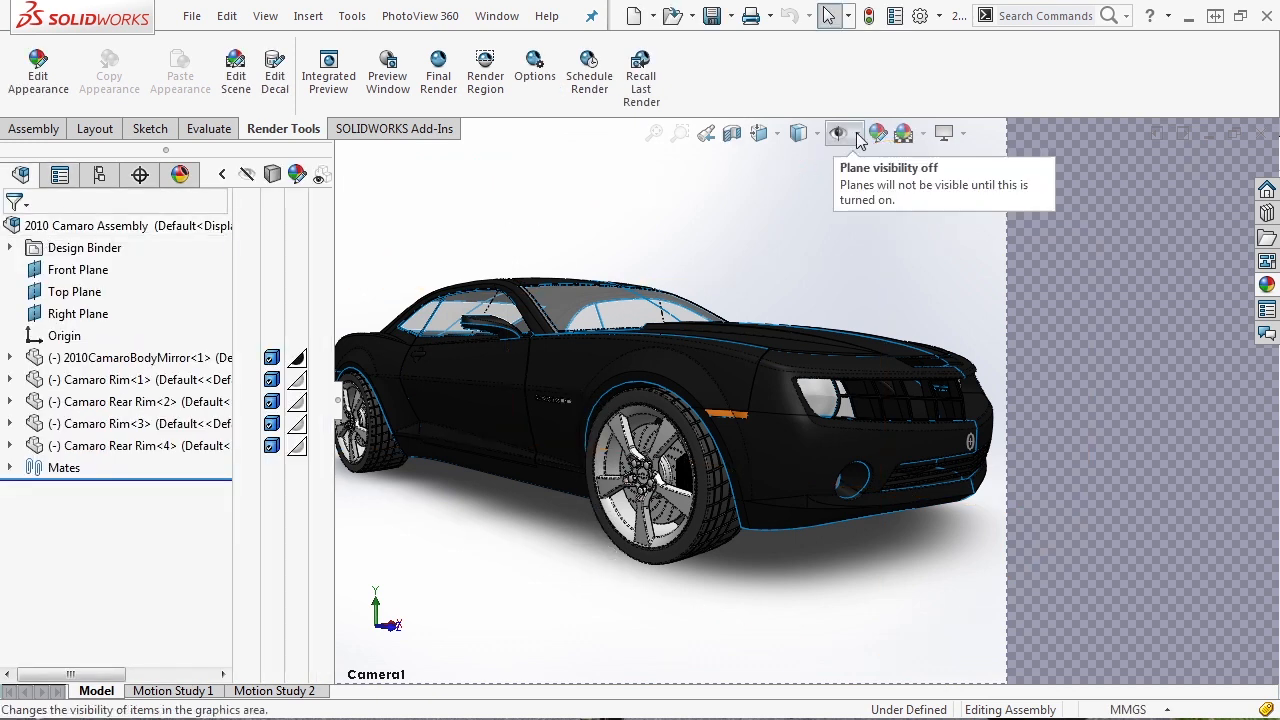
click(856, 133)
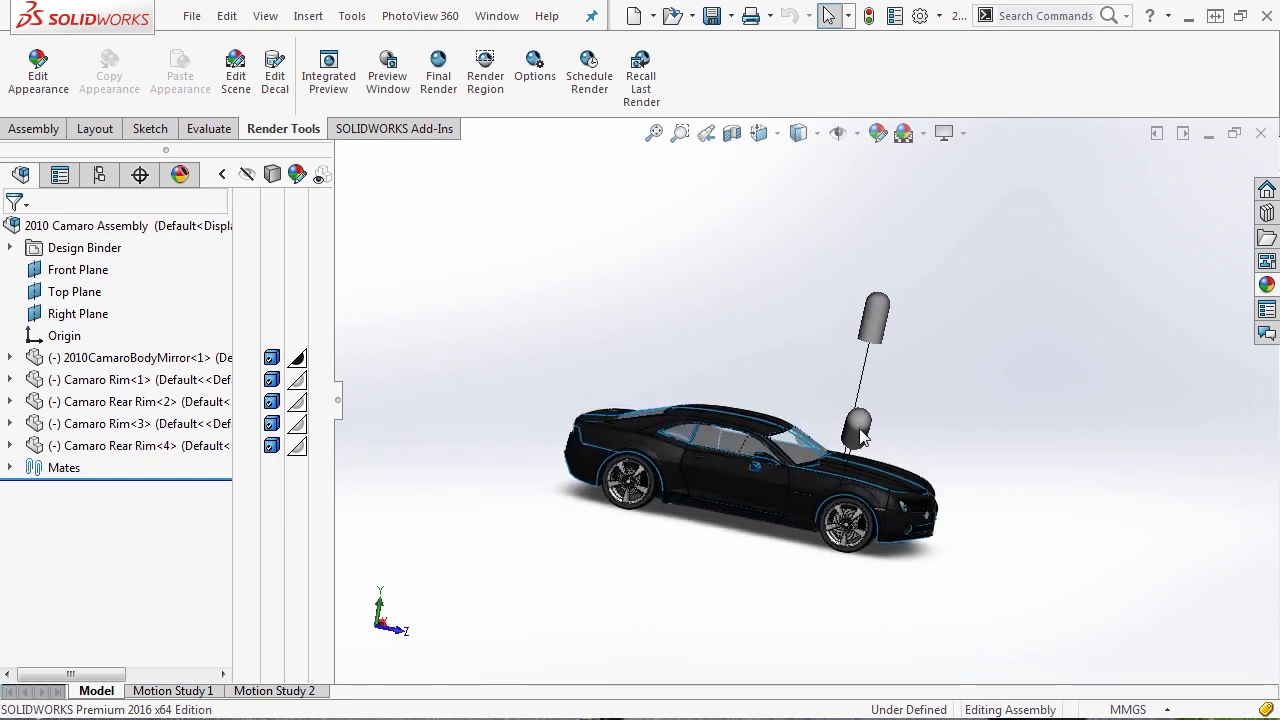
click(264, 16)
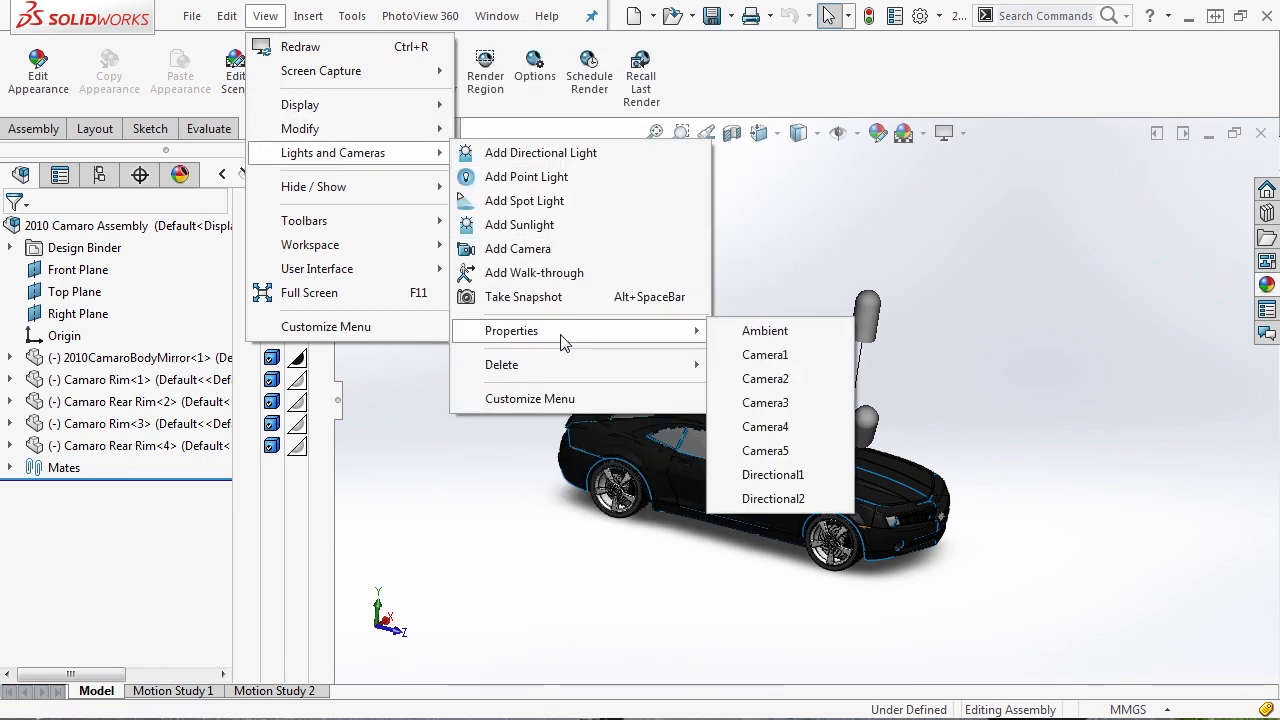
mouse_move(765, 331)
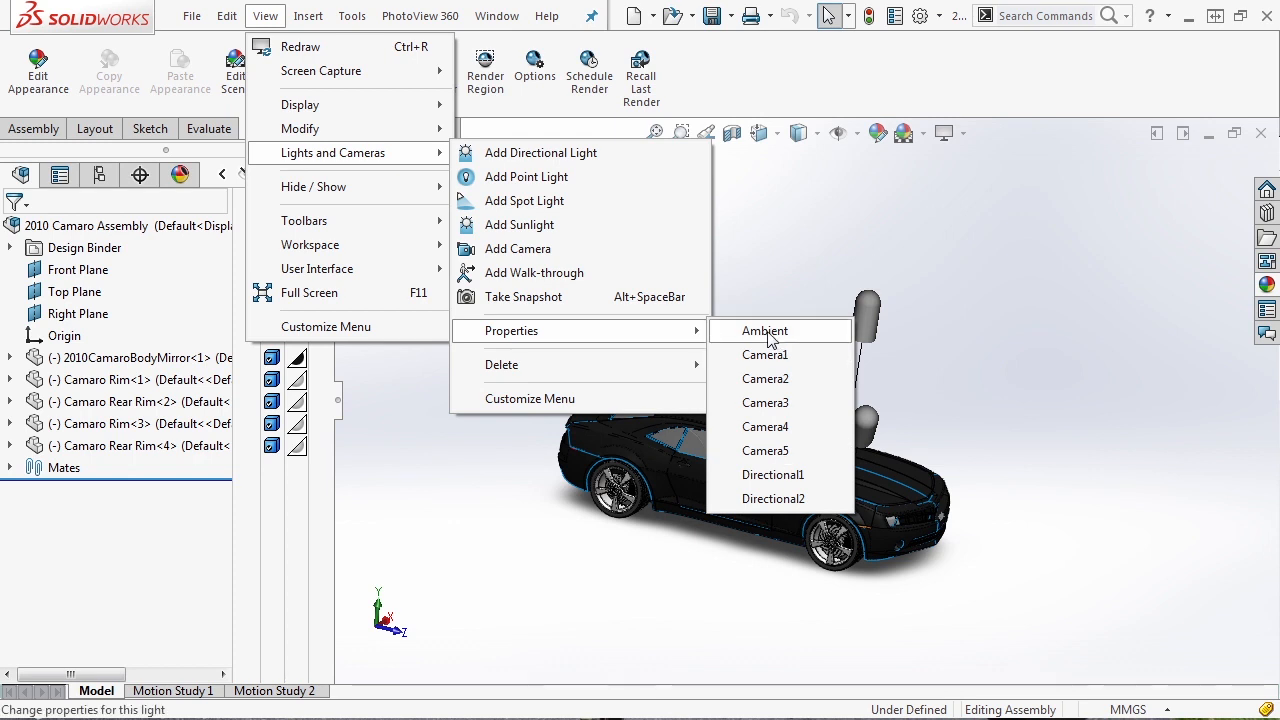
mouse_move(773, 474)
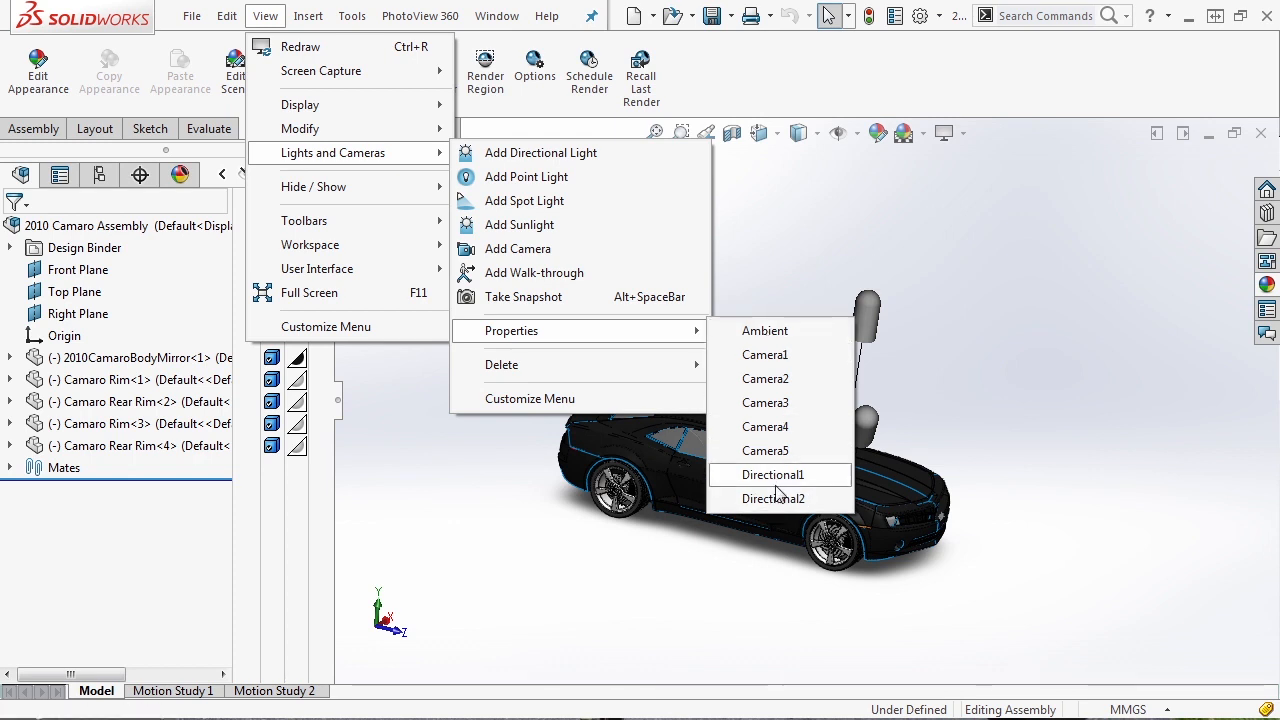
mouse_move(1010, 419)
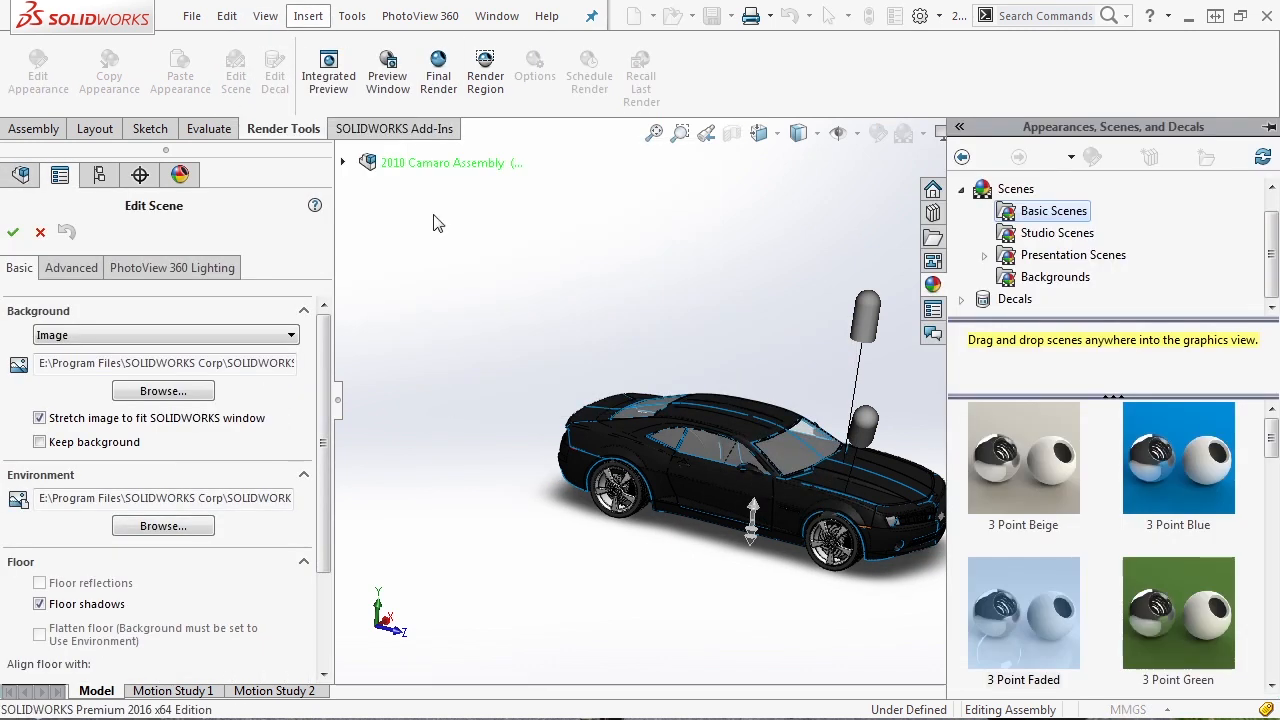
scroll(down, 3)
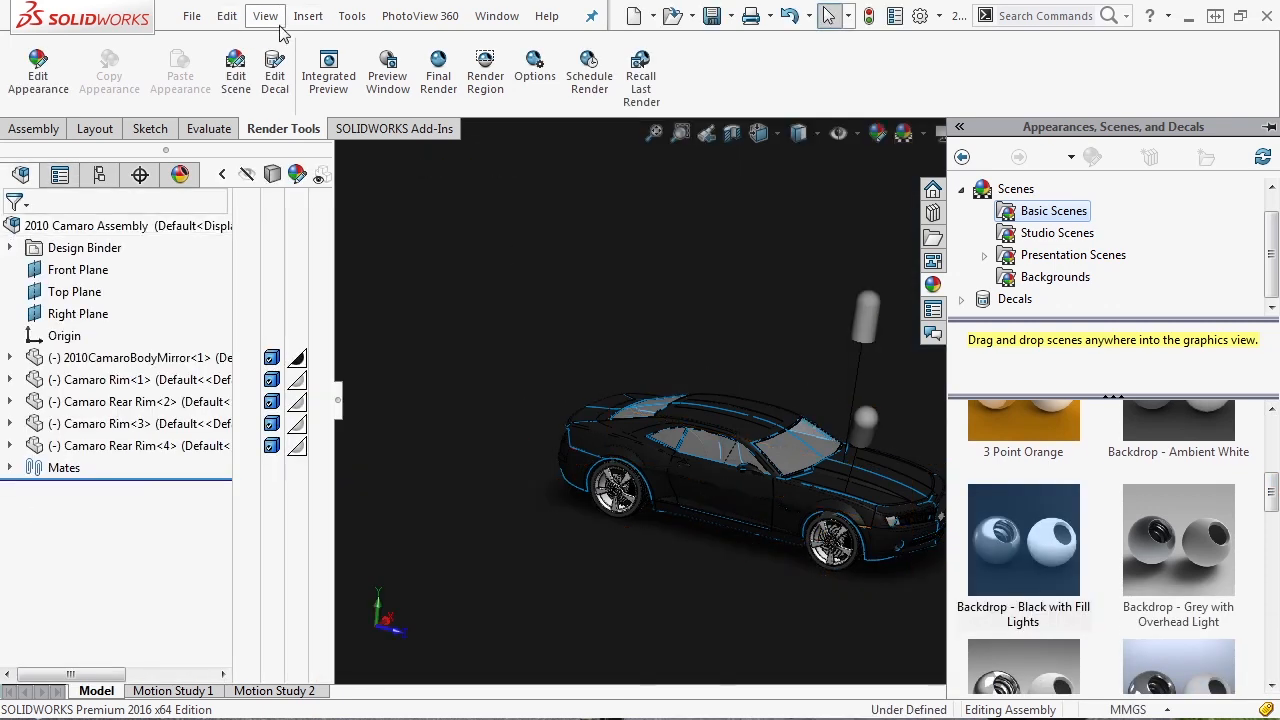
click(265, 15)
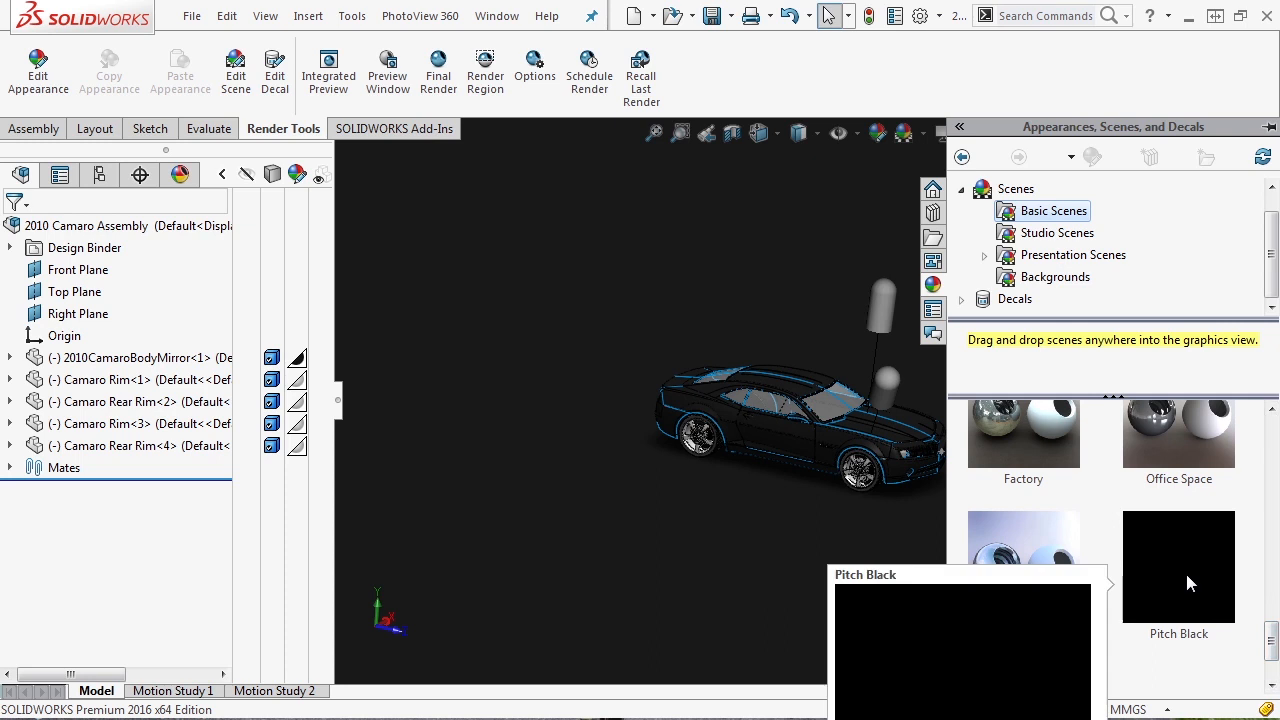
mouse_move(1188, 572)
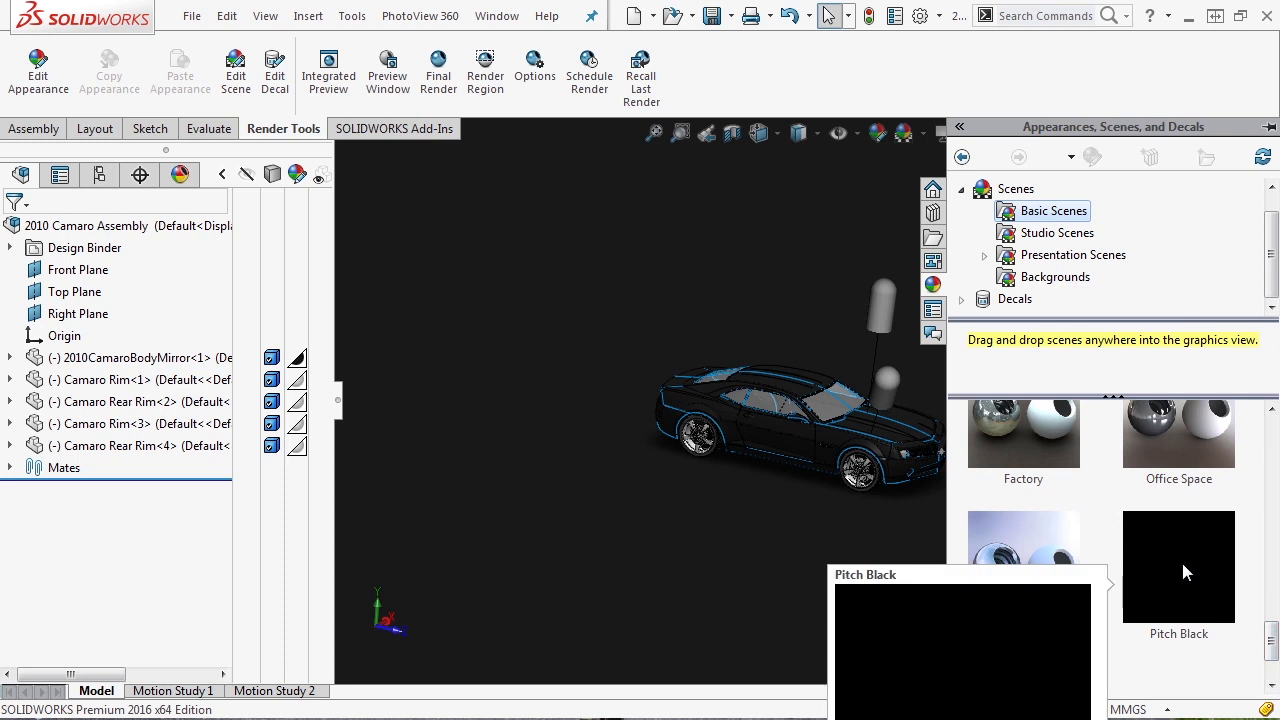
mouse_move(1187, 573)
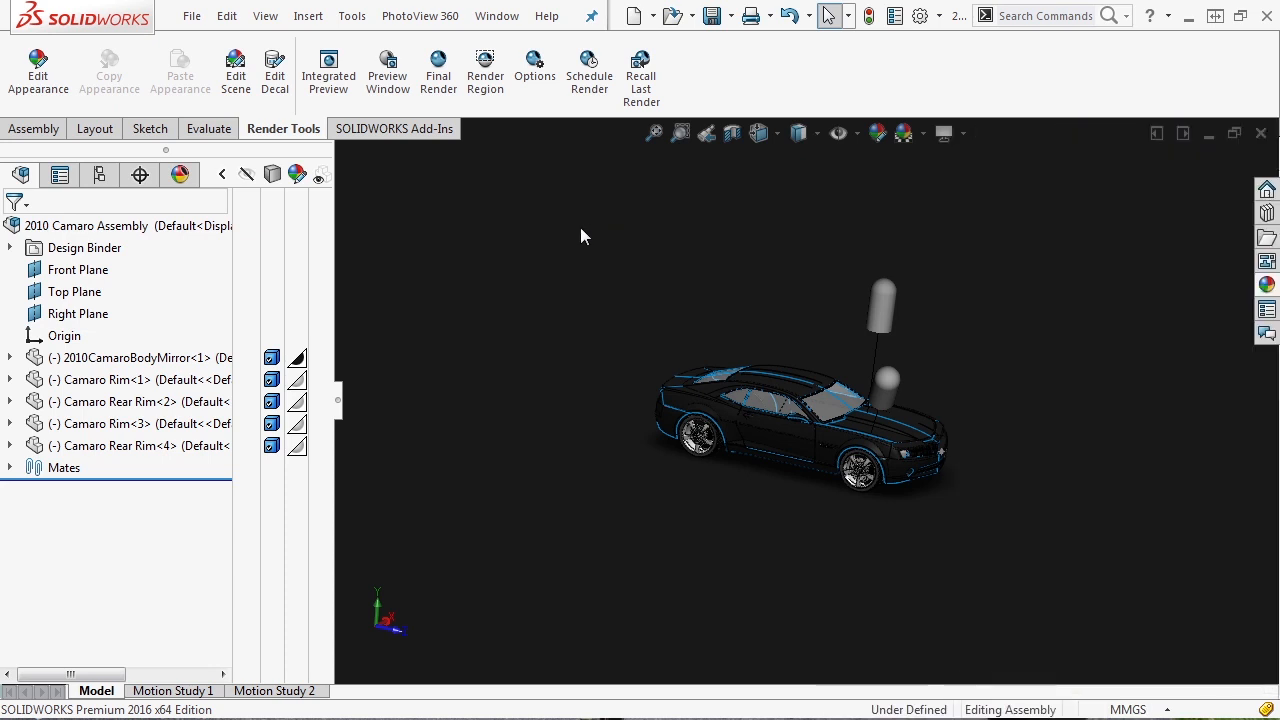
mouse_move(640, 277)
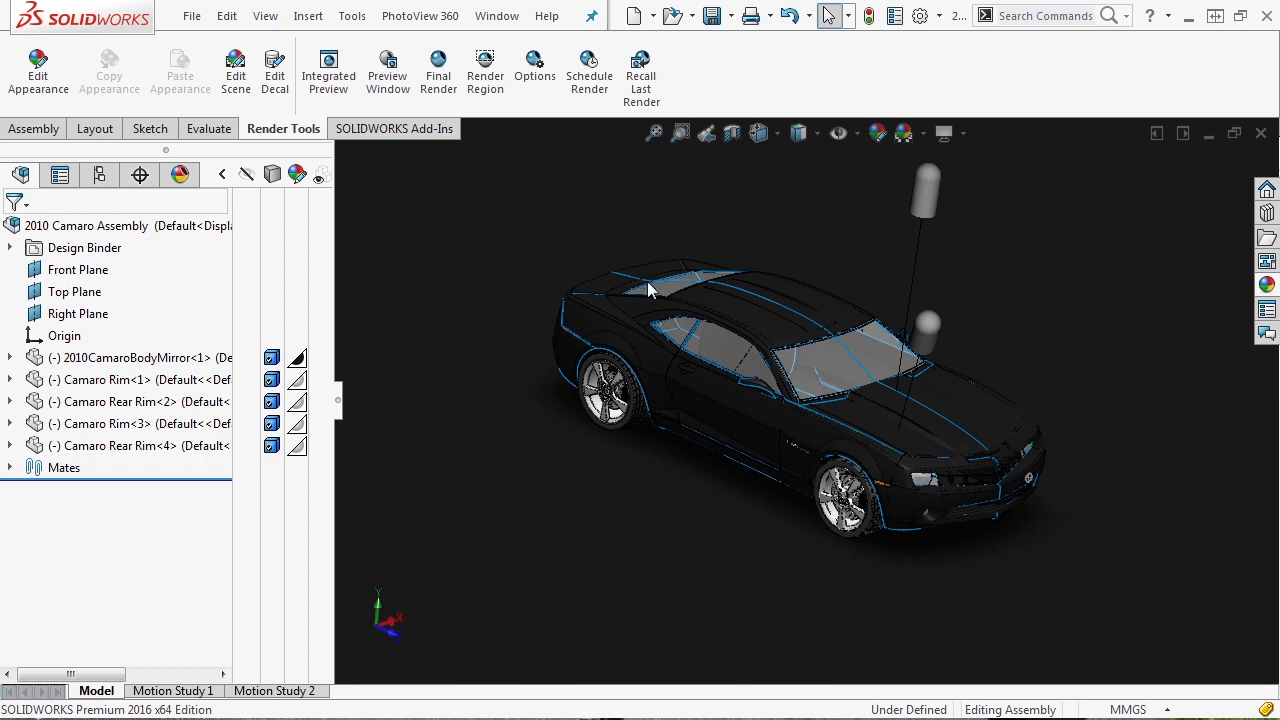
mouse_move(665, 262)
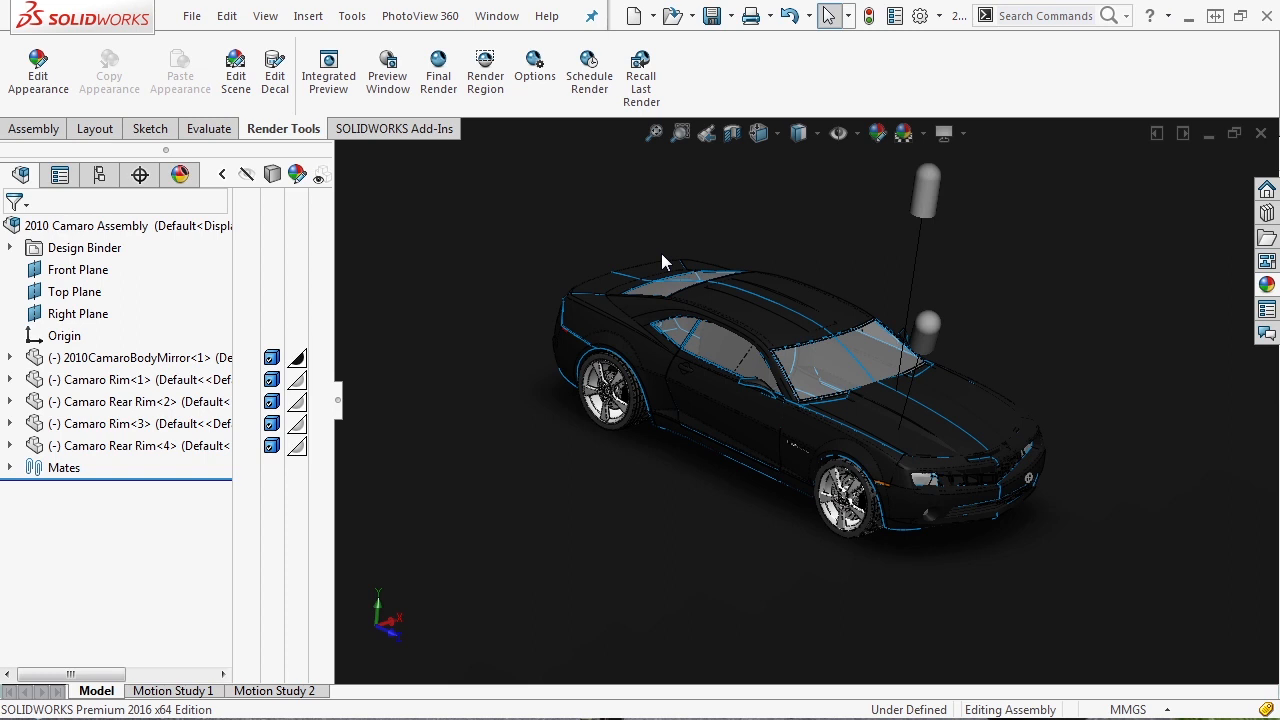
mouse_move(615, 241)
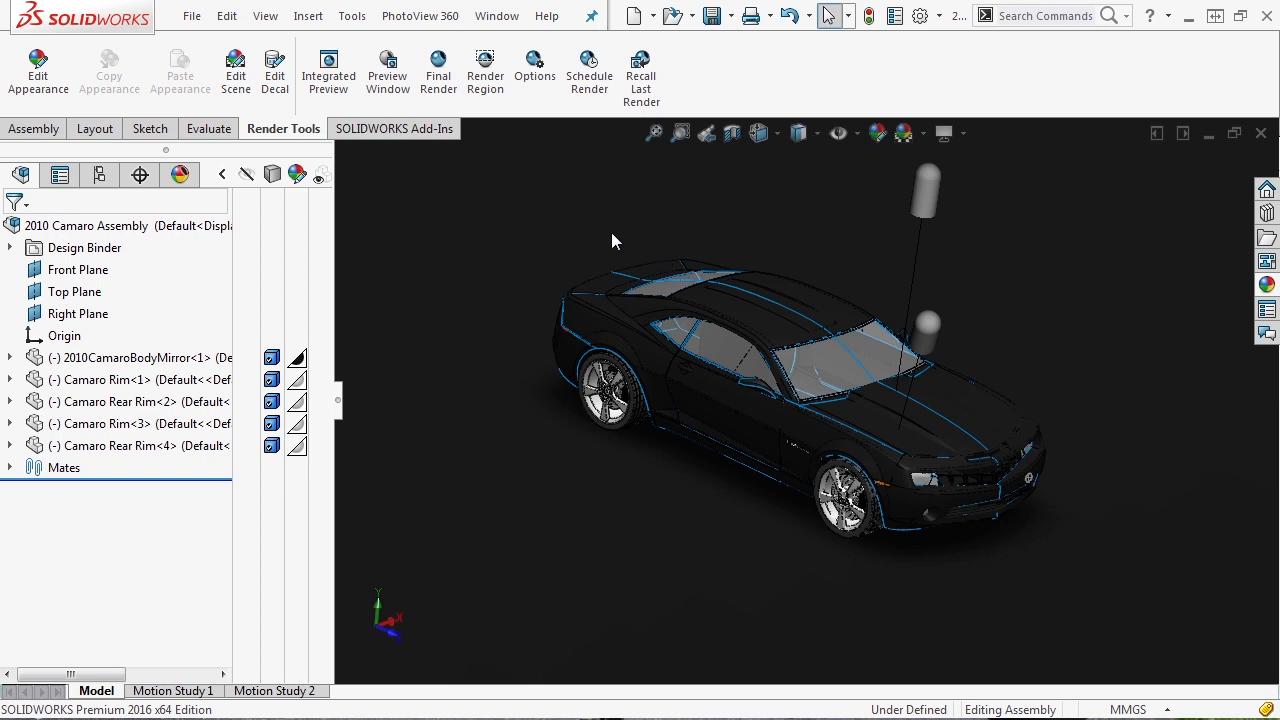
Add directional light Directional5 aimed from longitude -43.2° and latitude 55.8°.
click(265, 15)
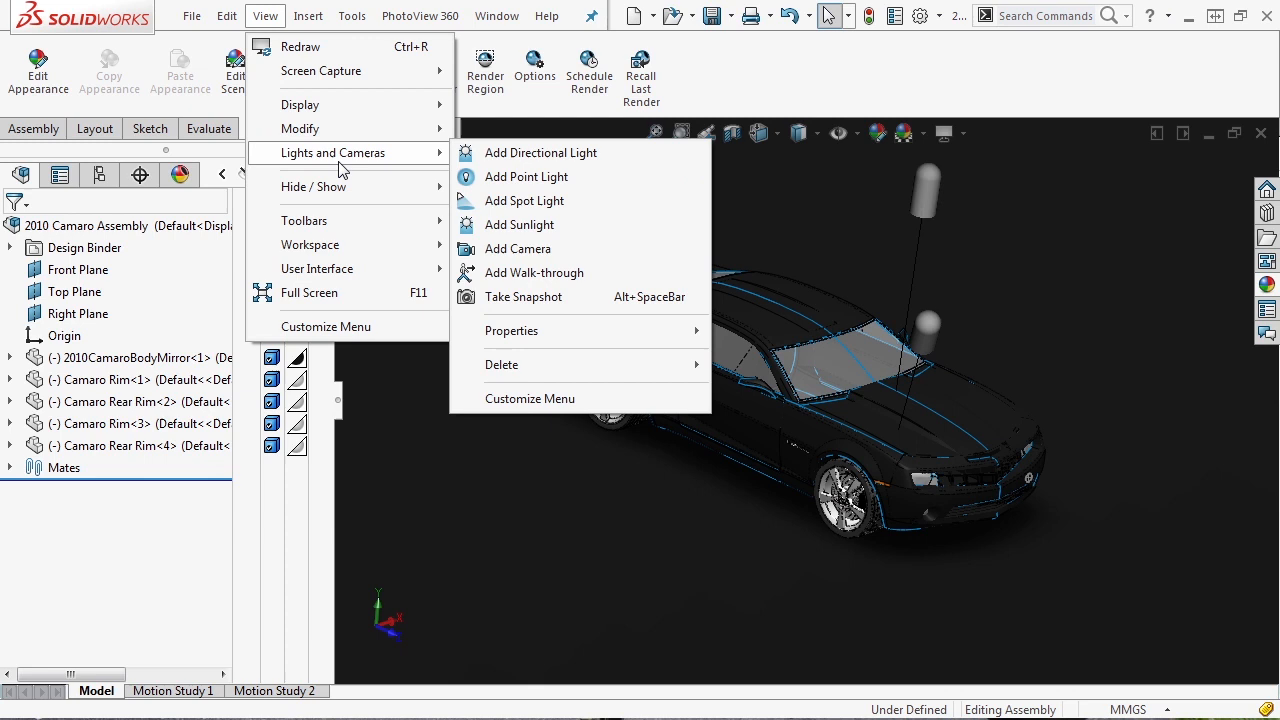
mouse_move(534, 272)
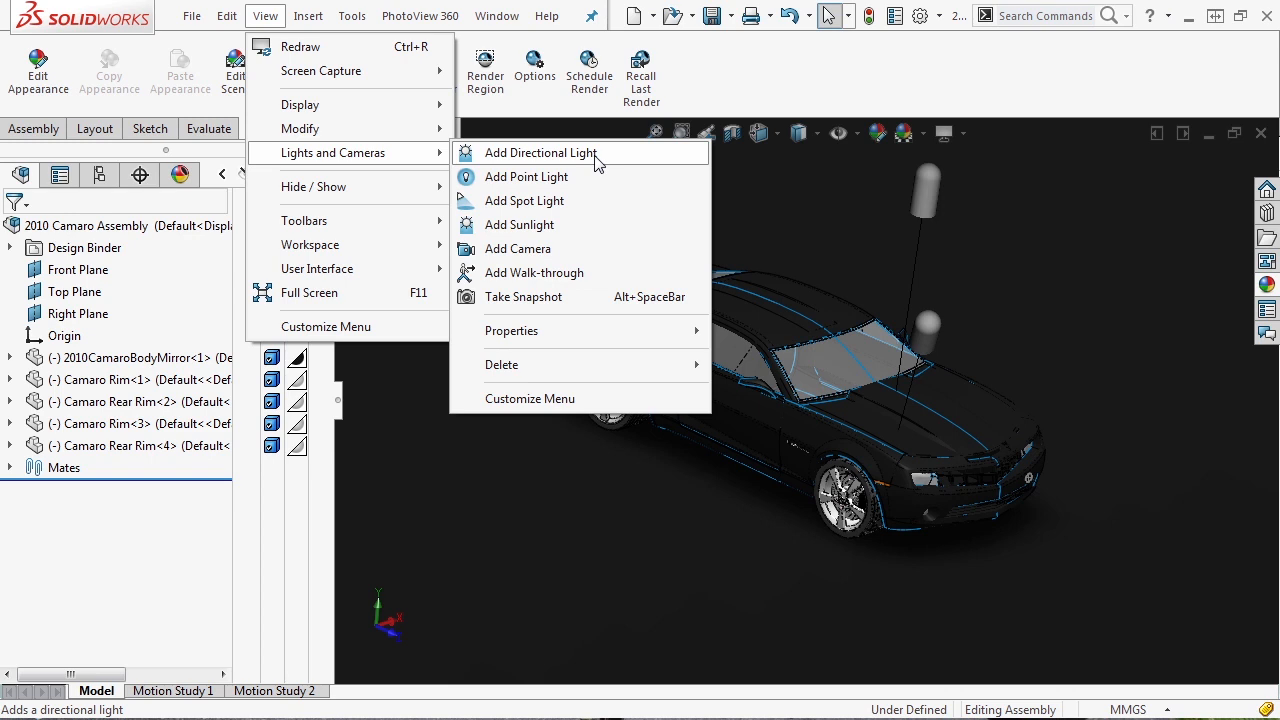
click(540, 152)
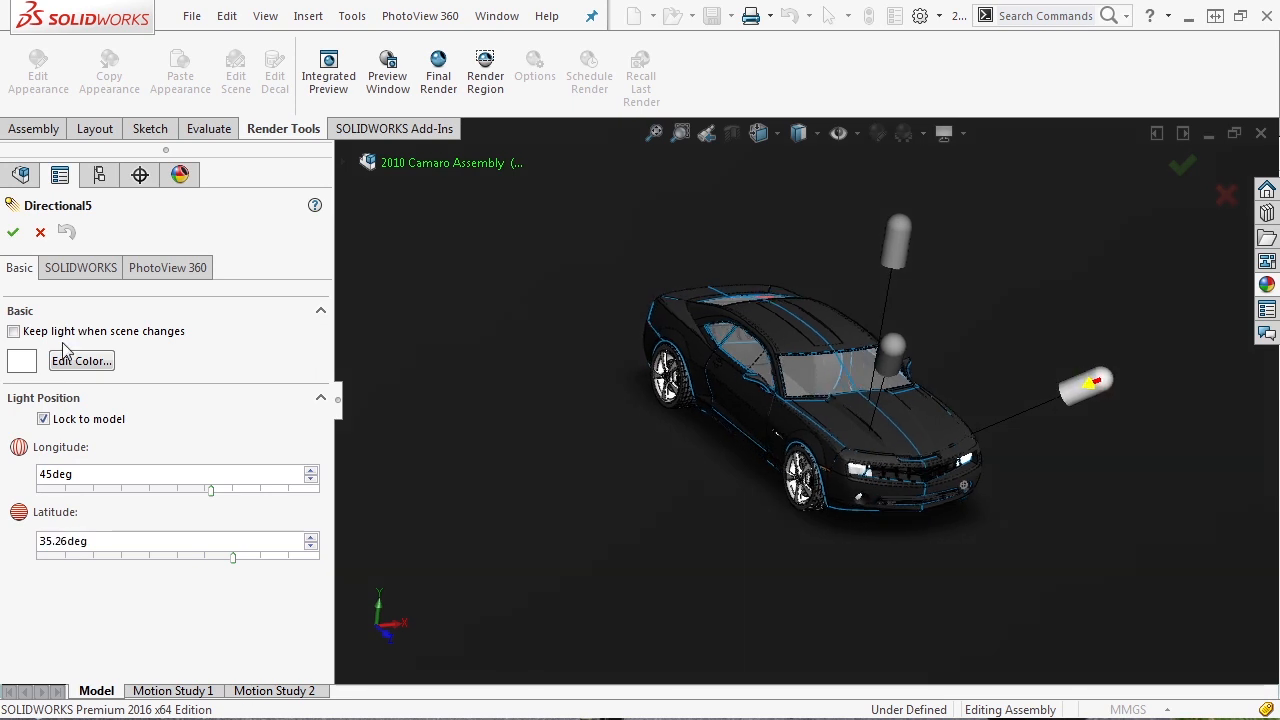
drag(210, 490, 197, 490)
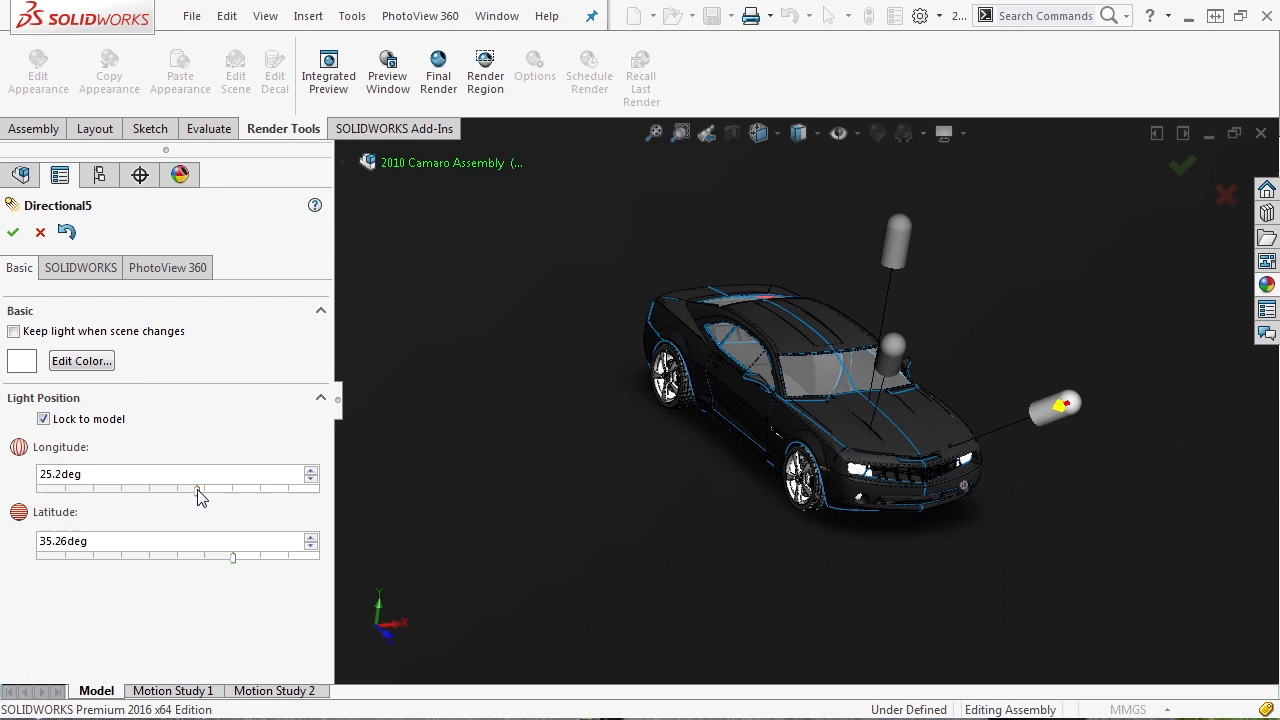
drag(197, 489, 232, 489)
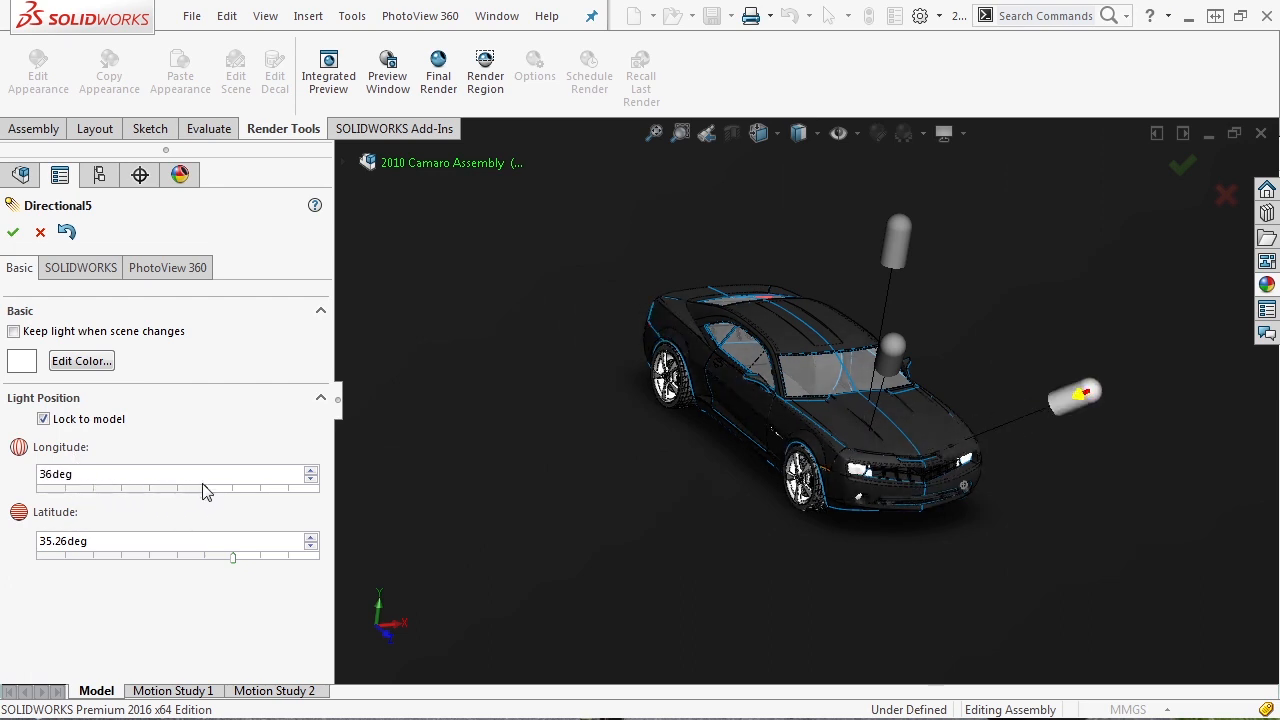
drag(207, 490, 143, 490)
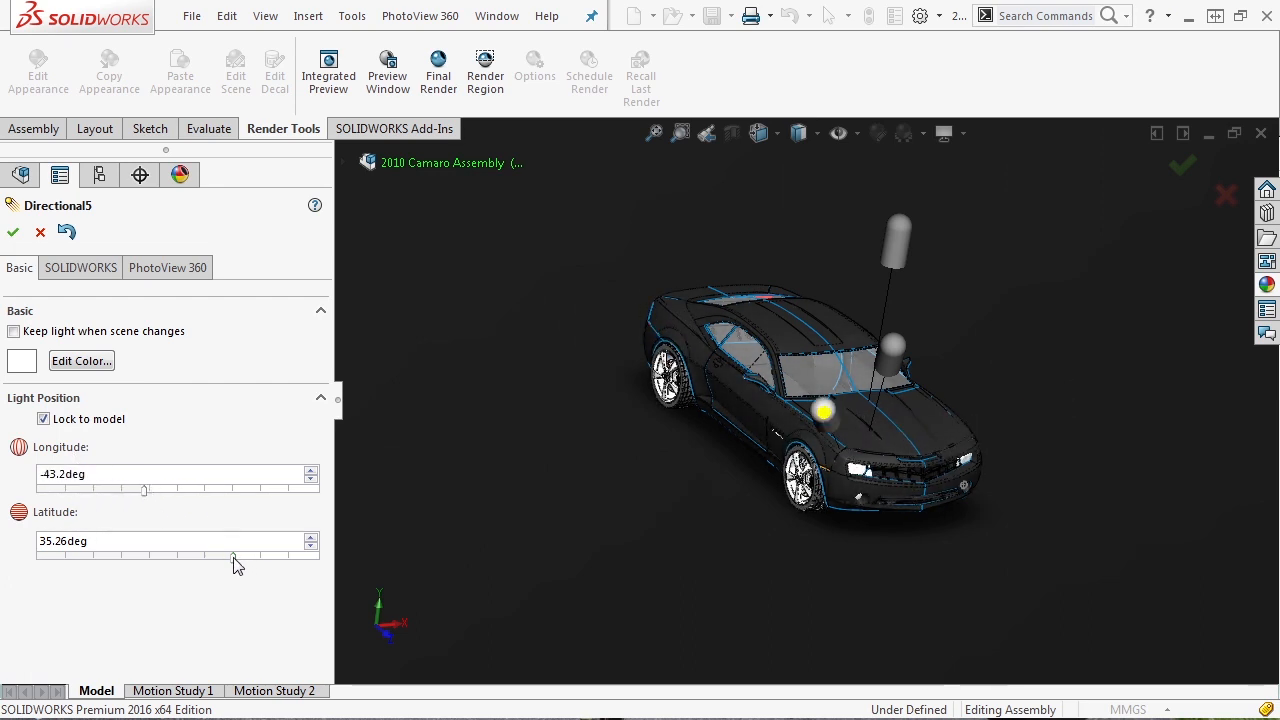
drag(142, 557, 263, 557)
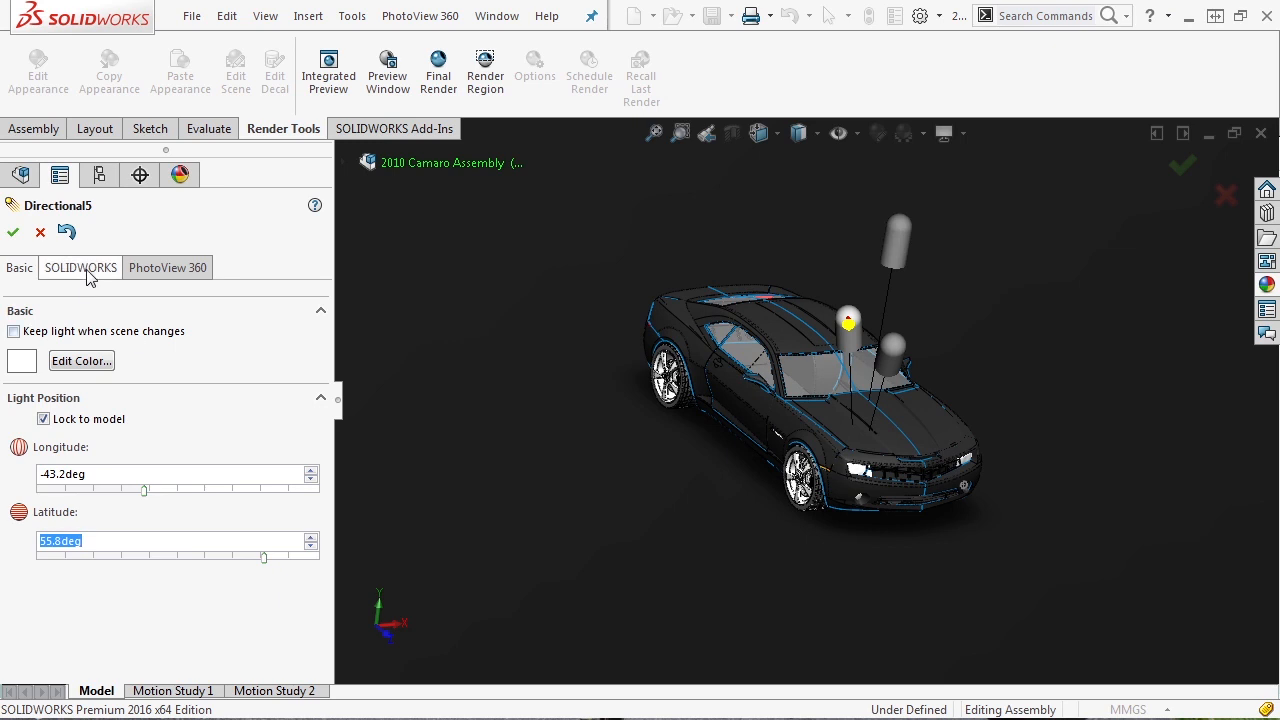
Turn Directional5 on in PhotoView 360, review its other tabs, and disable Dynamic help.
click(80, 267)
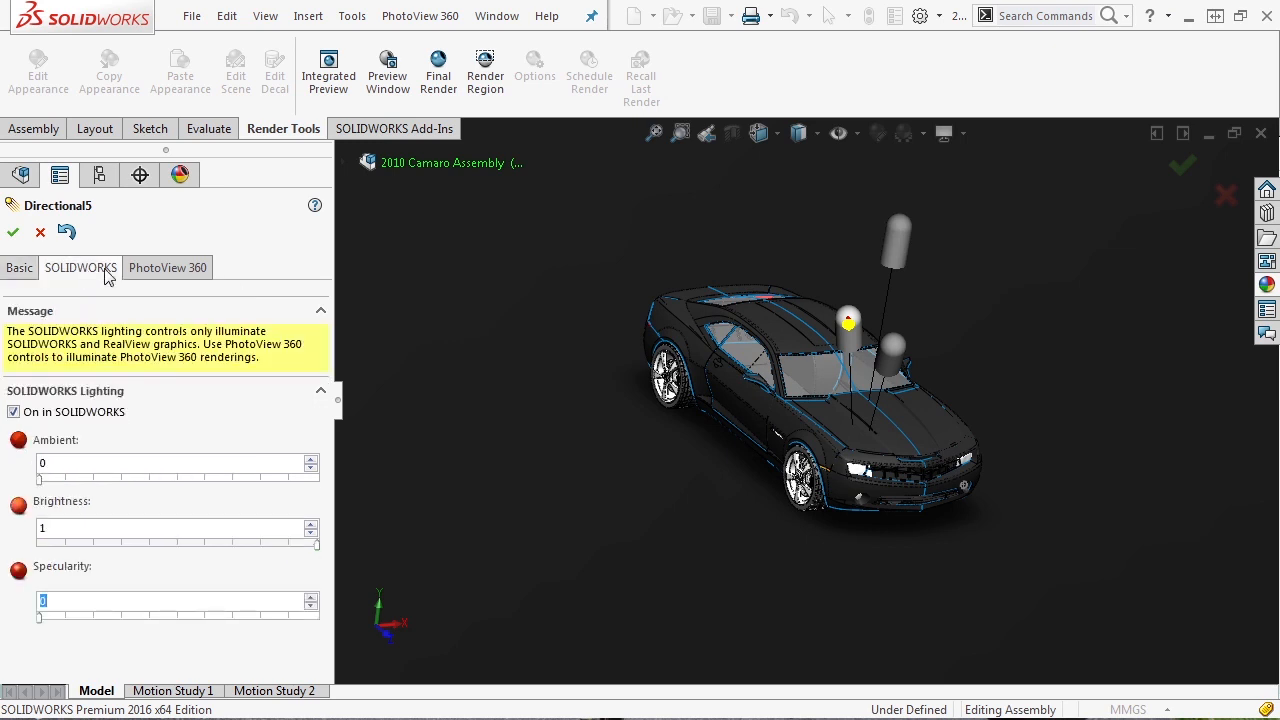
click(167, 267)
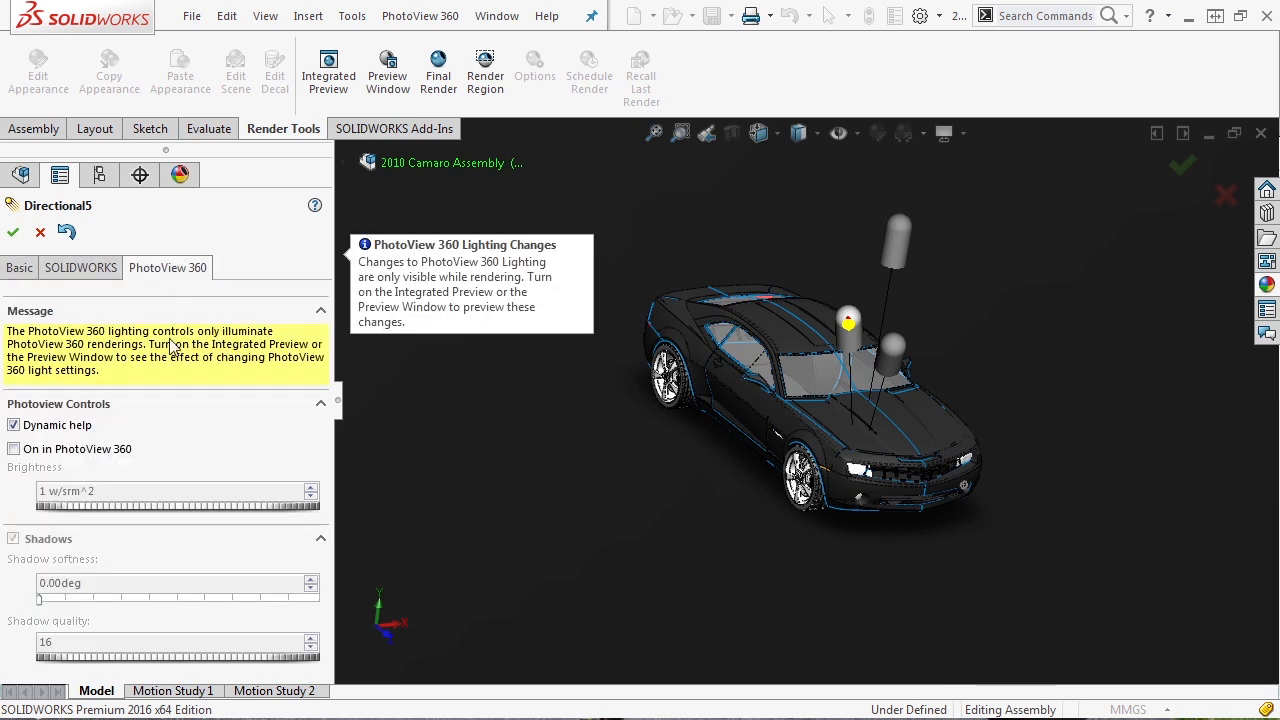
mouse_move(14, 448)
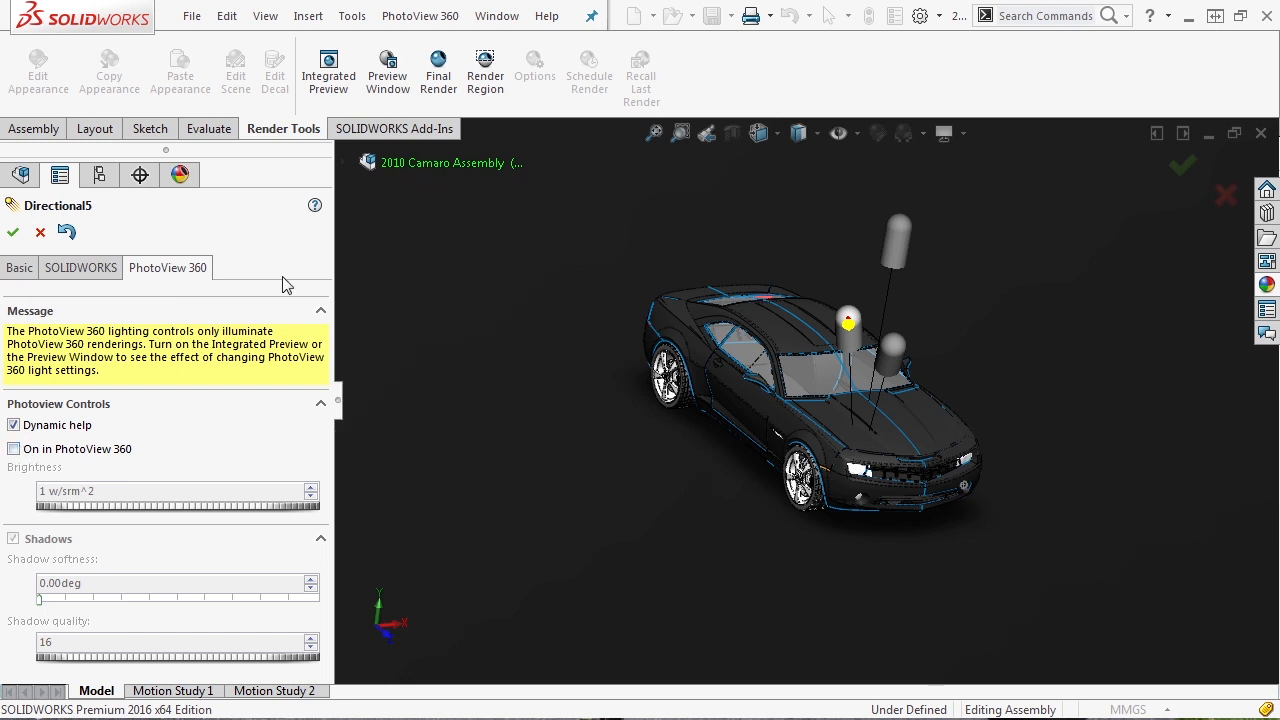
mouse_move(14, 448)
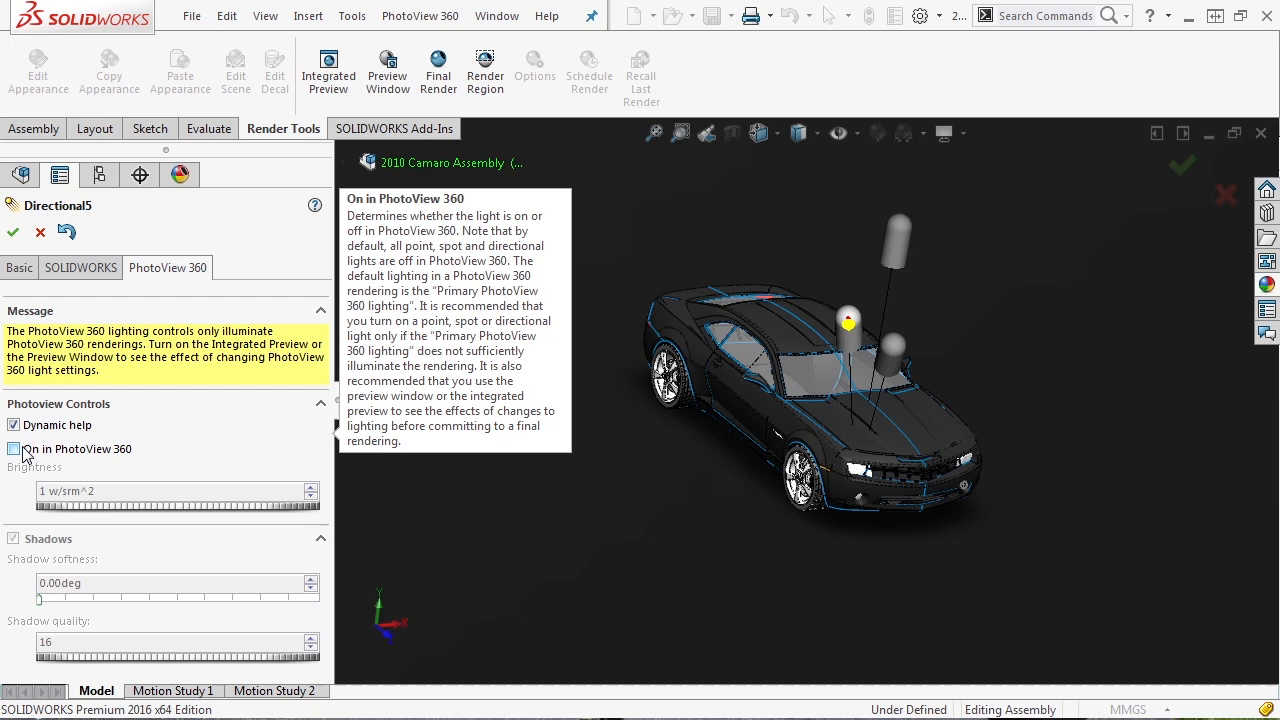
click(14, 449)
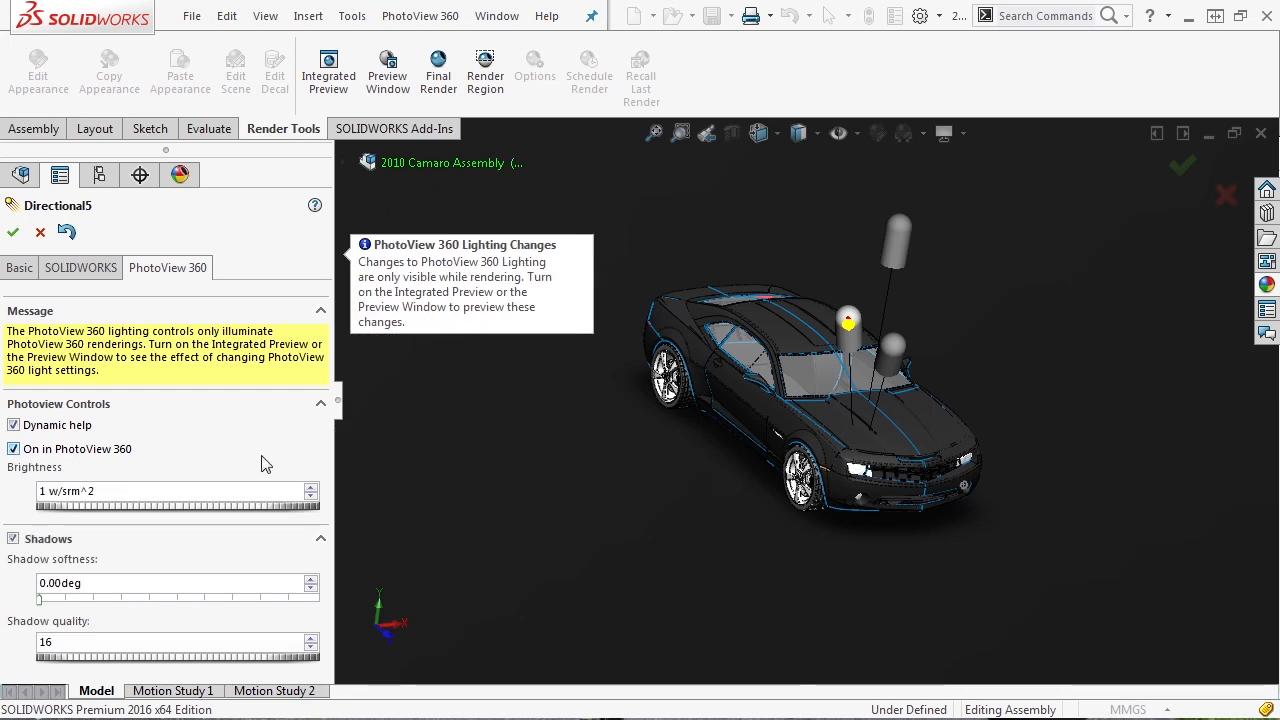
click(81, 267)
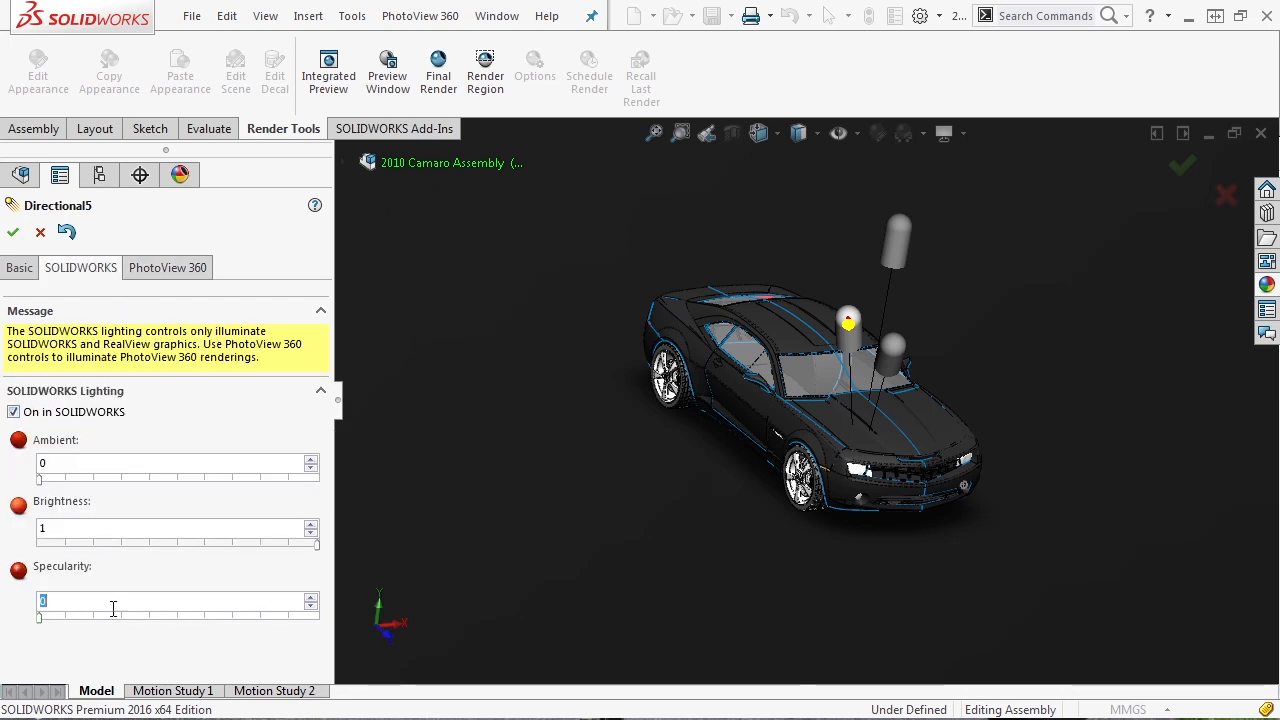
click(18, 267)
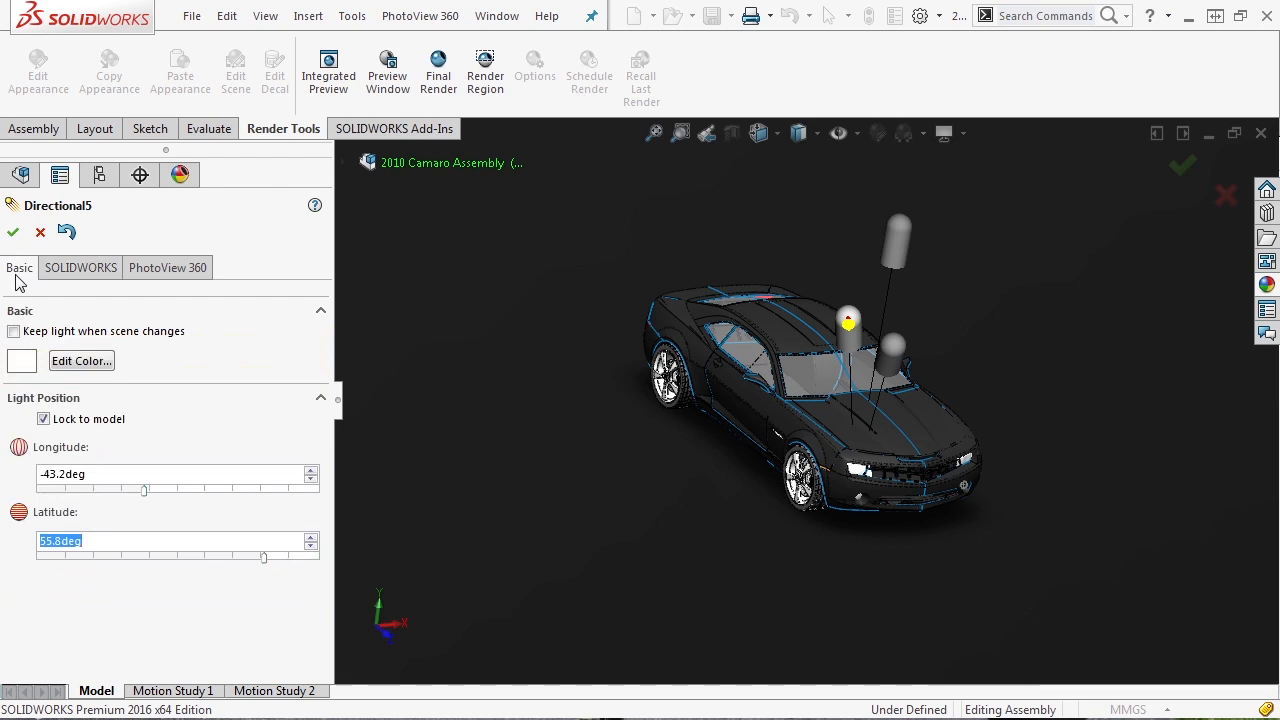
click(80, 267)
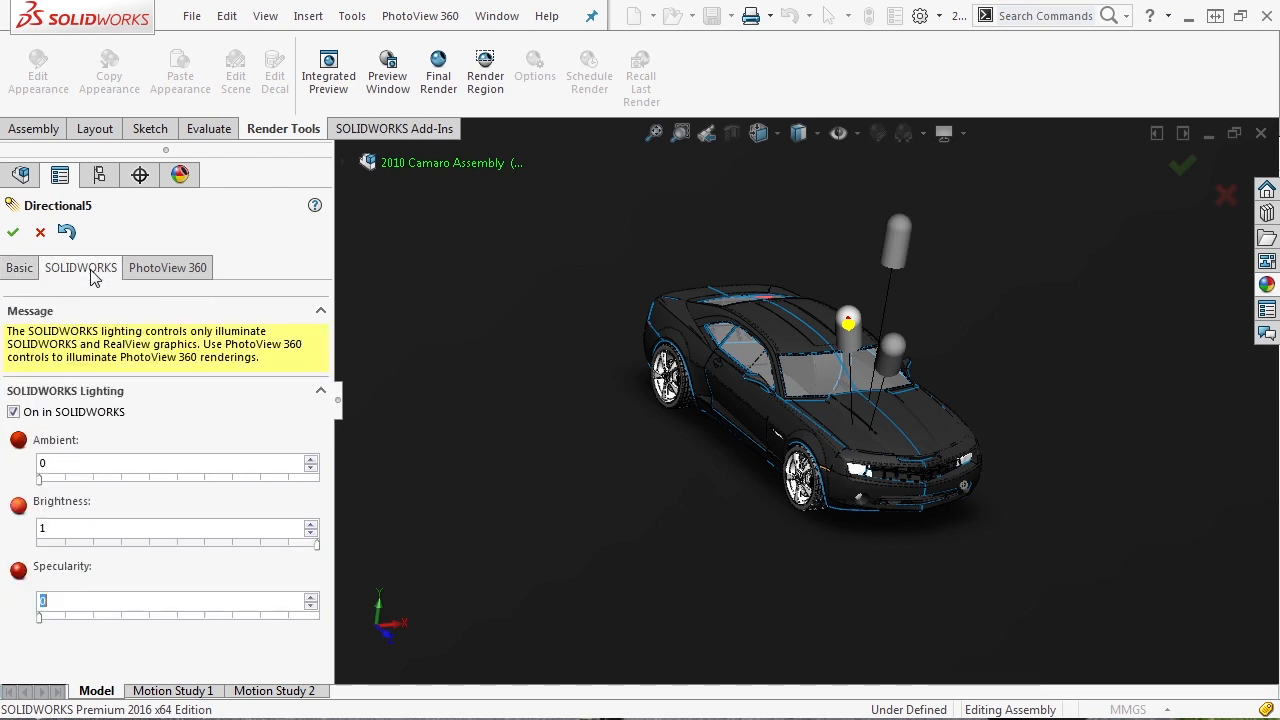
click(167, 267)
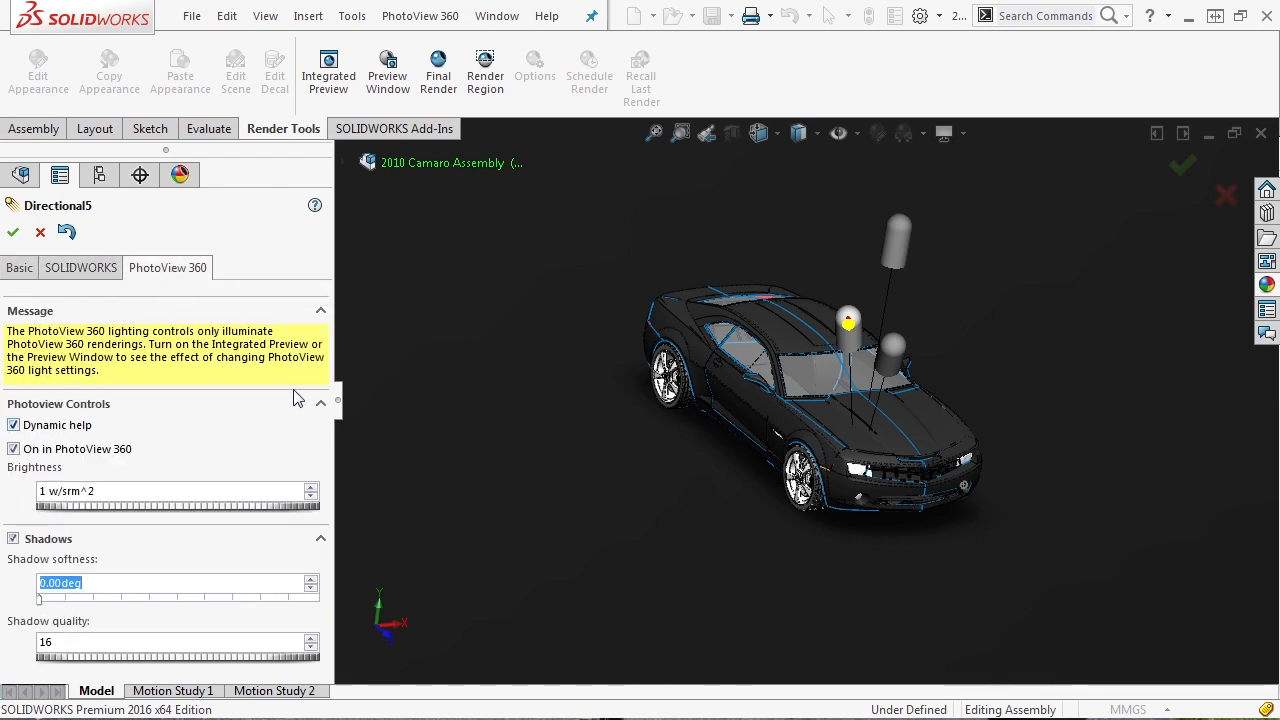
mouse_move(247, 425)
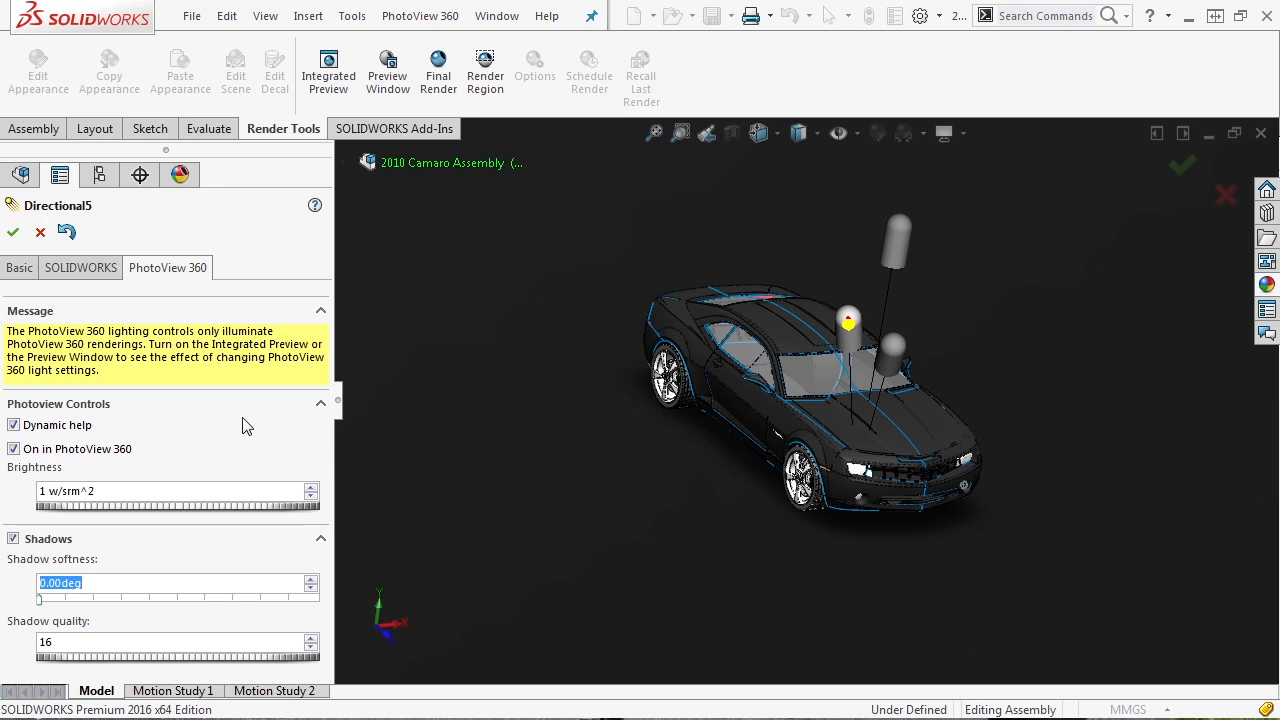
click(14, 424)
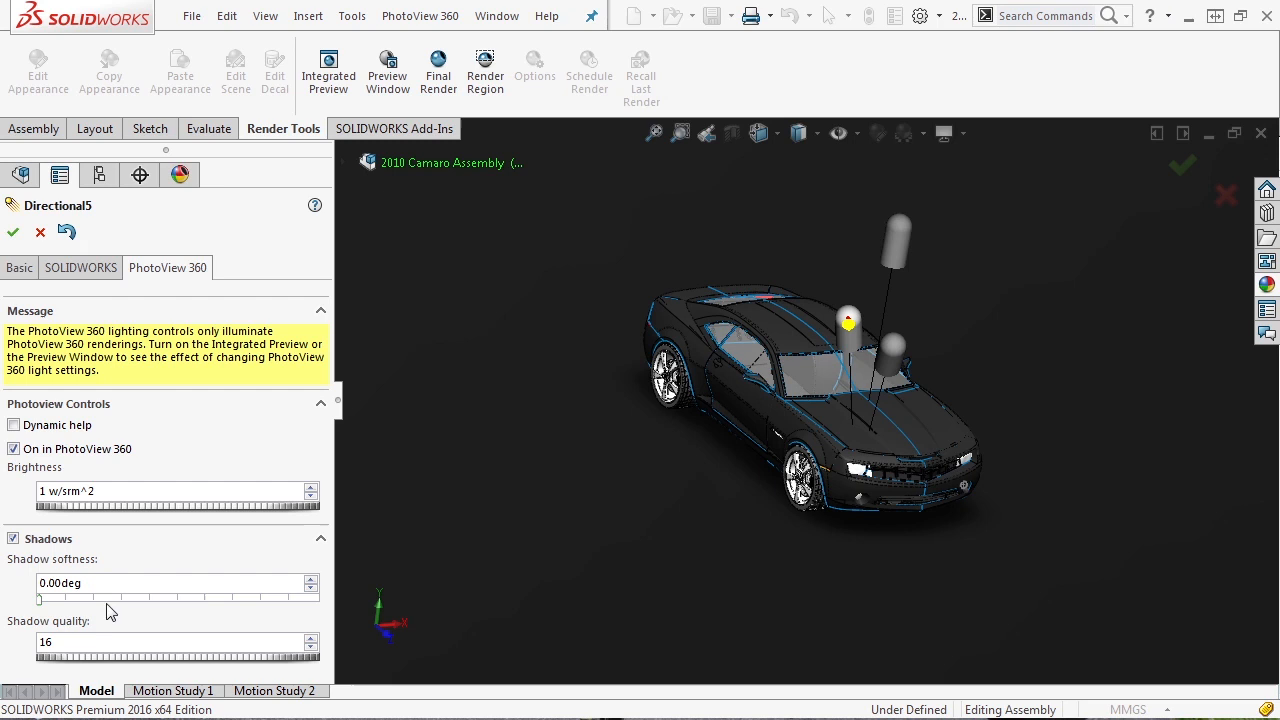
Accept Directional5 and add a new spot light, Spot1, to the Camaro scene.
click(13, 232)
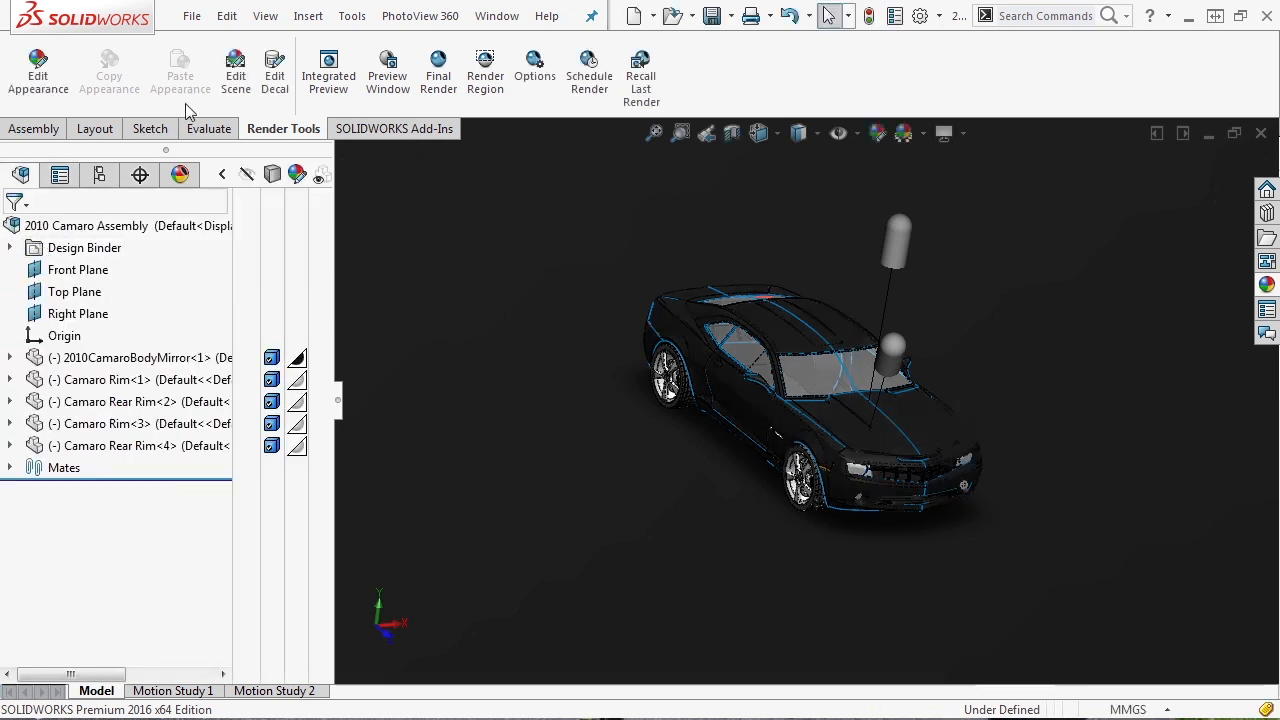
click(265, 15)
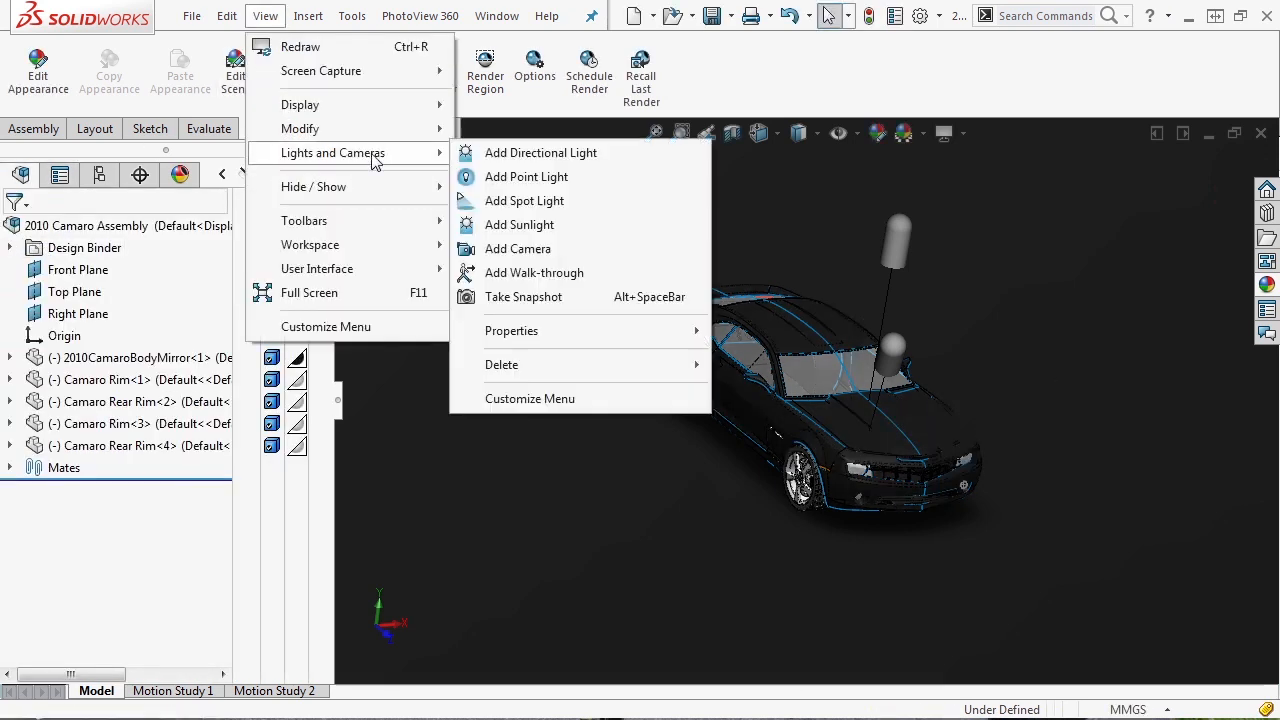
mouse_move(525, 177)
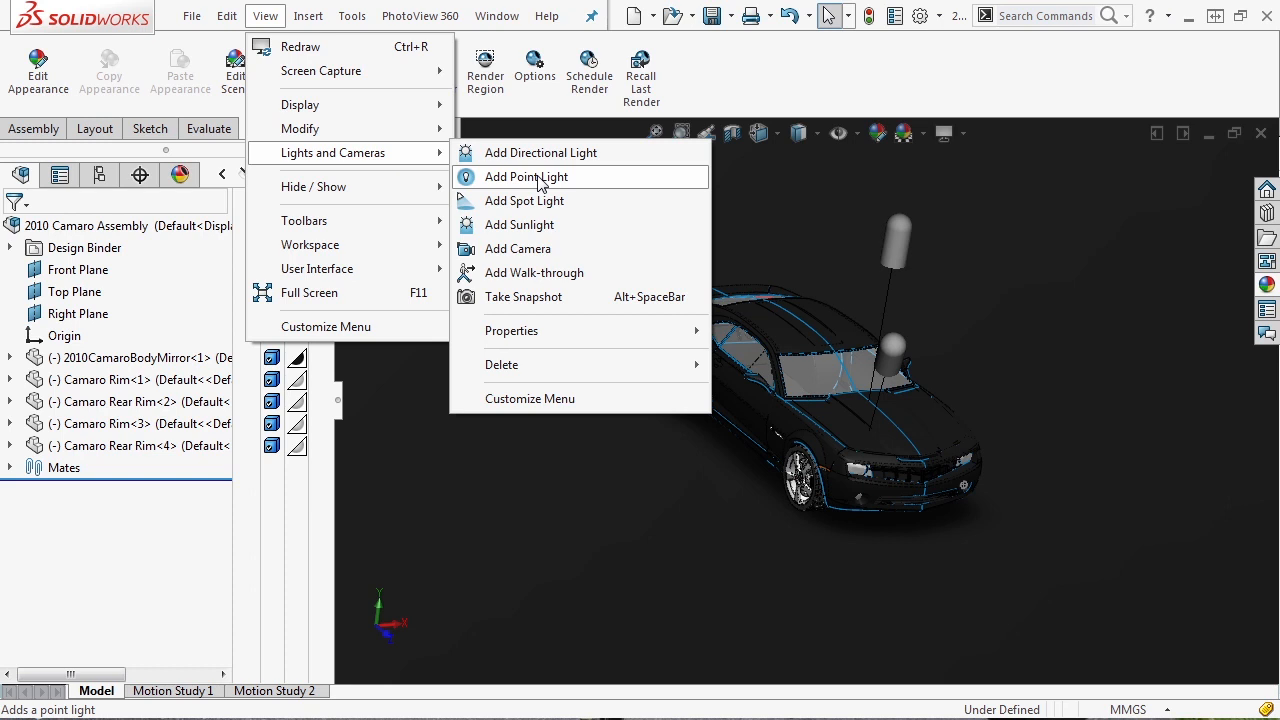
mouse_move(541, 152)
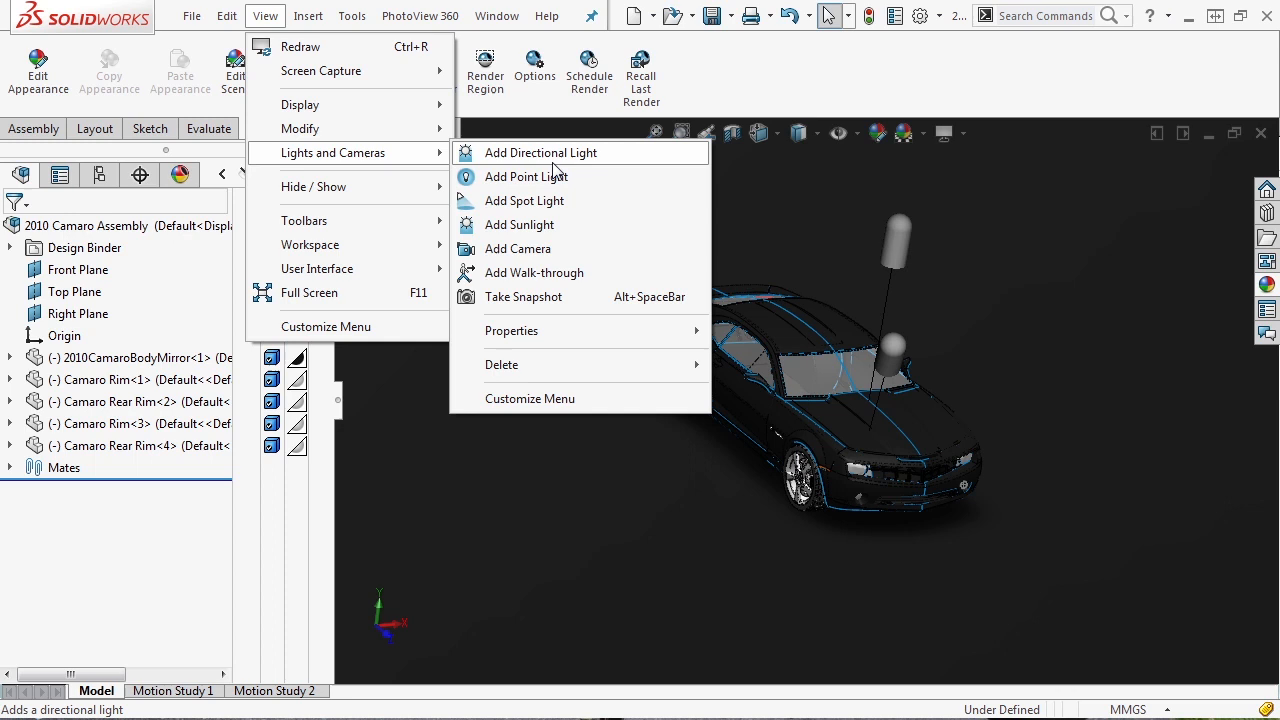
mouse_move(524, 200)
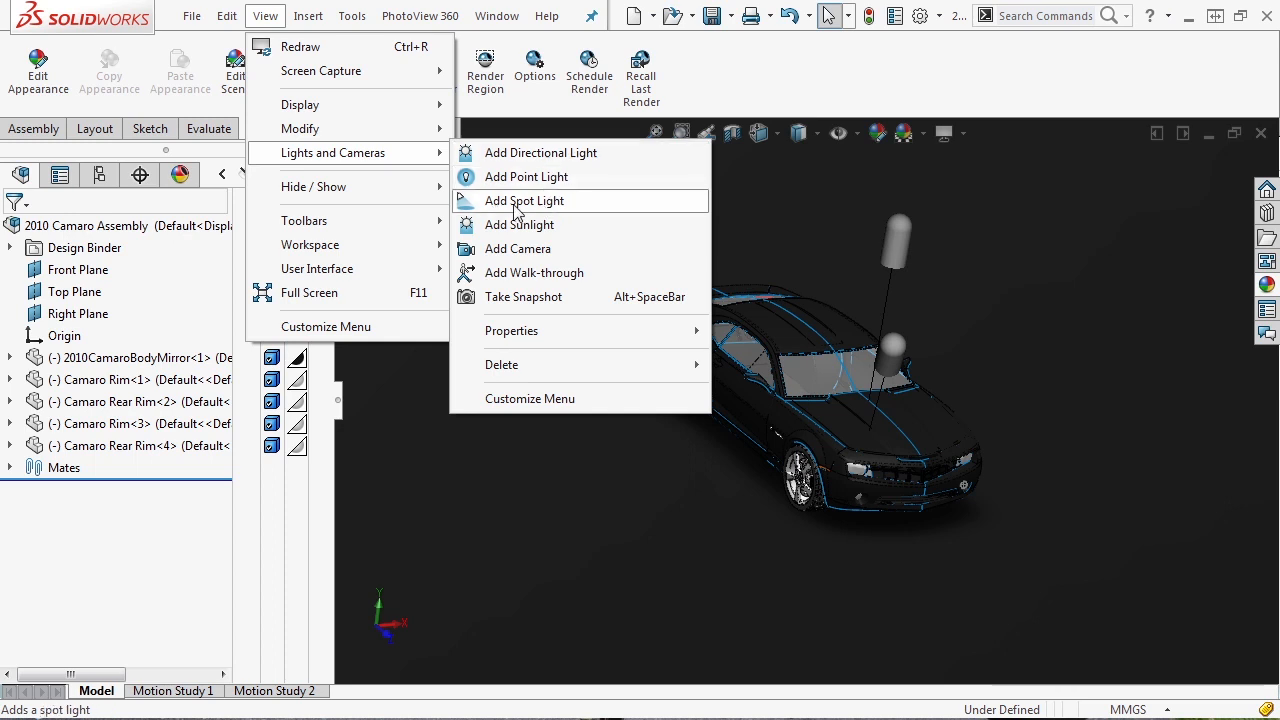
click(523, 200)
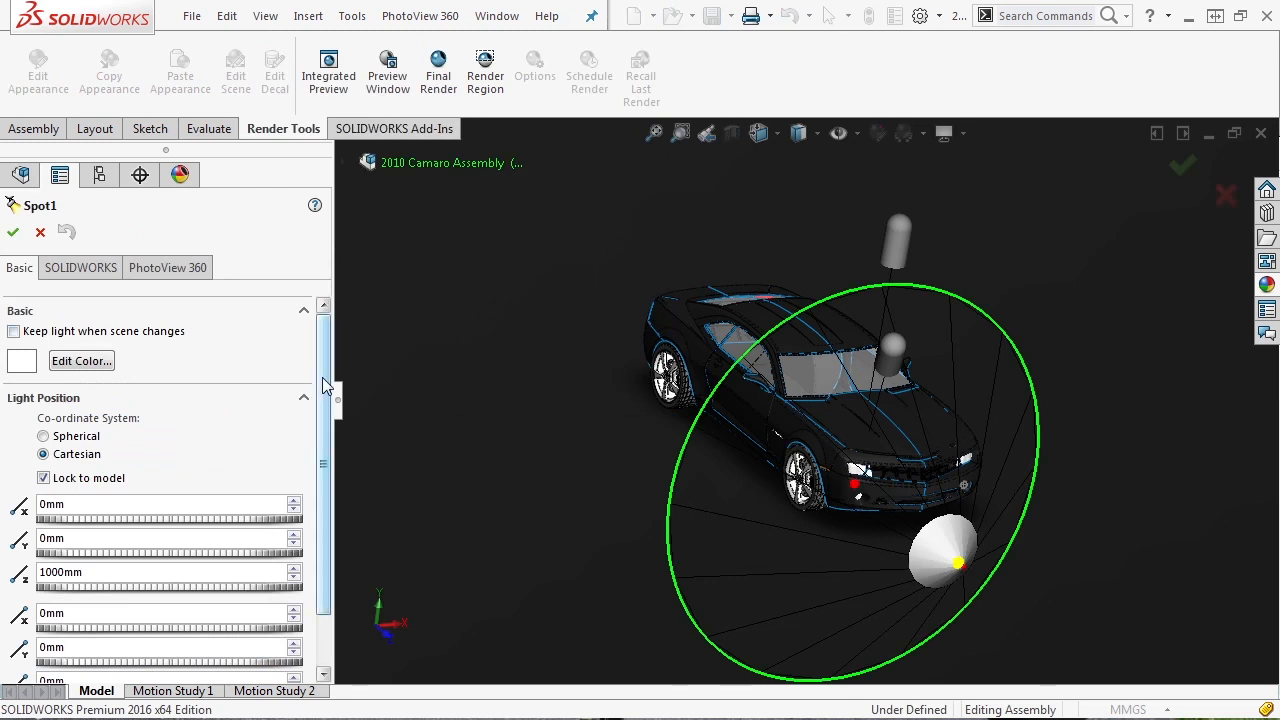
Place Spot1 at X 200, Y 650, Z 1000 mm with a 12° cone angle.
scroll(down, 3)
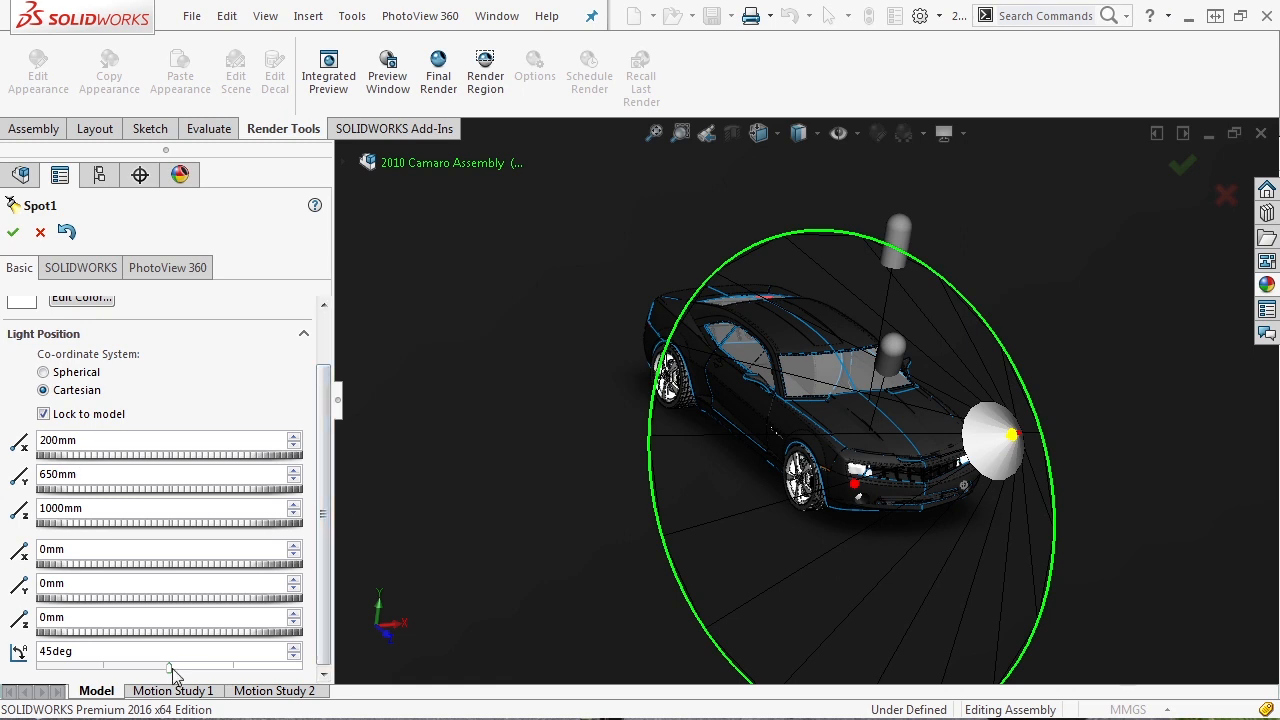
drag(170, 670, 108, 670)
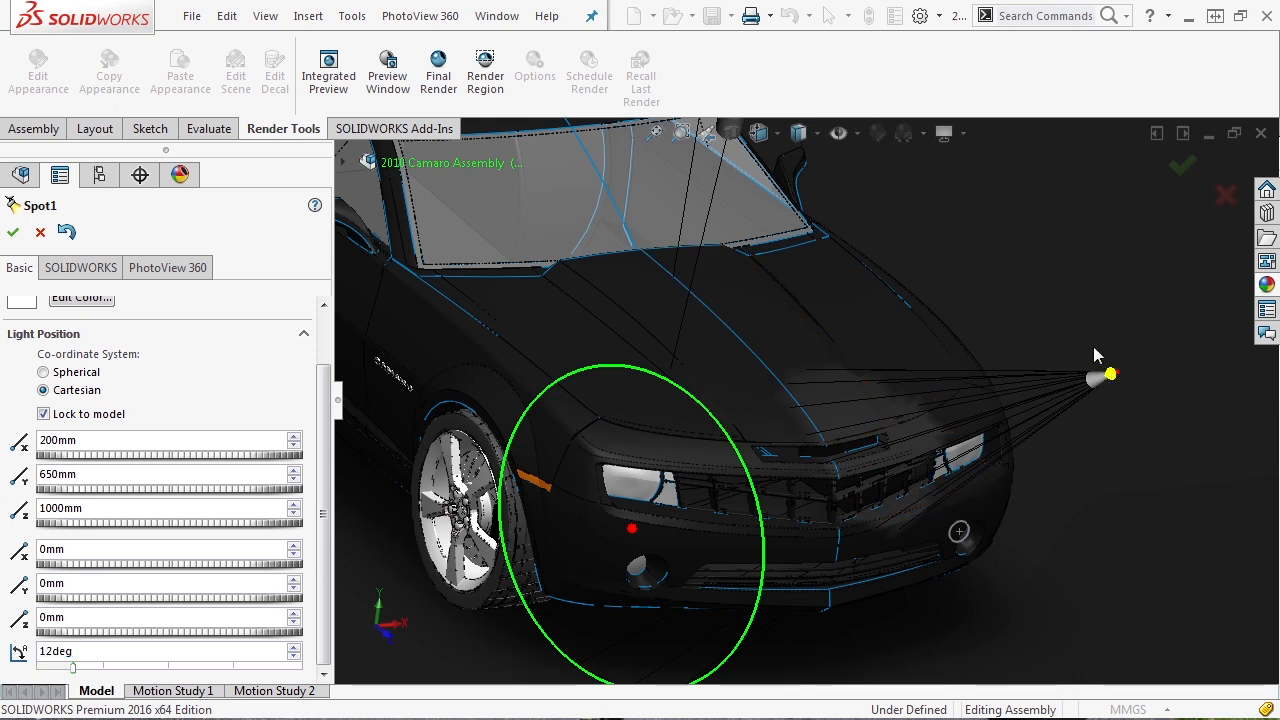
Review Spot1's SOLIDWORKS and PhotoView 360 brightness and shadow settings, then accept it.
click(80, 267)
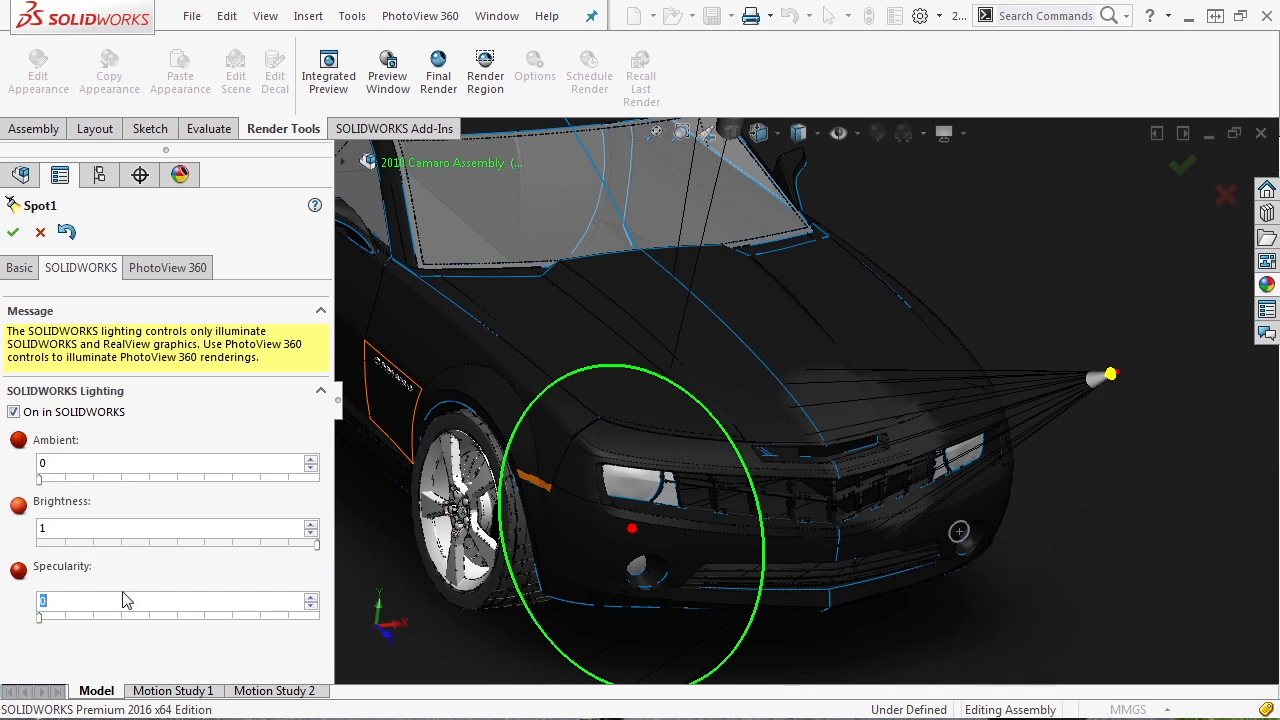
mouse_move(168, 267)
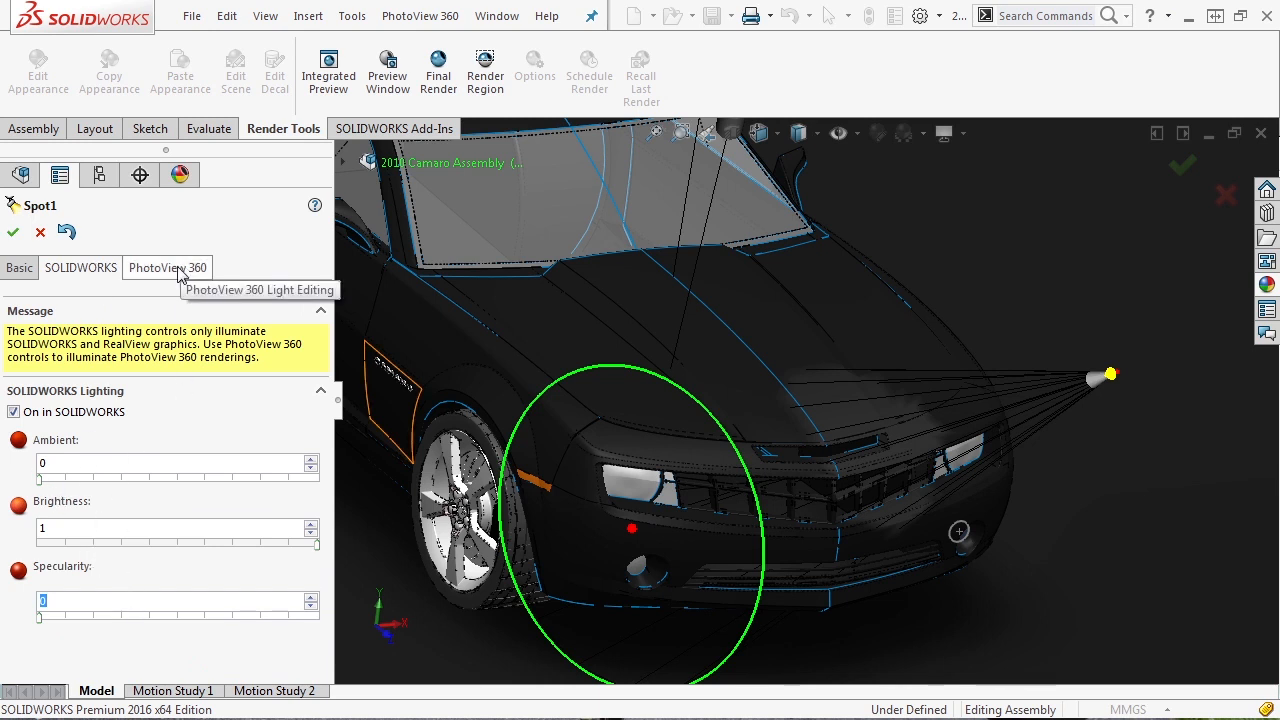
click(168, 267)
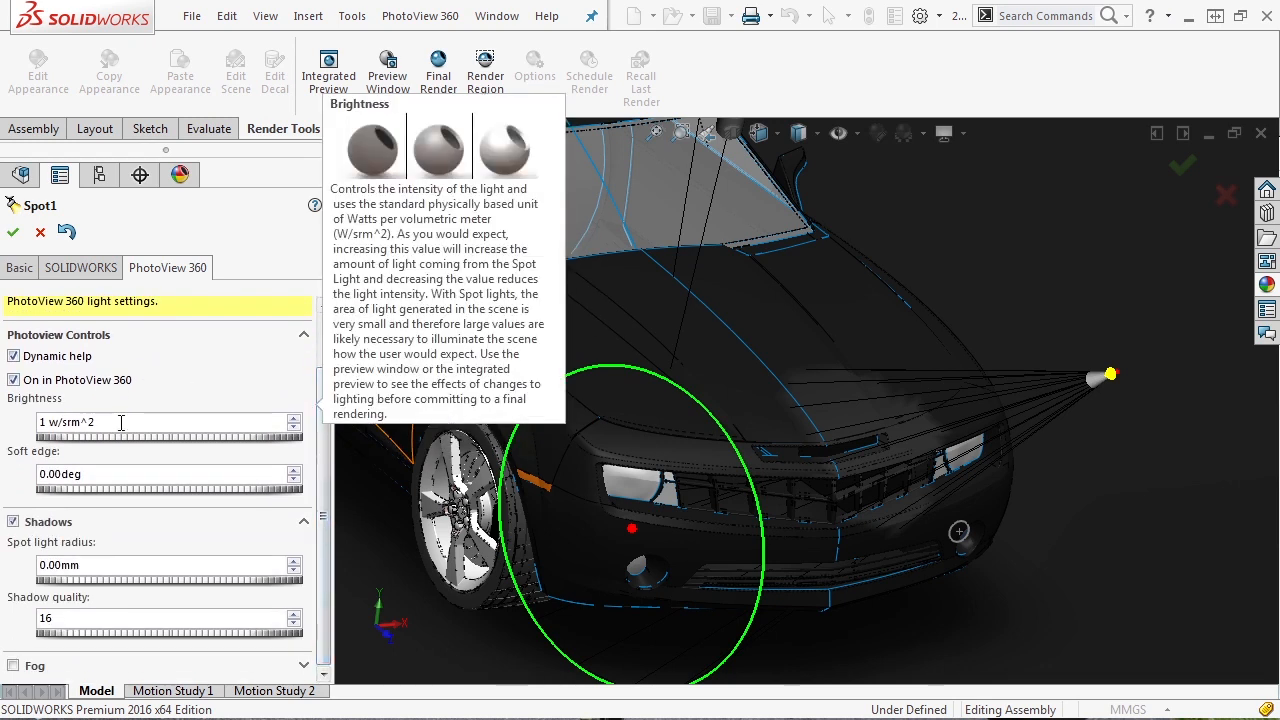
mouse_move(120, 473)
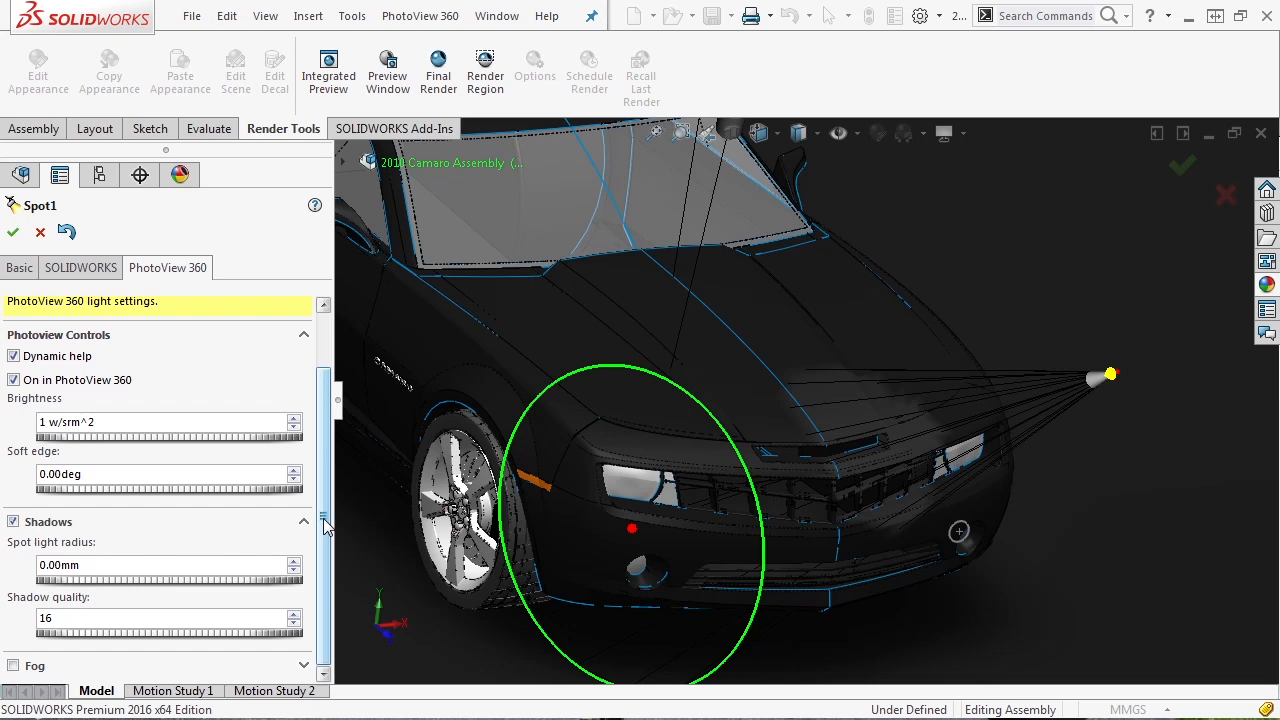
mouse_move(65, 565)
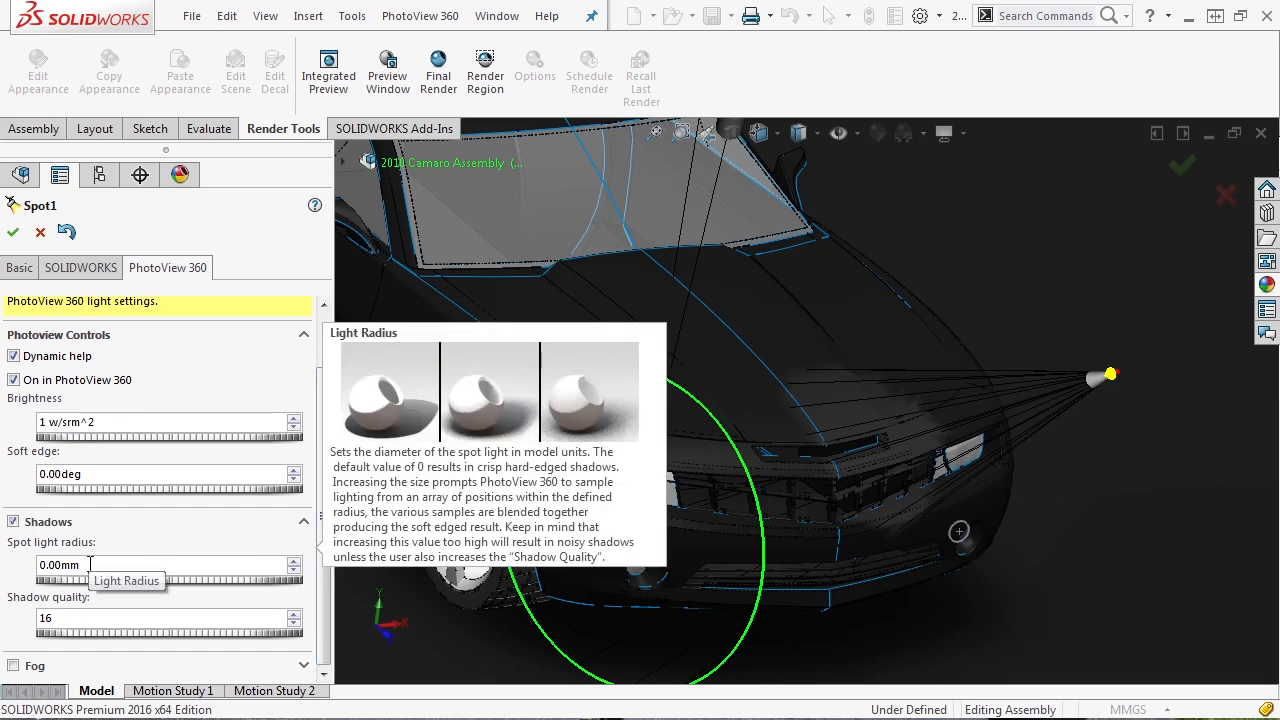
mouse_move(25, 651)
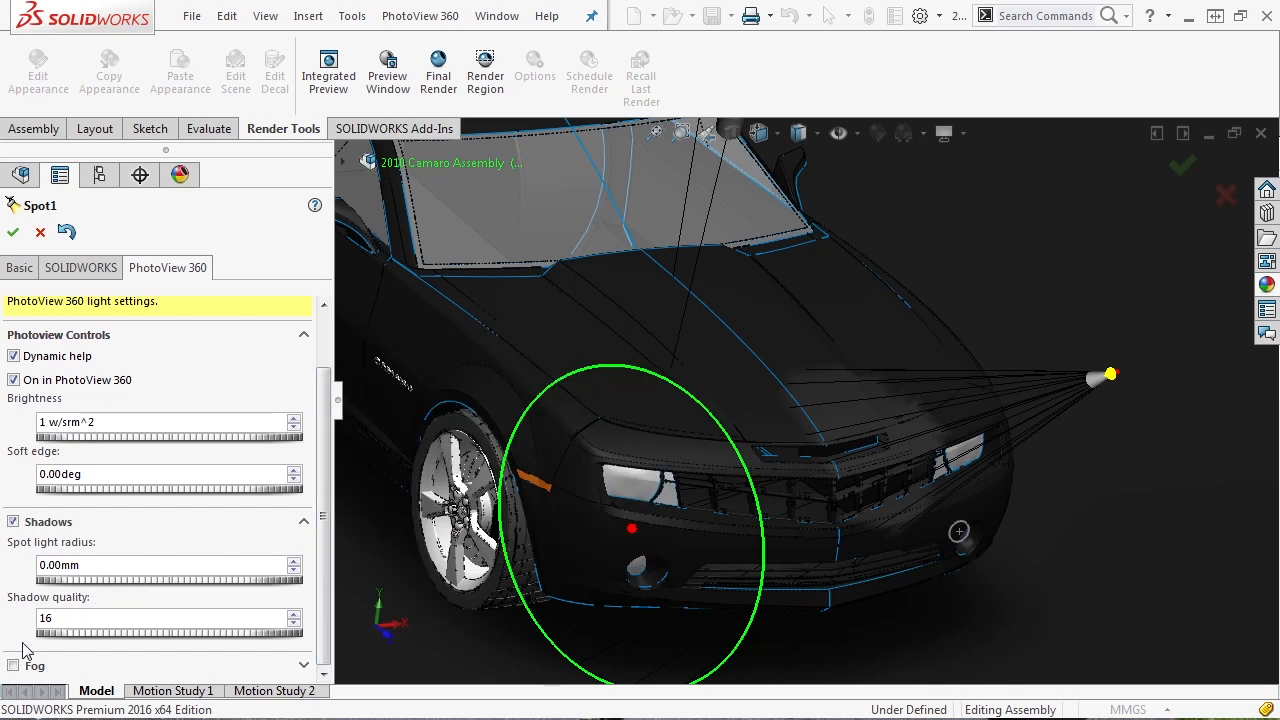
scroll(down, 3)
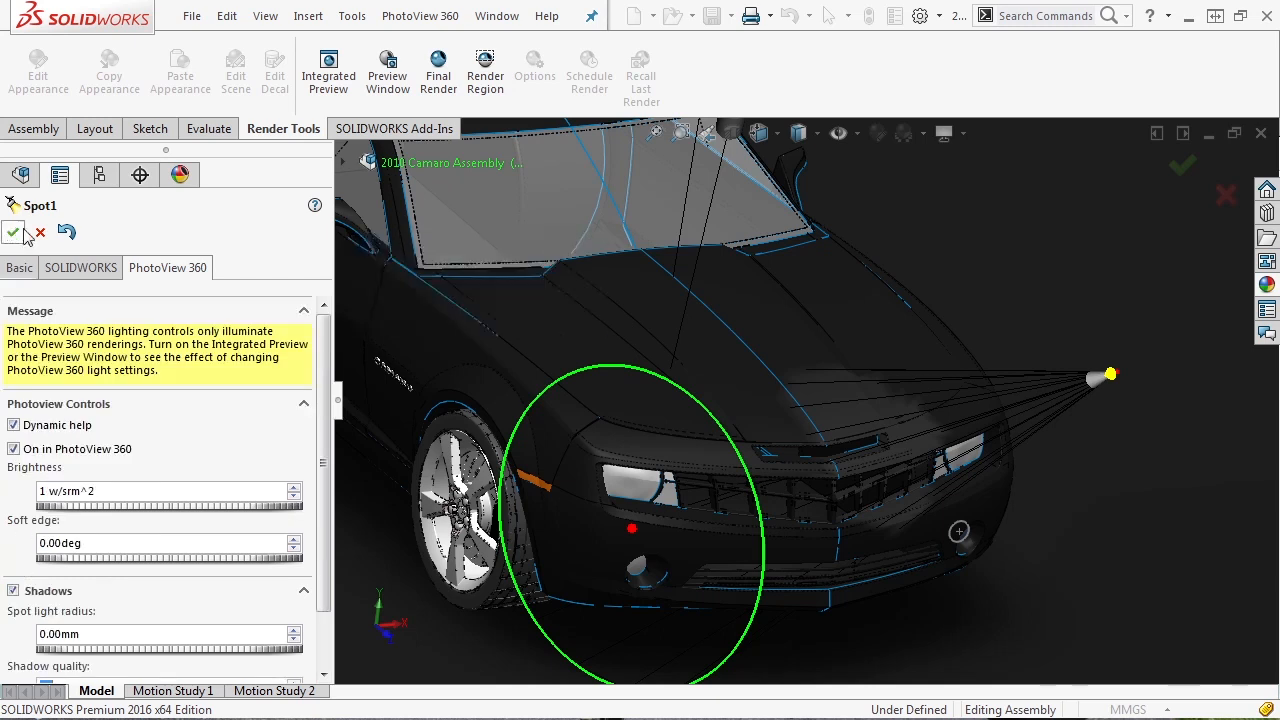
click(265, 16)
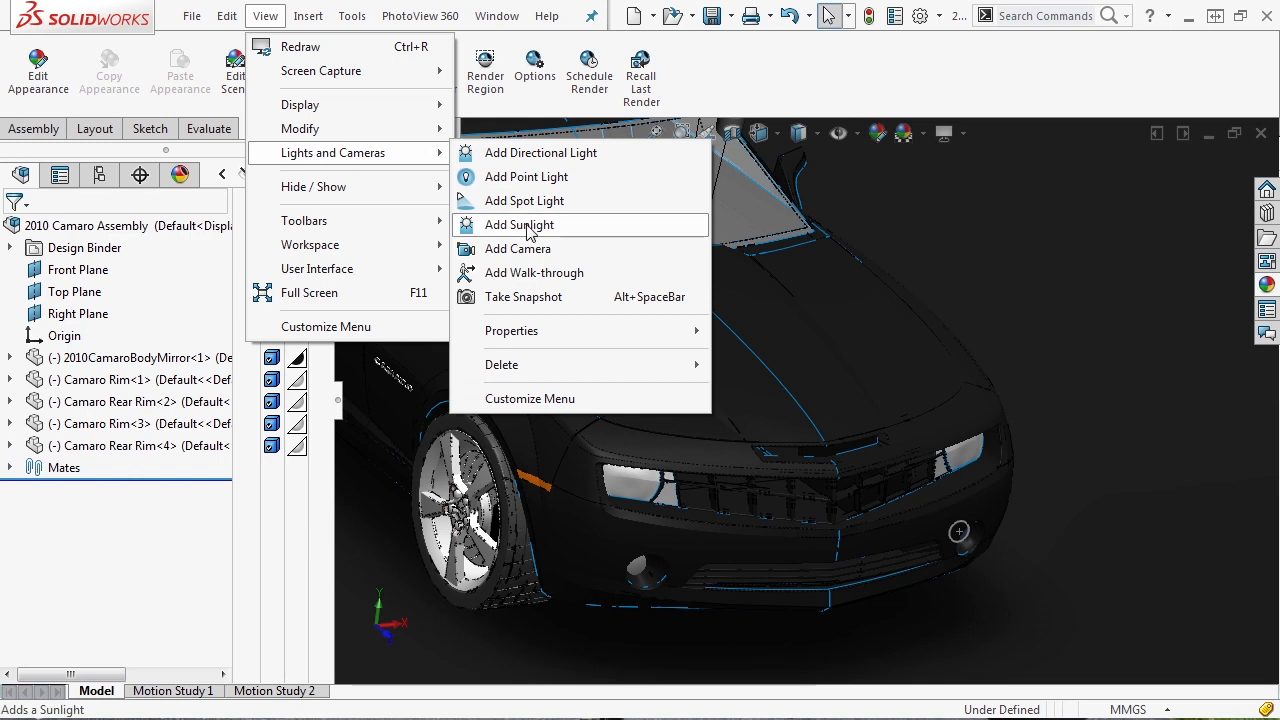
Add a sunlight to the Camaro scene located in Dubai (+04:00 hours).
click(518, 224)
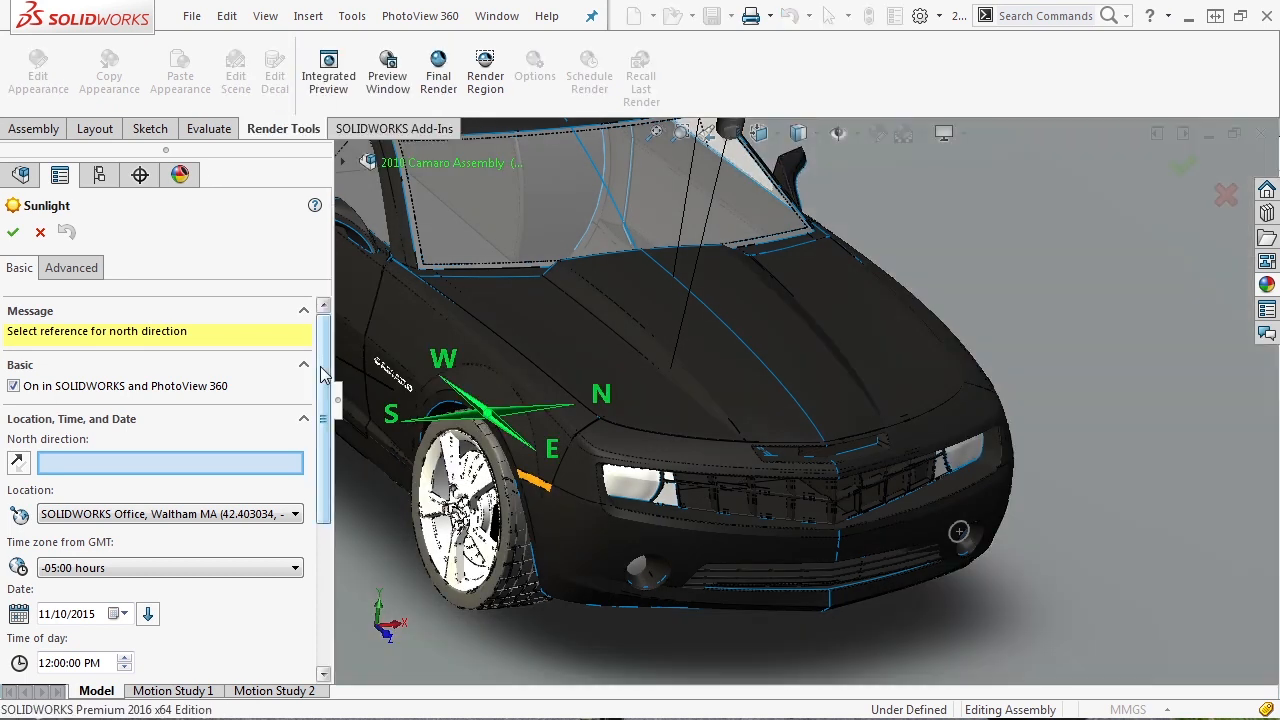
mouse_move(322, 390)
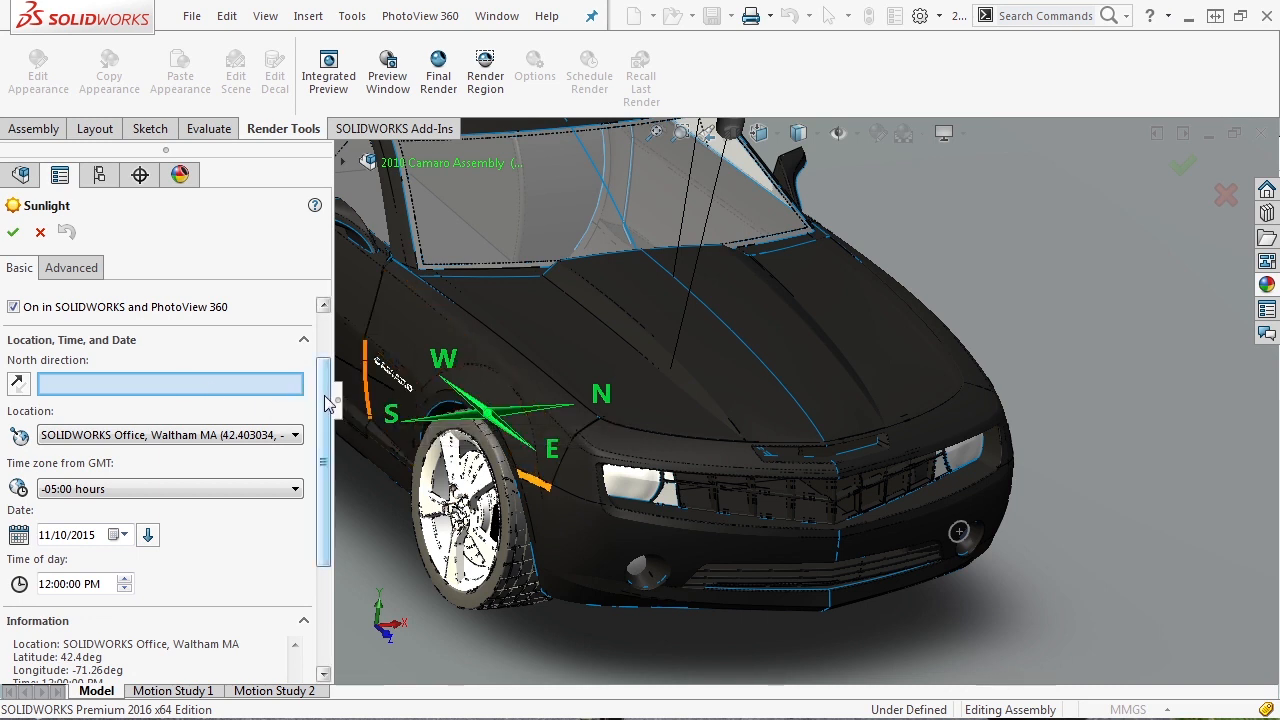
scroll(down, 3)
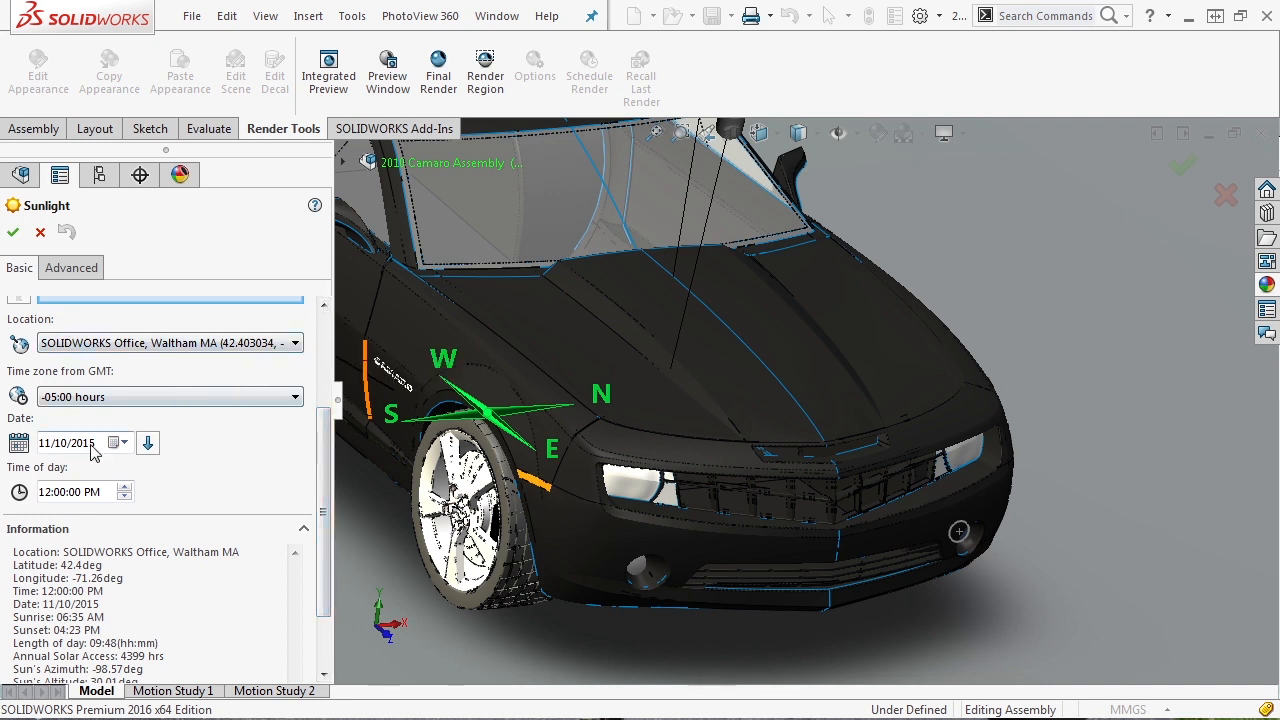
click(294, 343)
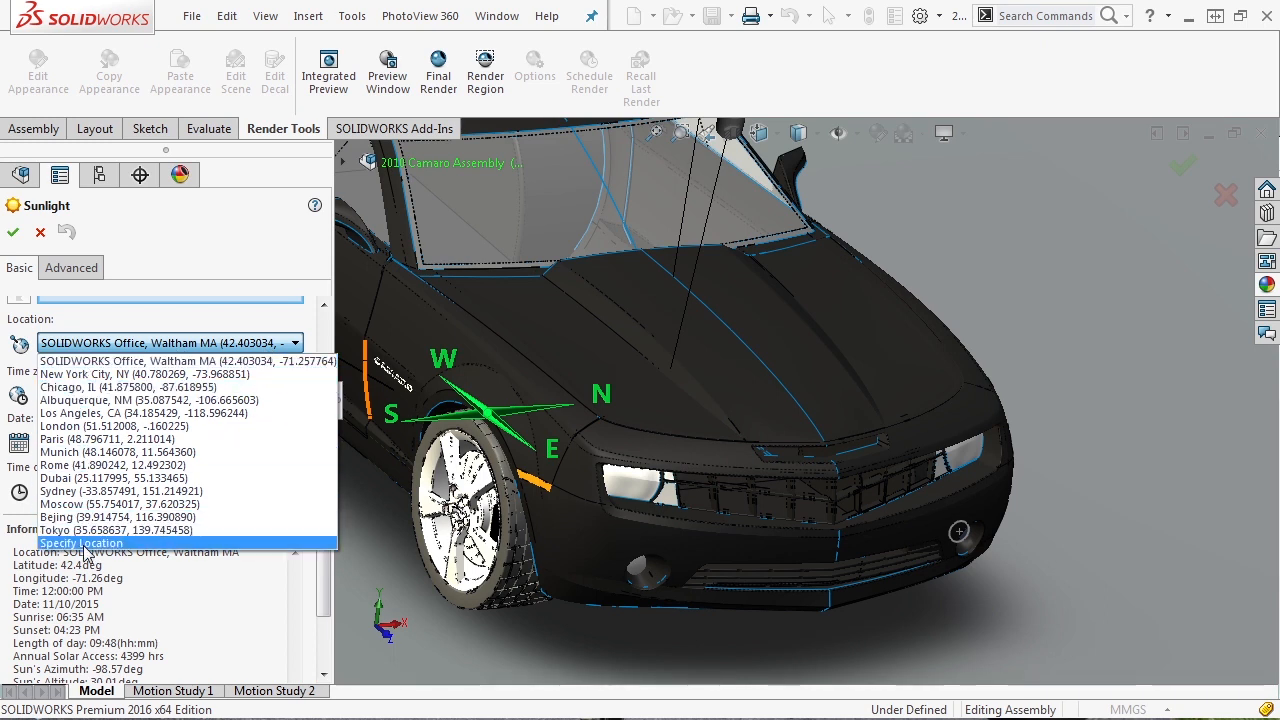
click(81, 542)
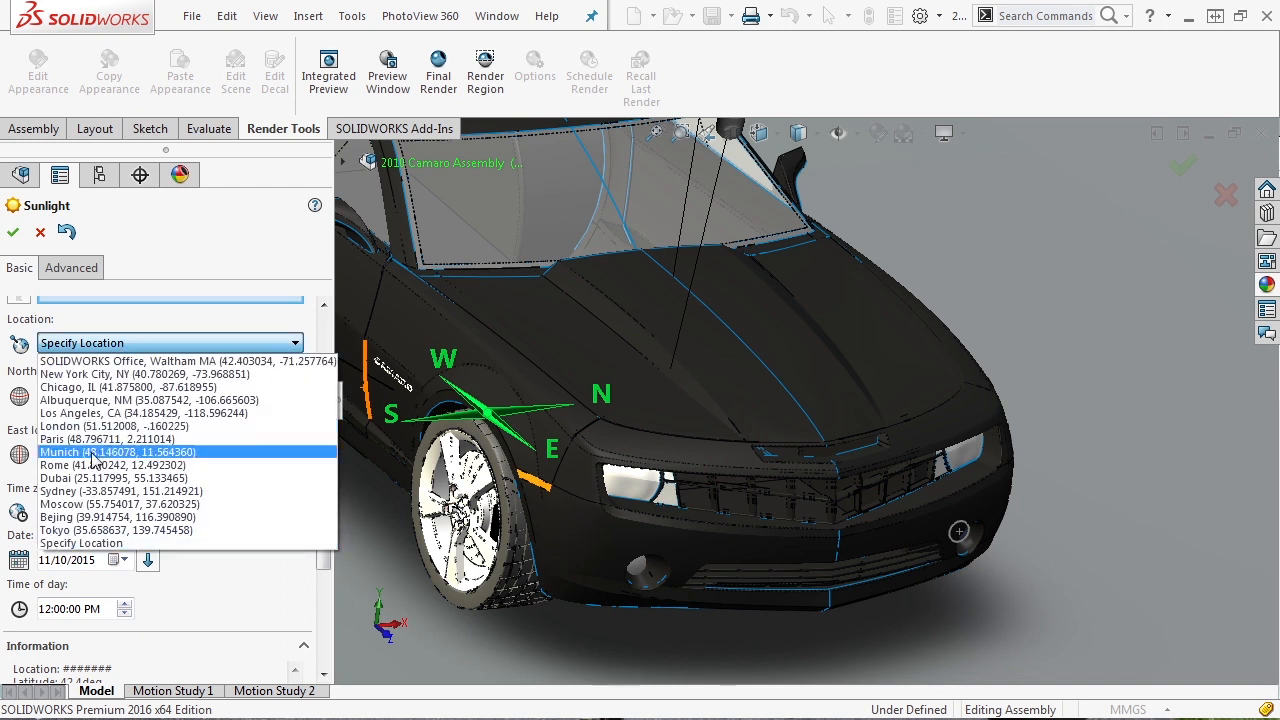
click(90, 490)
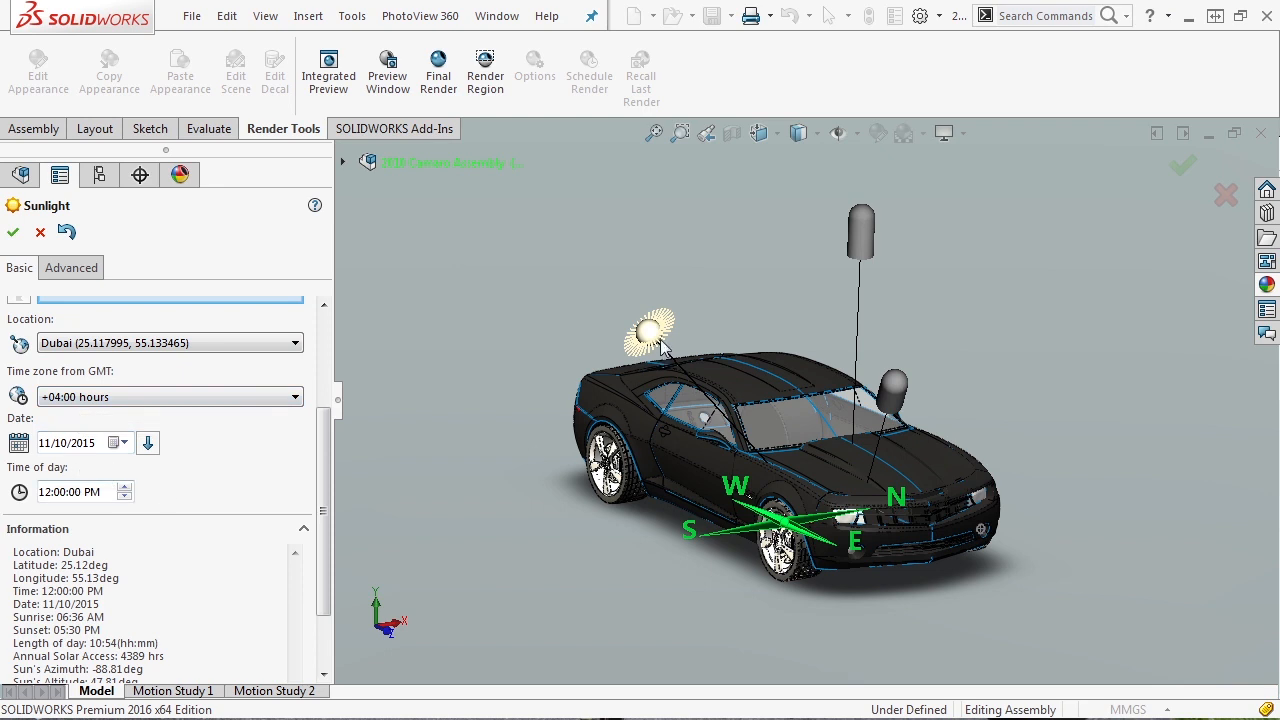
scroll(down, 3)
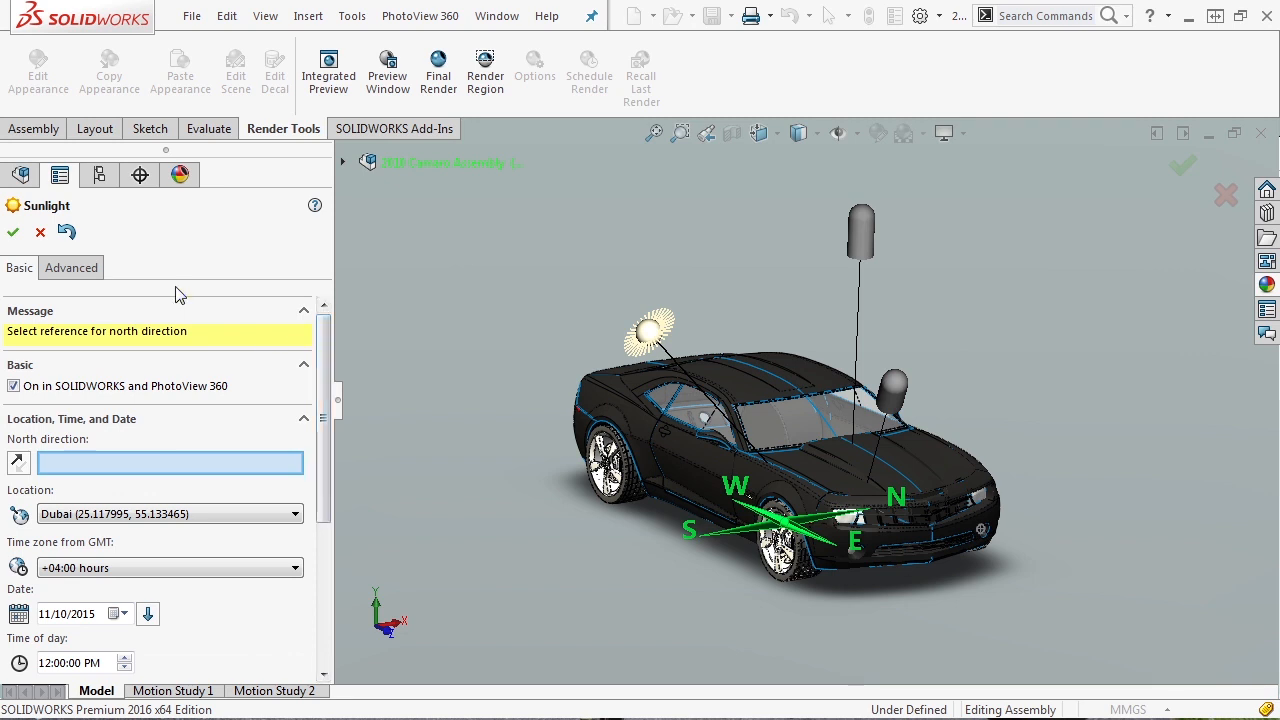
Drag the Advanced tab's Haze slider from 0 up to 0.67.
click(70, 267)
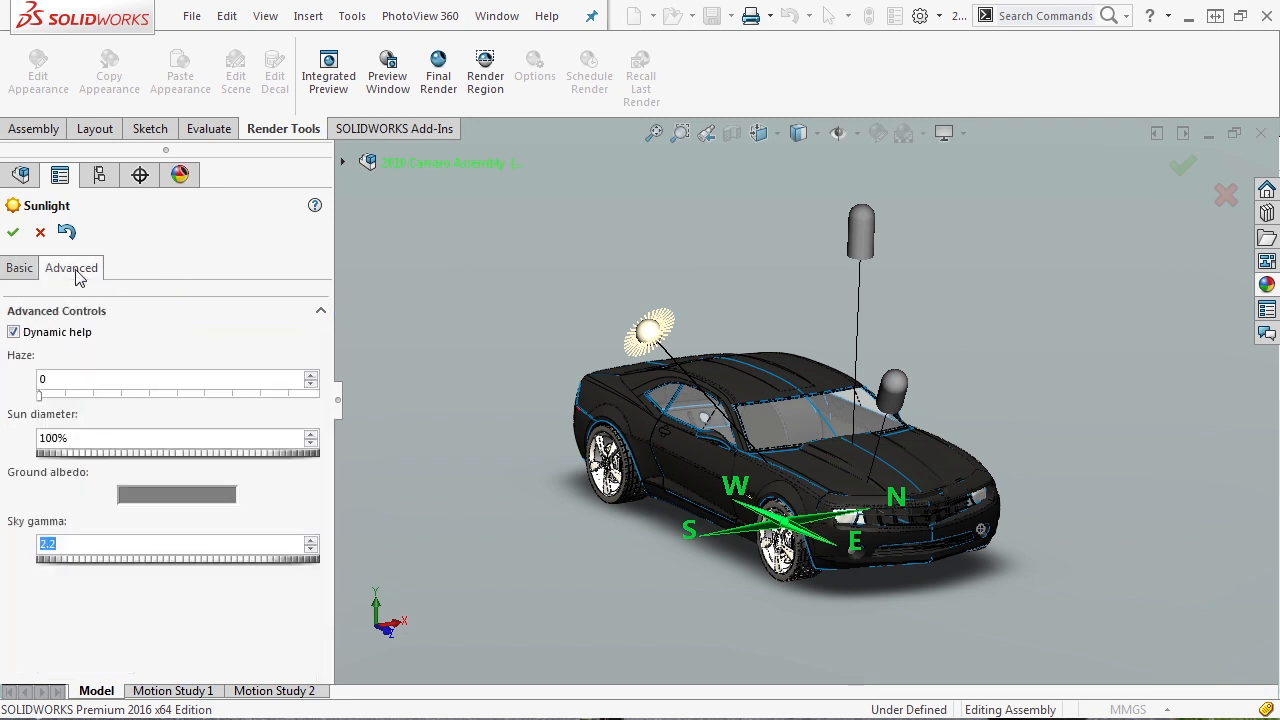
mouse_move(42, 399)
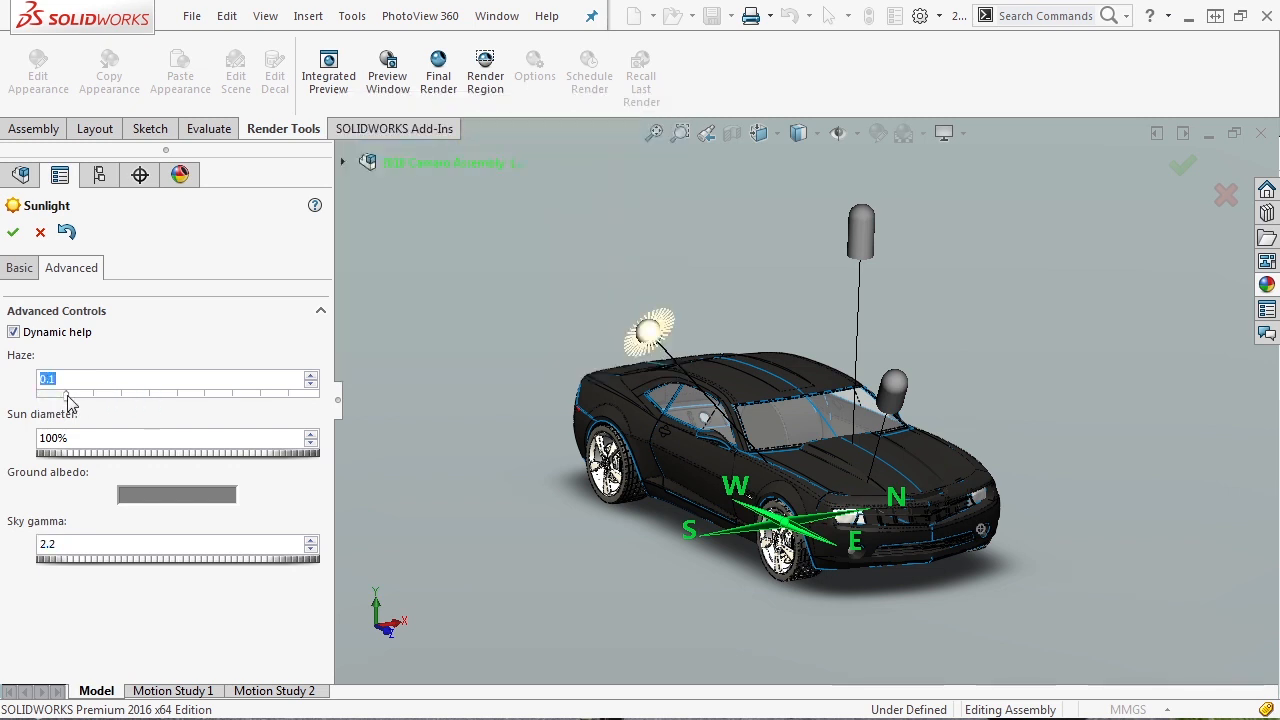
drag(64, 394, 224, 394)
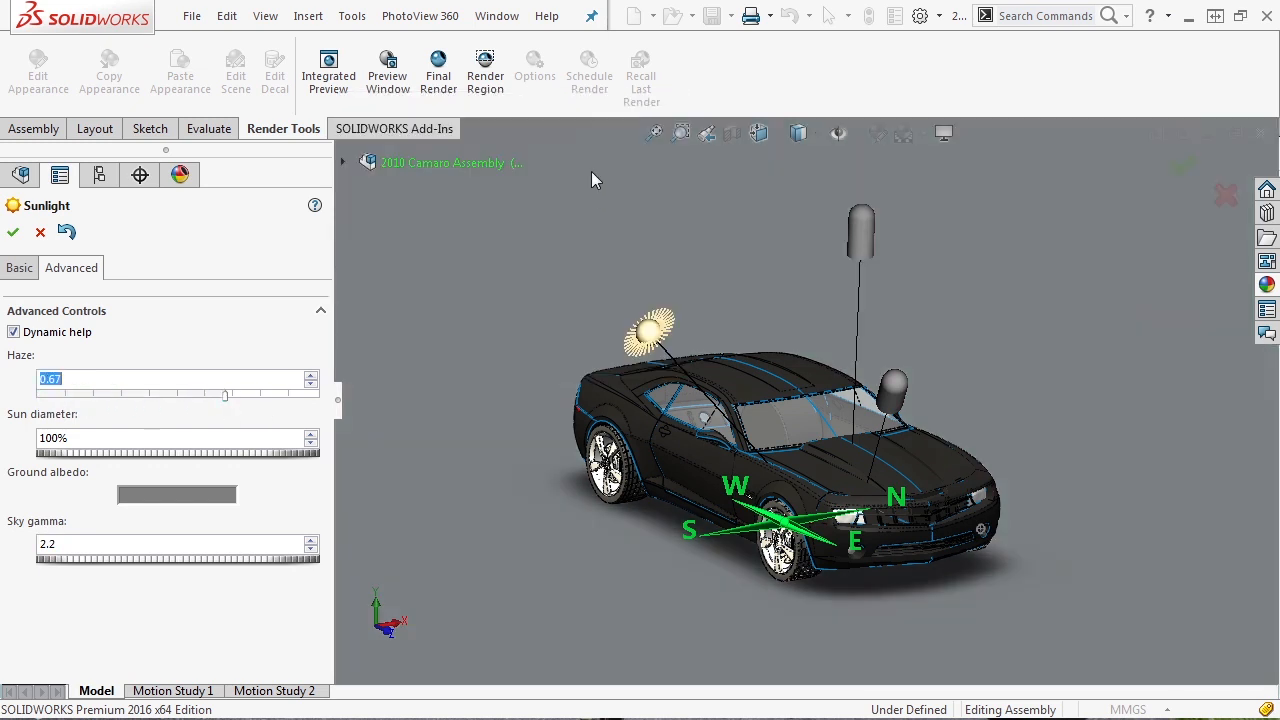
mouse_move(263, 362)
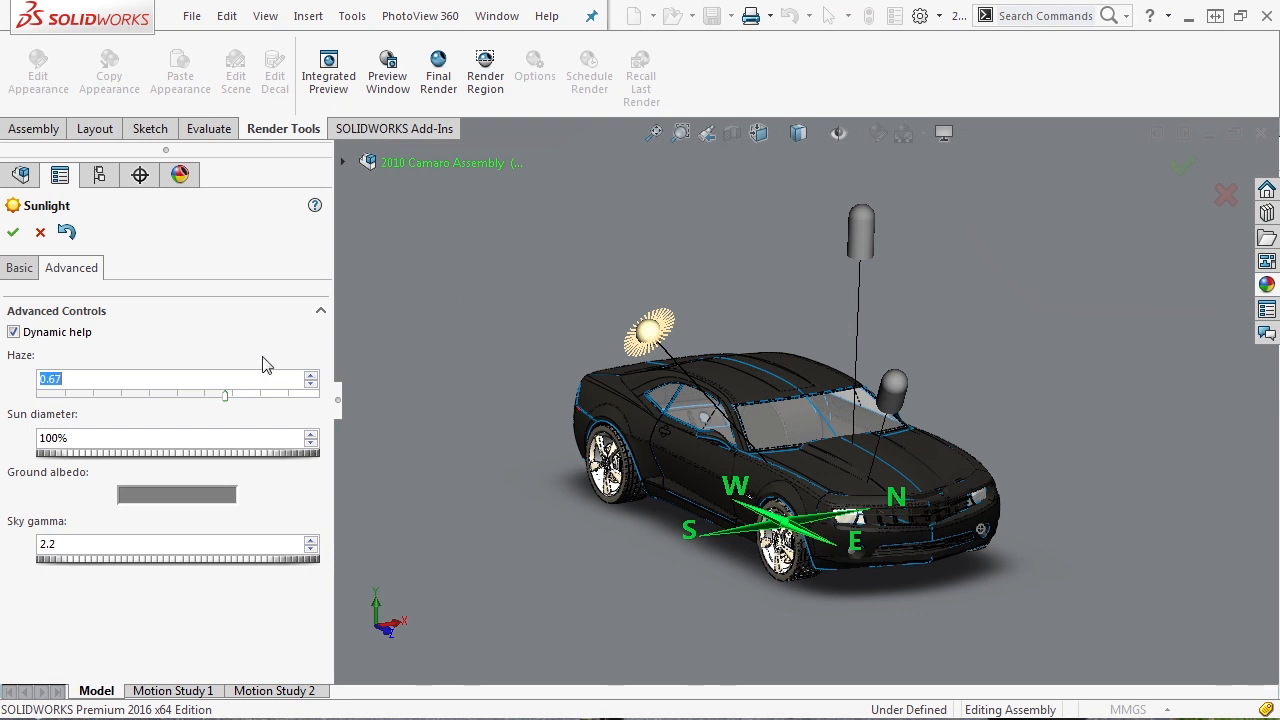
mouse_move(170, 460)
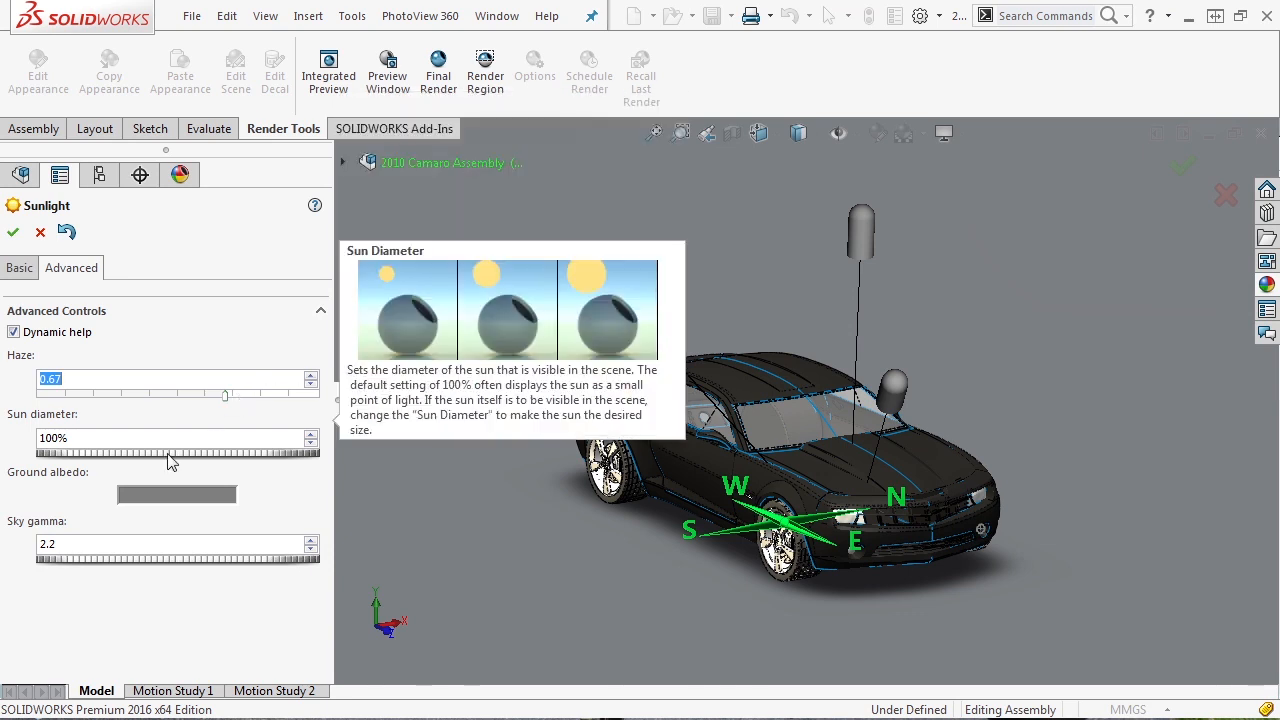
mouse_move(147, 494)
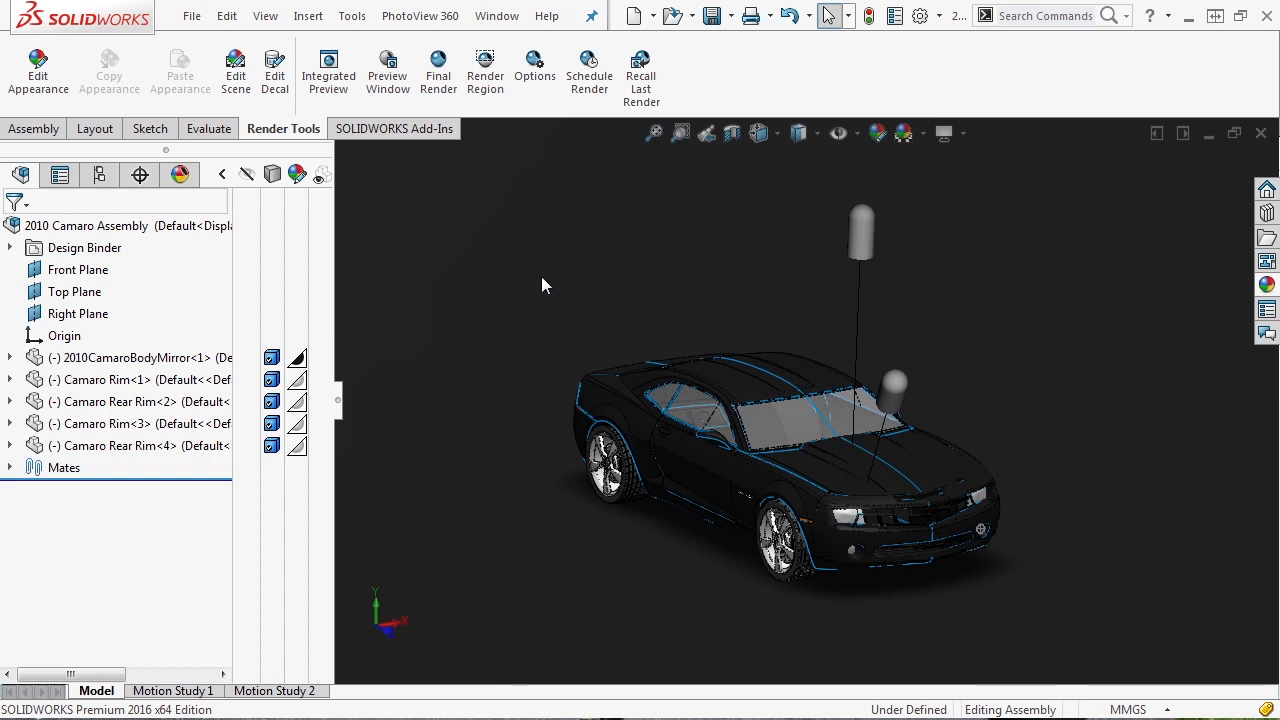
mouse_move(563, 263)
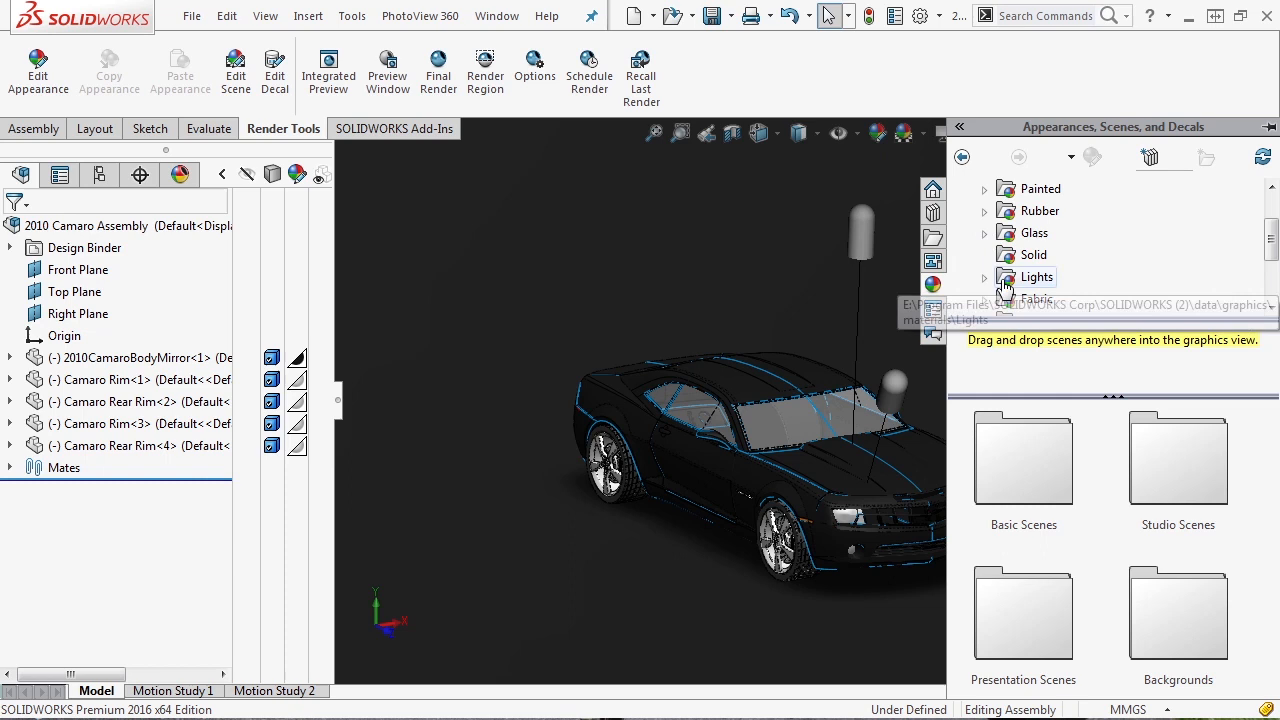
Expand the Lights appearances and browse the LED and Neon Tube categories.
click(984, 277)
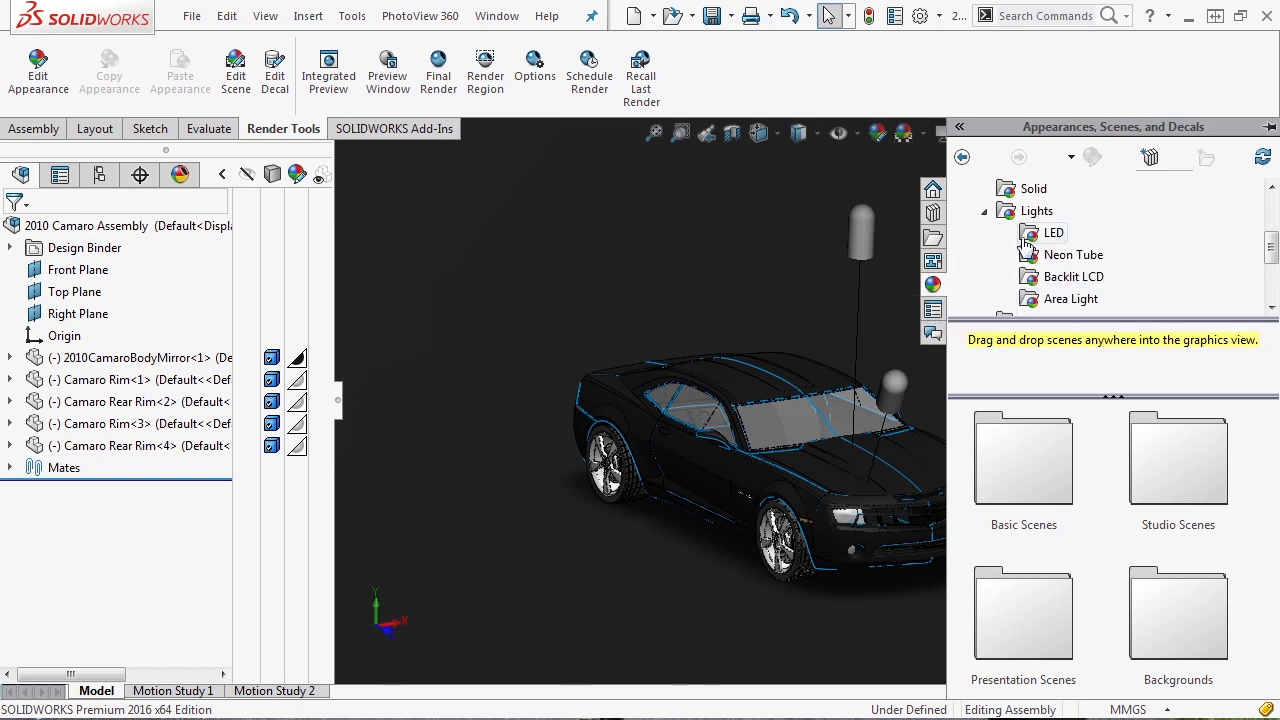
click(1053, 232)
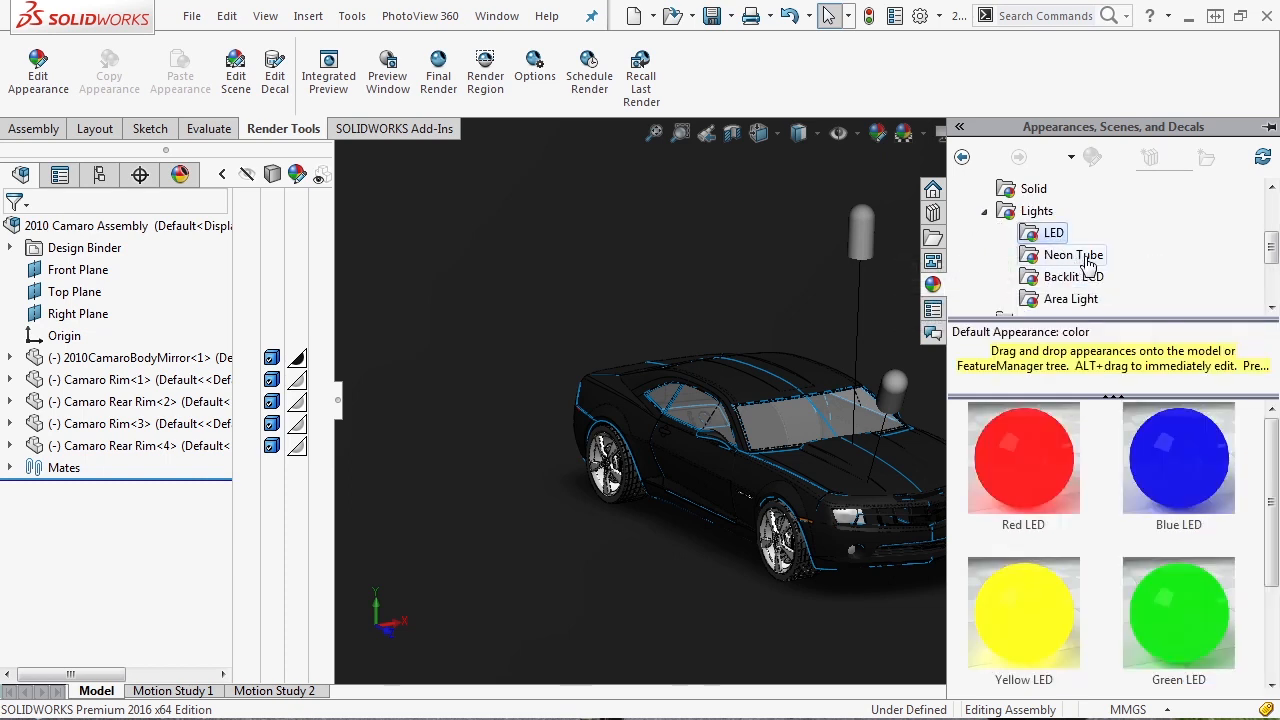
click(1071, 298)
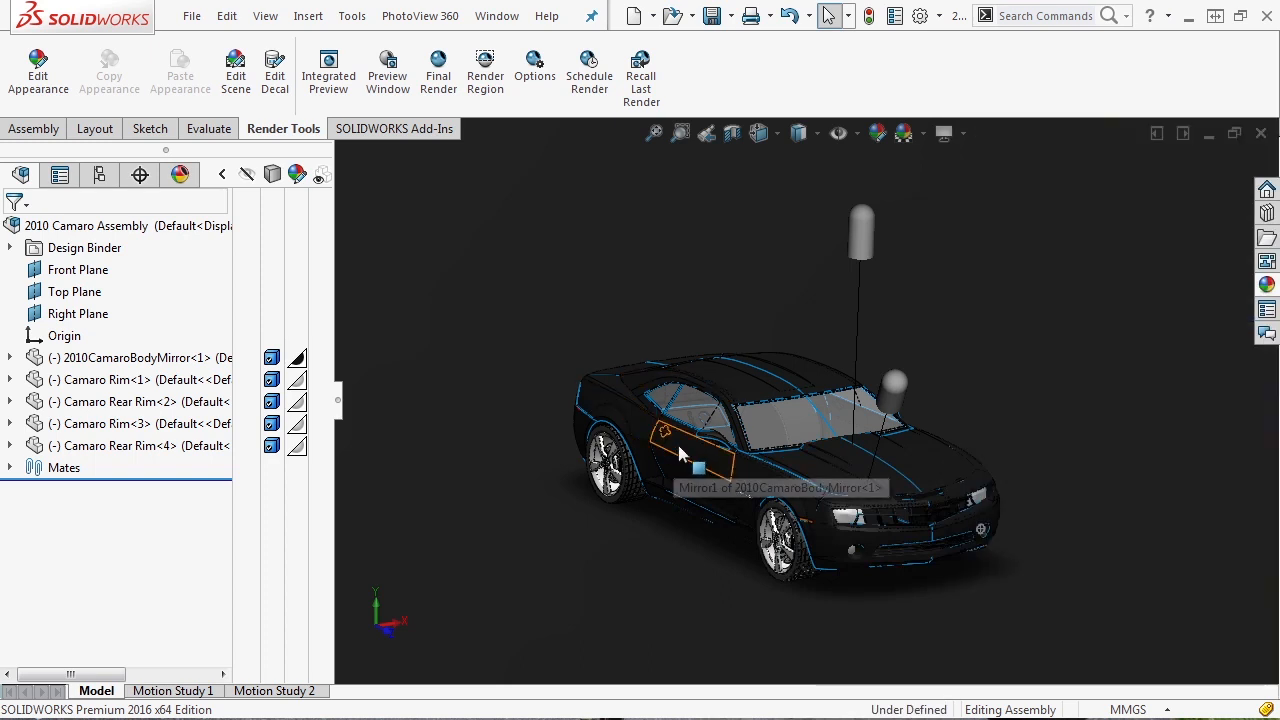
click(497, 15)
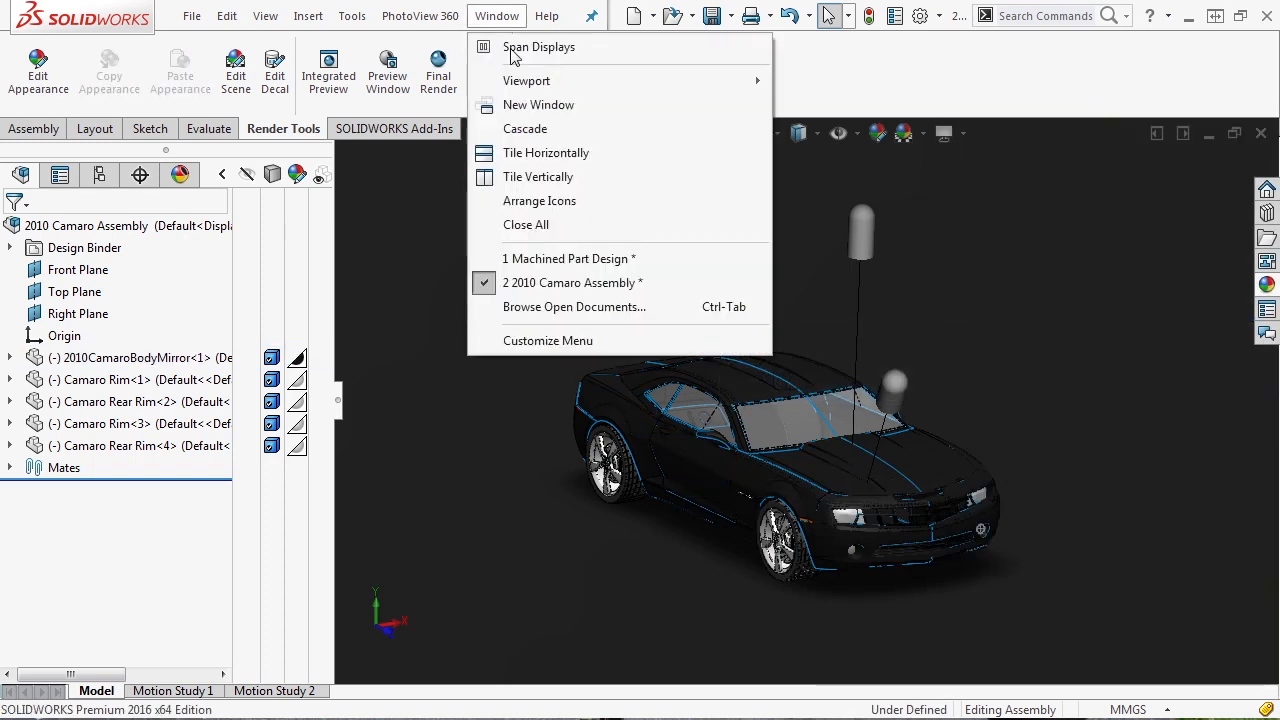
Switch to Machined Part Design and open the top face's advanced appearance options.
click(568, 258)
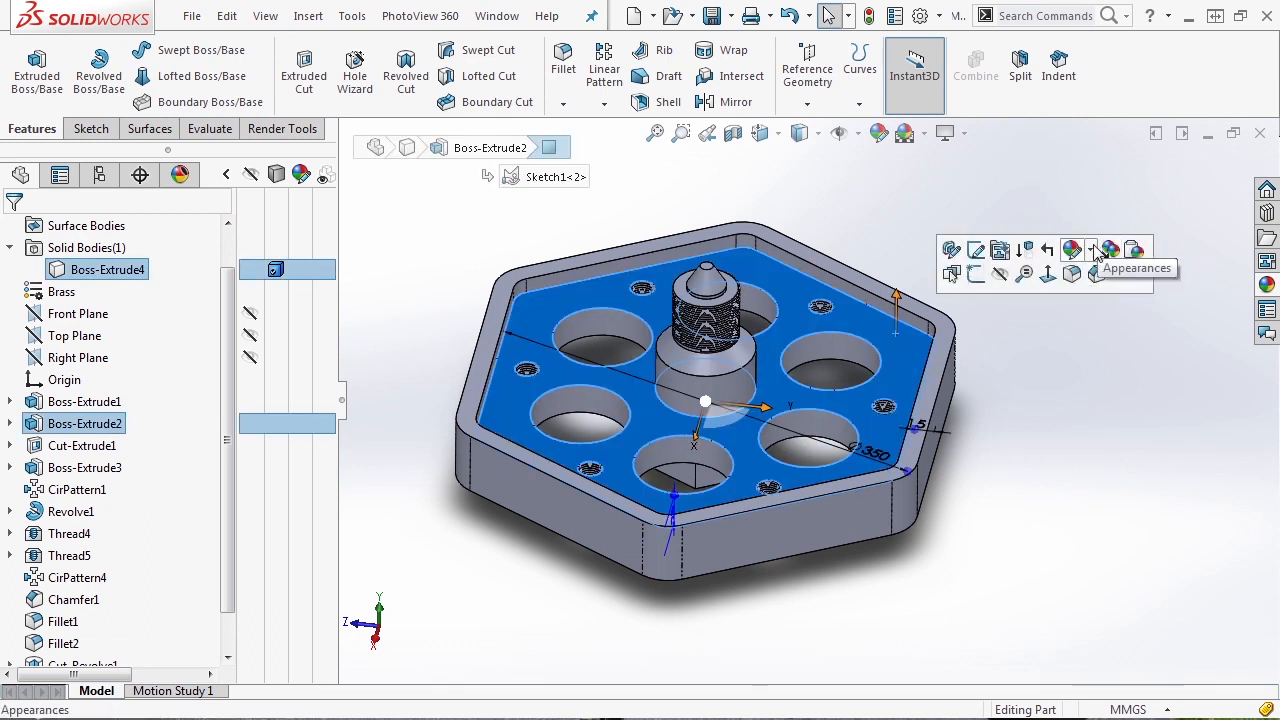
click(1109, 250)
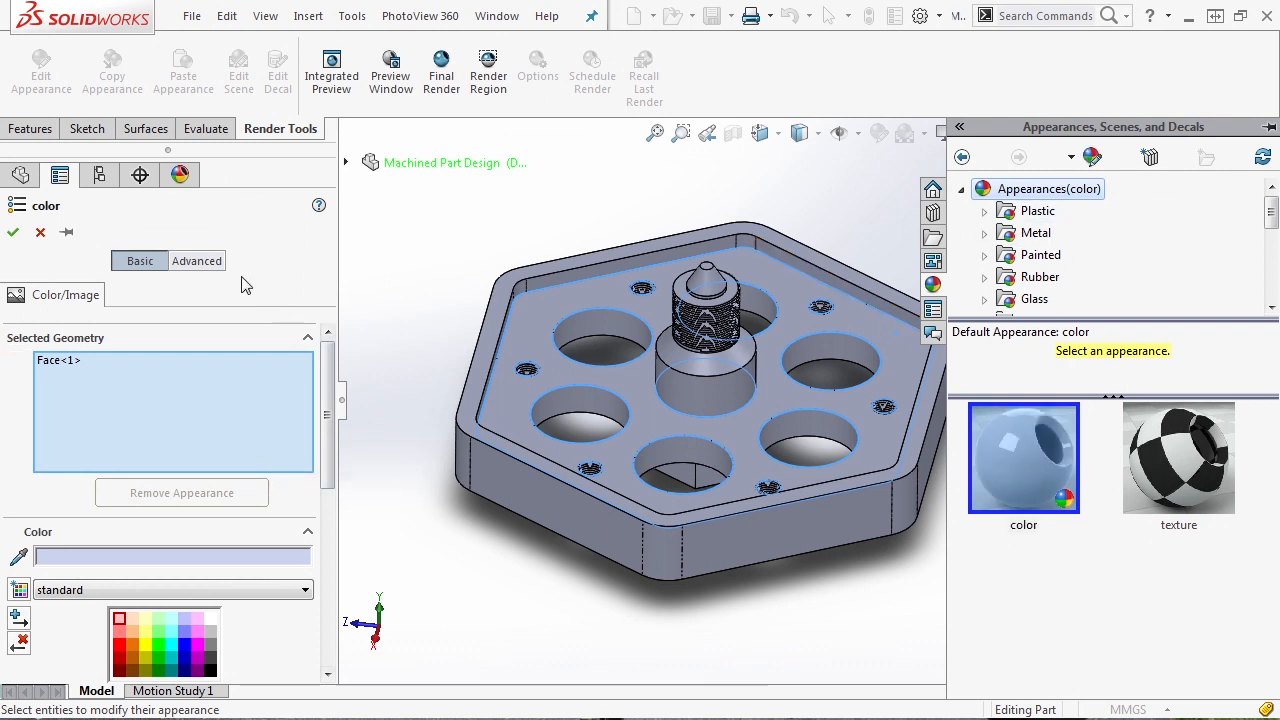
click(197, 260)
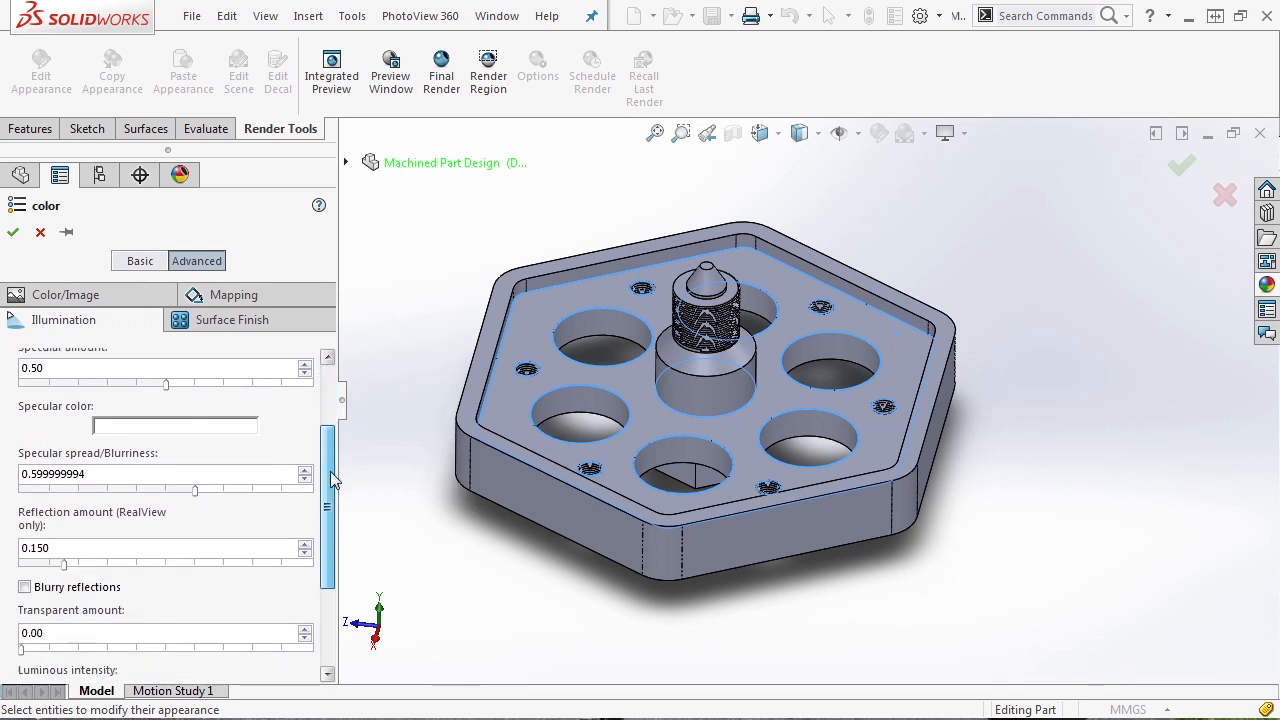
scroll(down, 3)
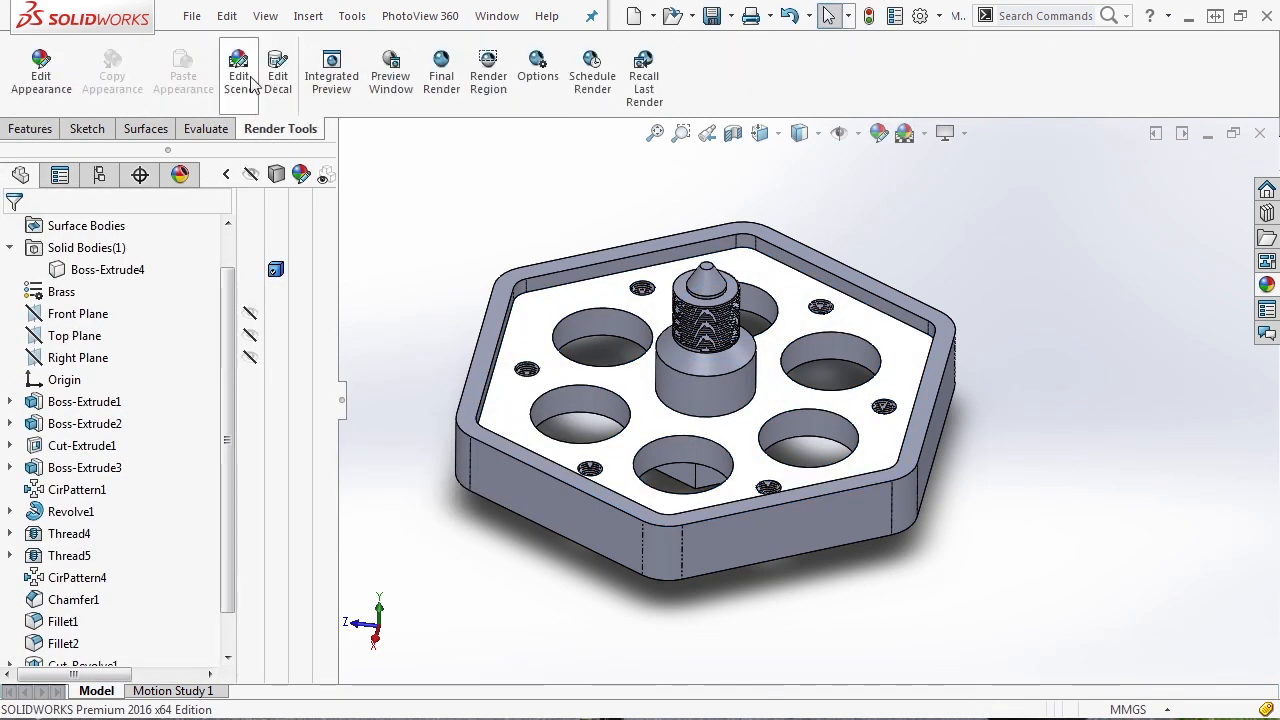
Place the hex part on the Pitch Black scene and preview the render without a camera.
click(238, 72)
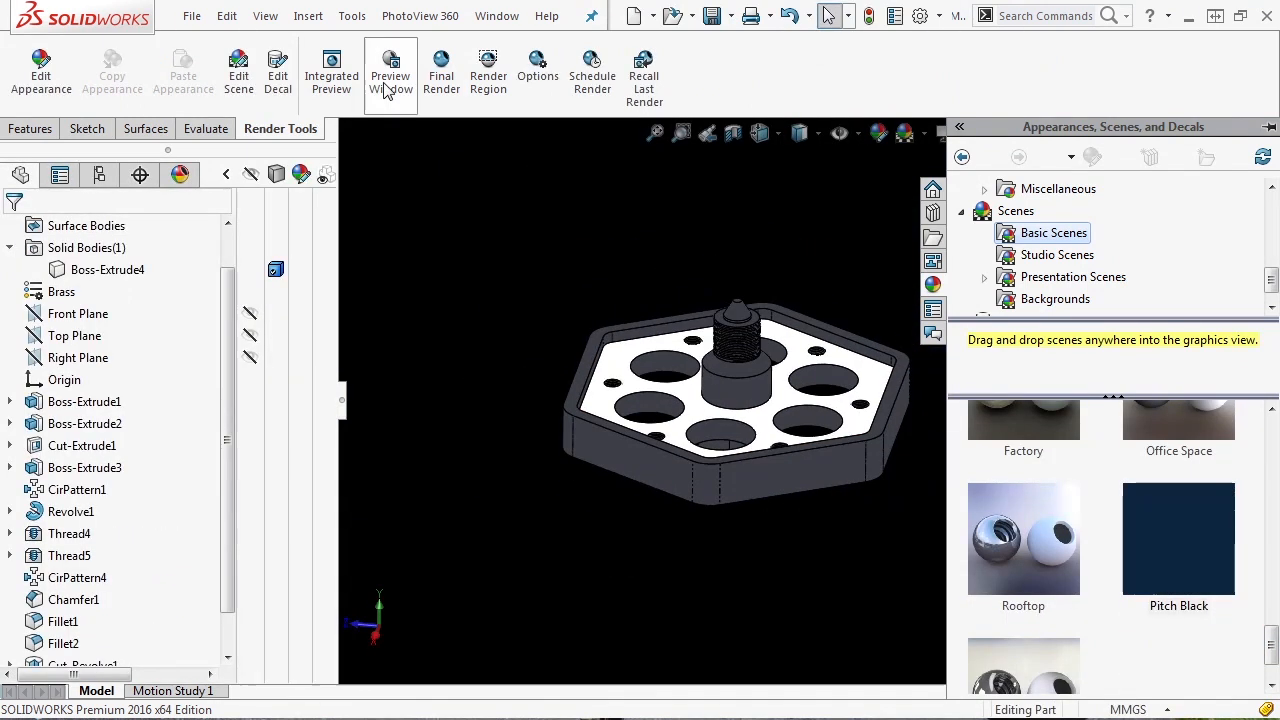
click(390, 75)
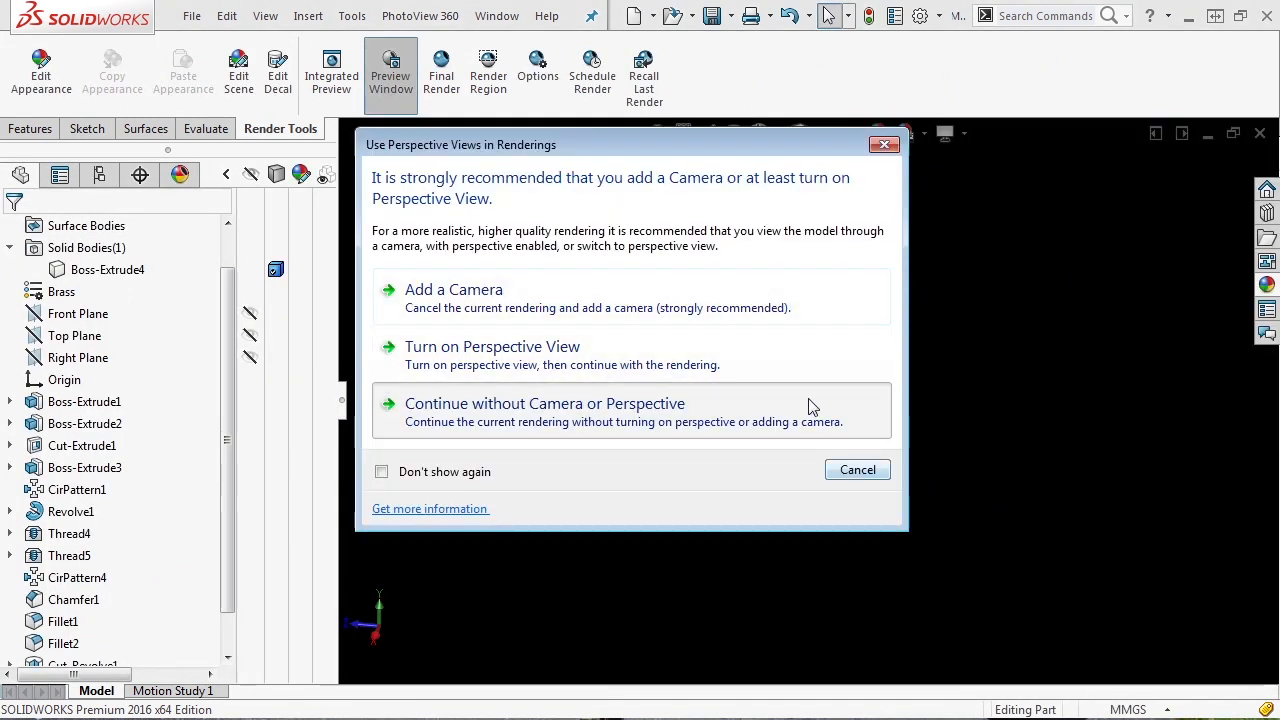
click(545, 403)
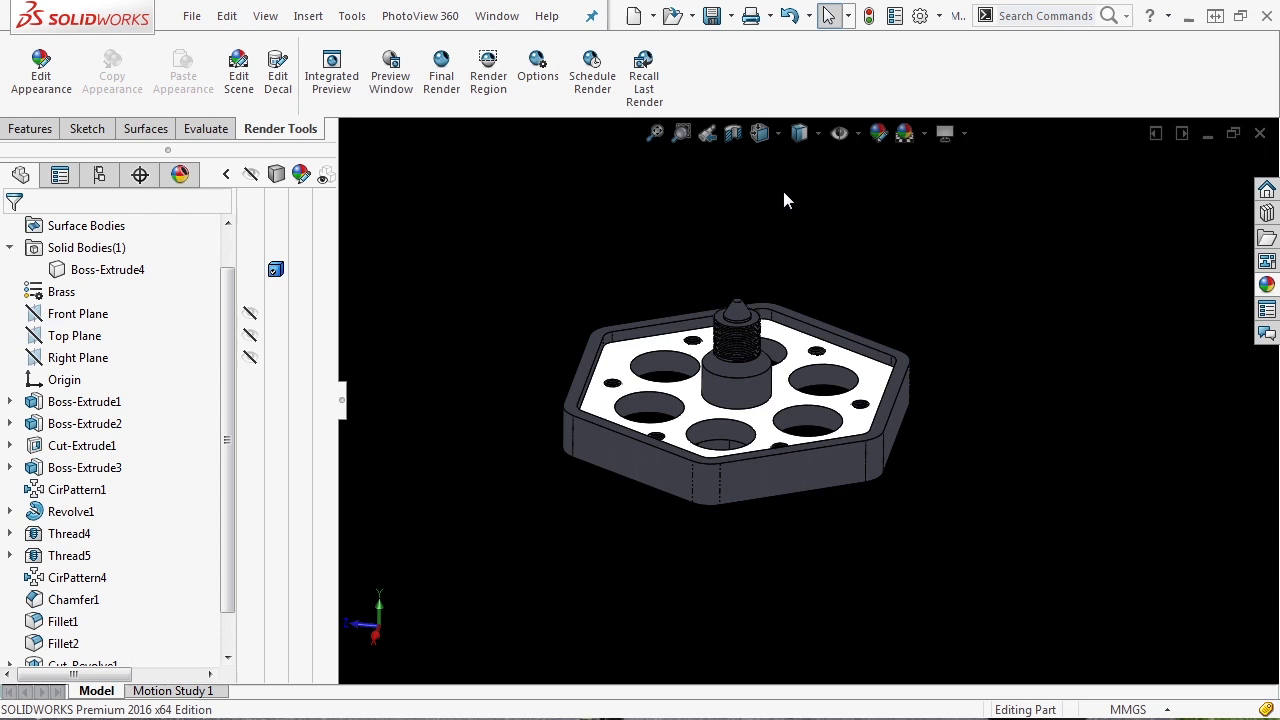
click(759, 132)
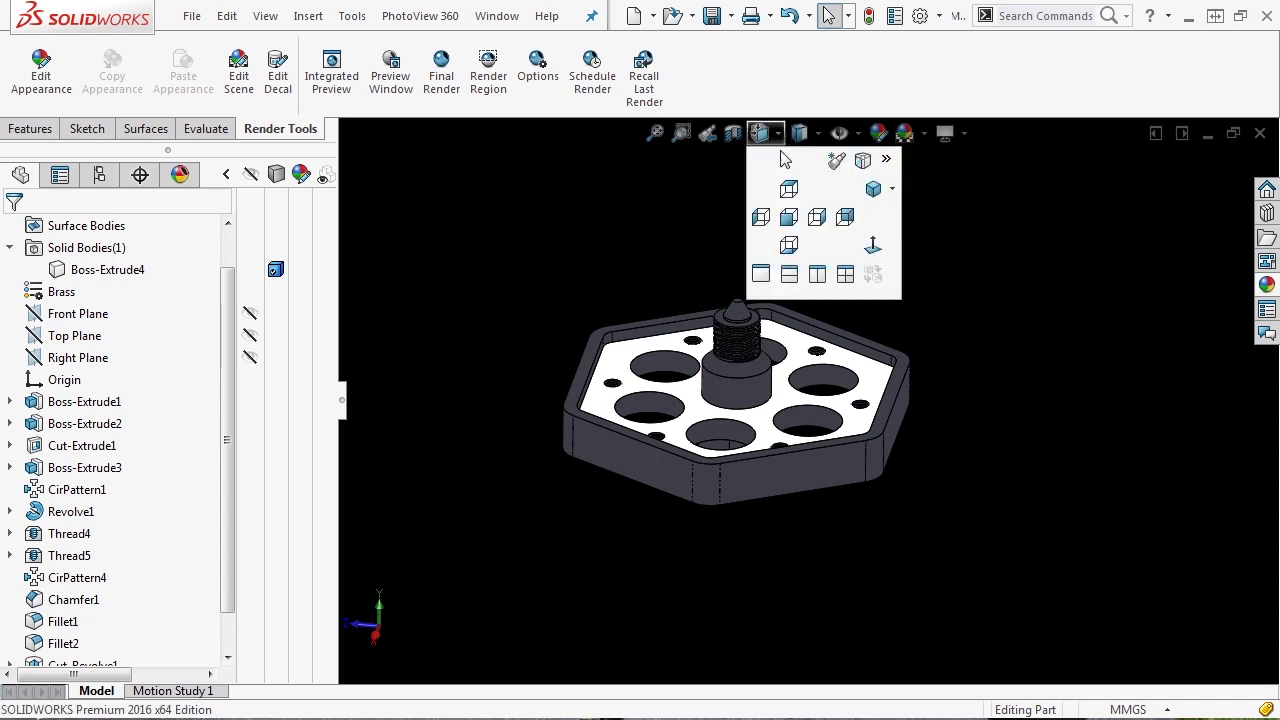